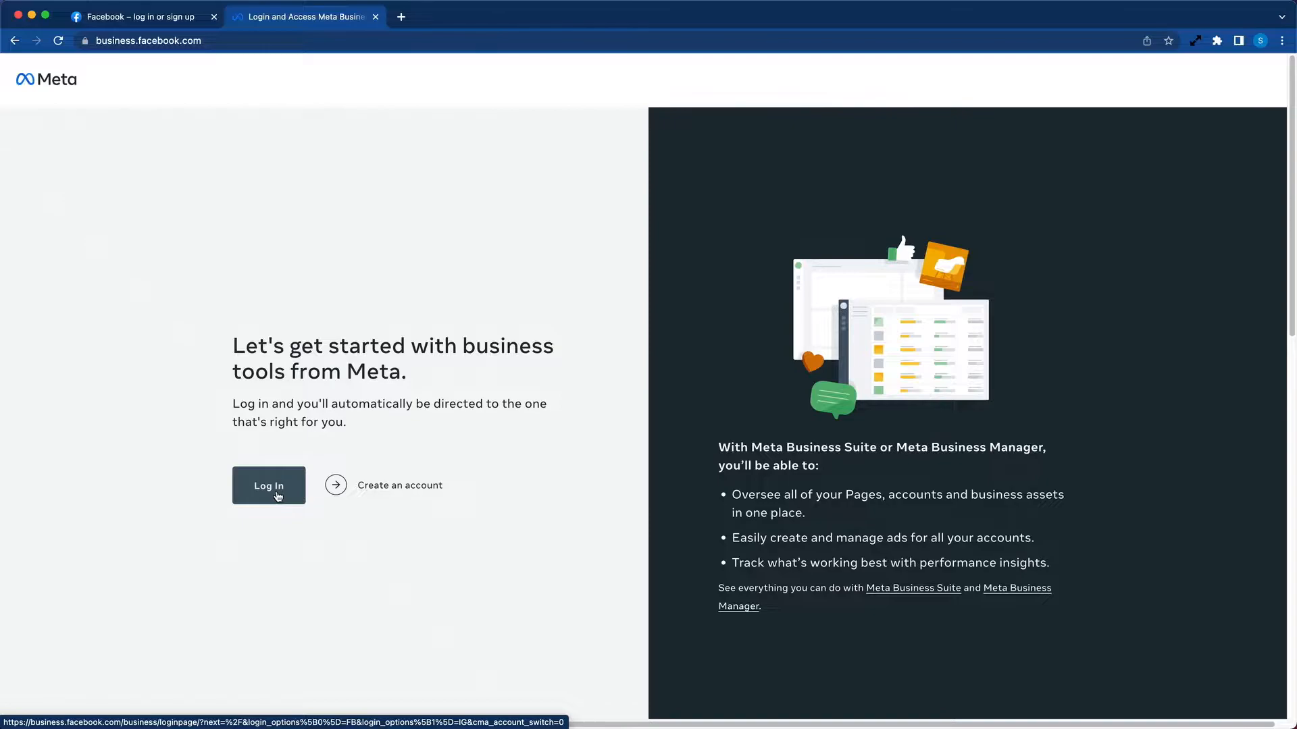
mouse_move(378, 577)
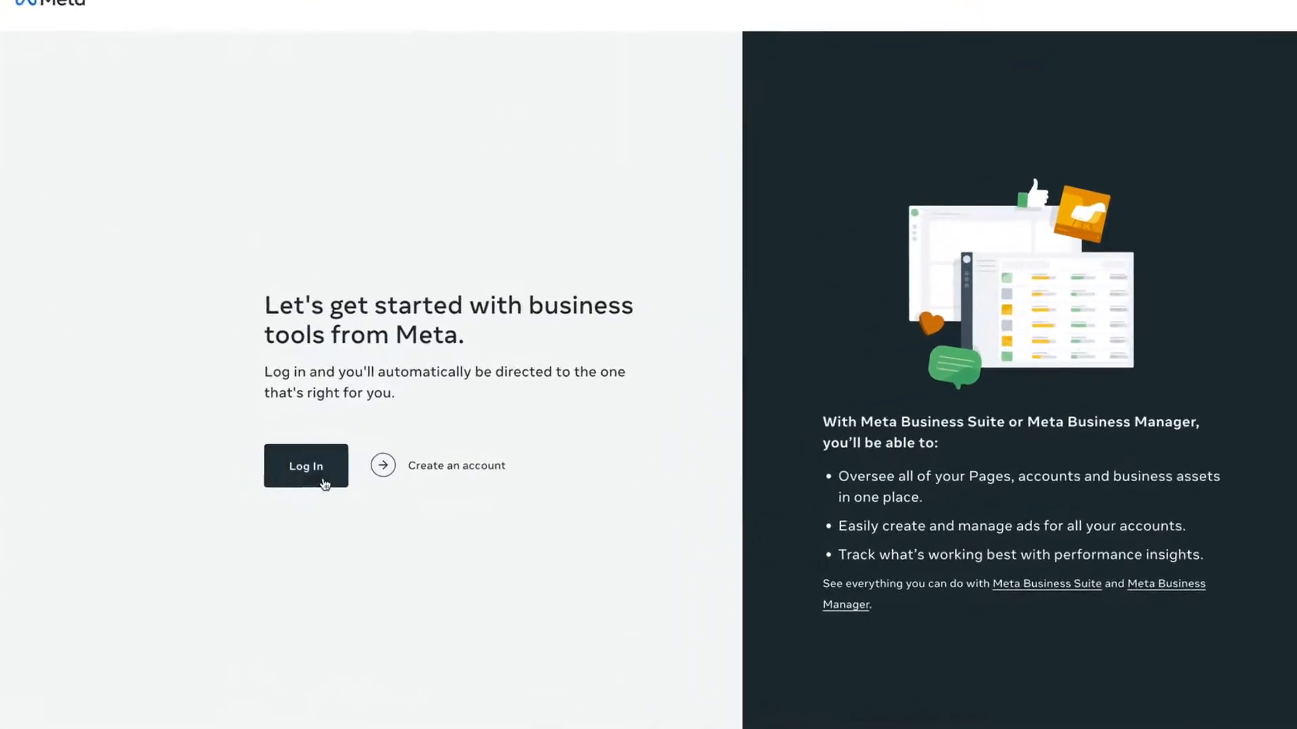
Log in on business.facebook.com to reach the Business Suite home for Test Page
left_click(306, 466)
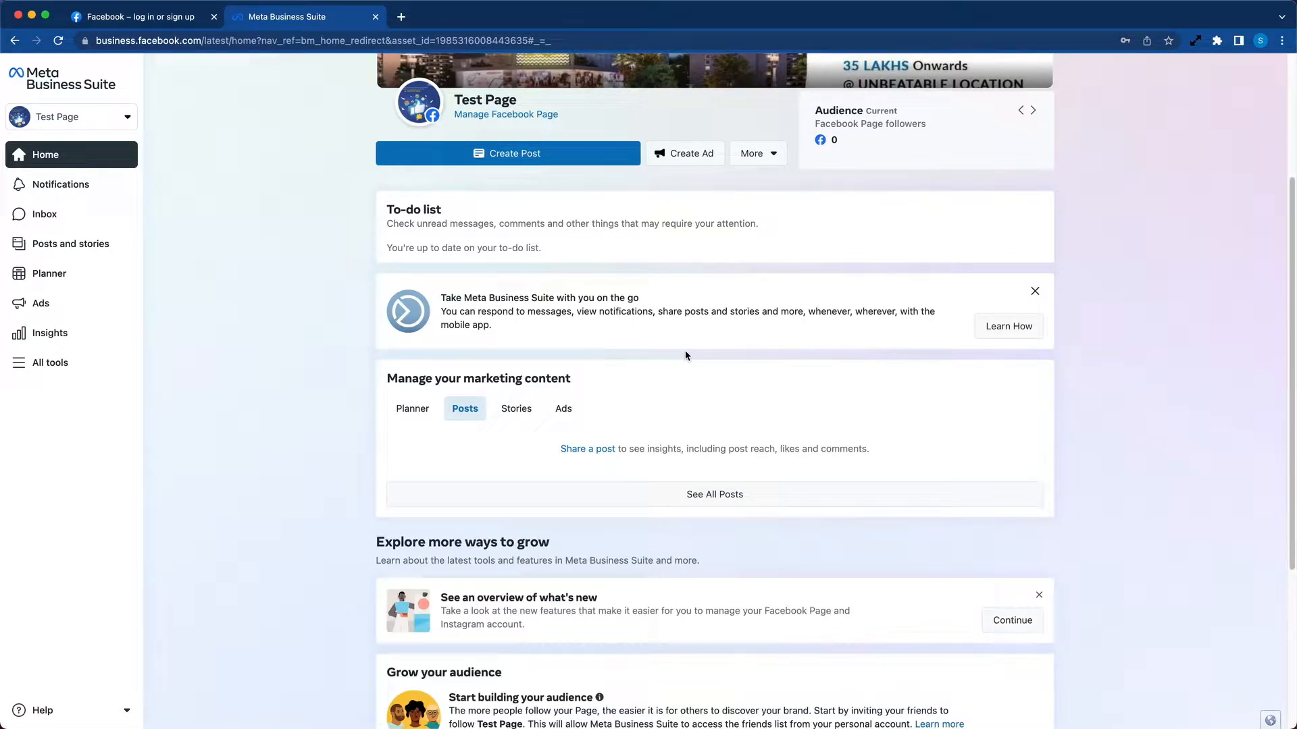
Create a new business account named 'Evolvenext Technologies Pvt. Ltd.' from the account switcher and continue to contact details
left_click(70, 116)
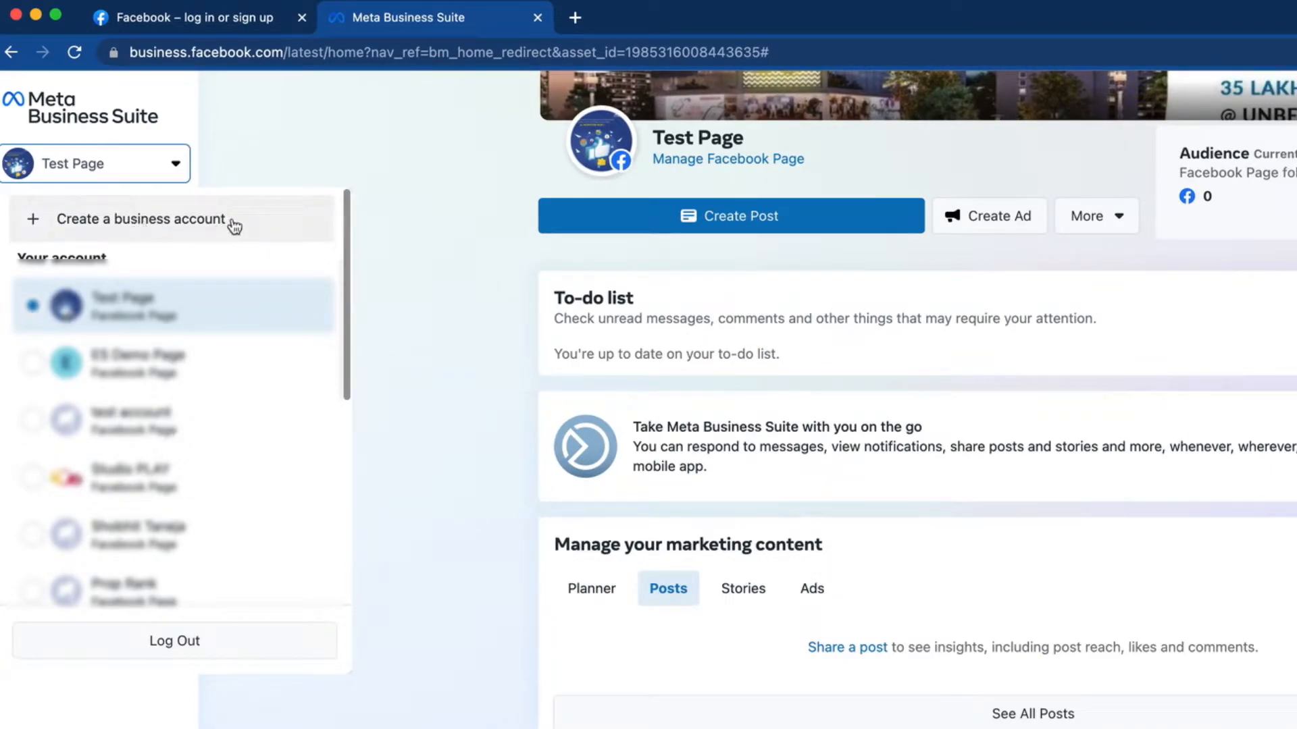
left_click(142, 219)
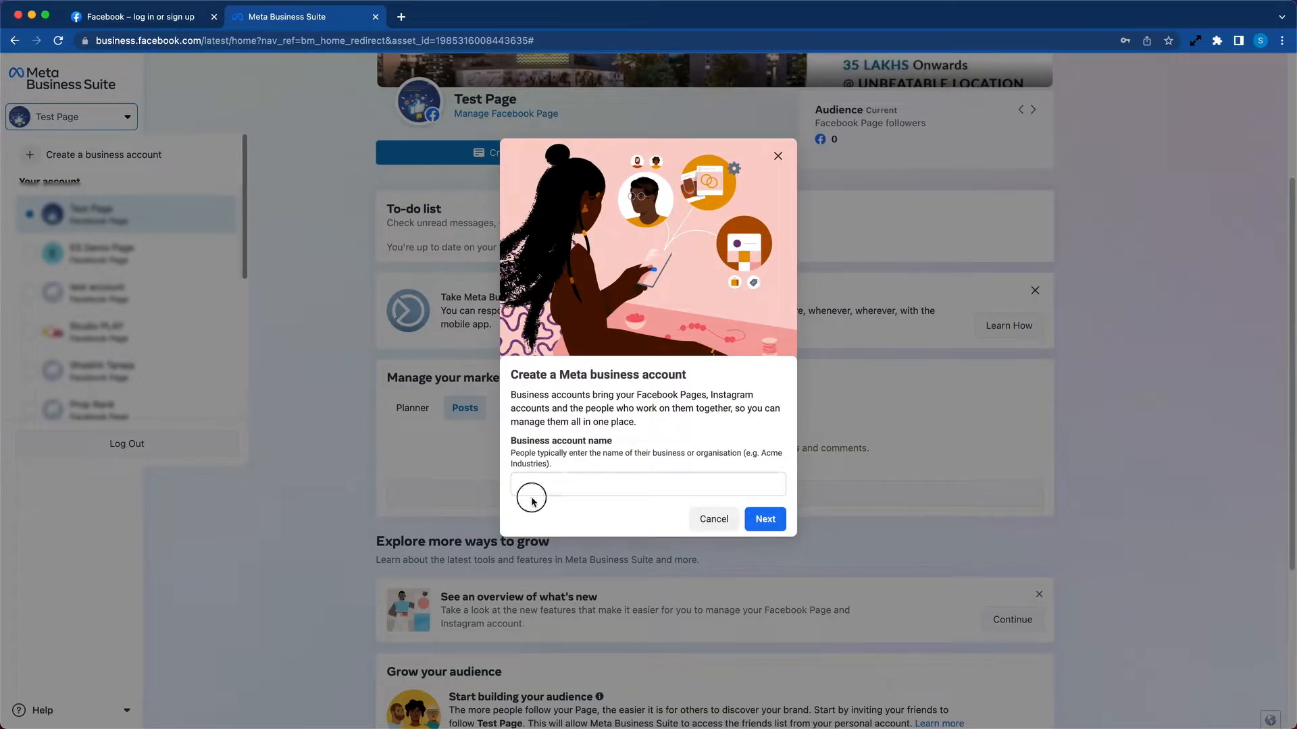
left_click(647, 483)
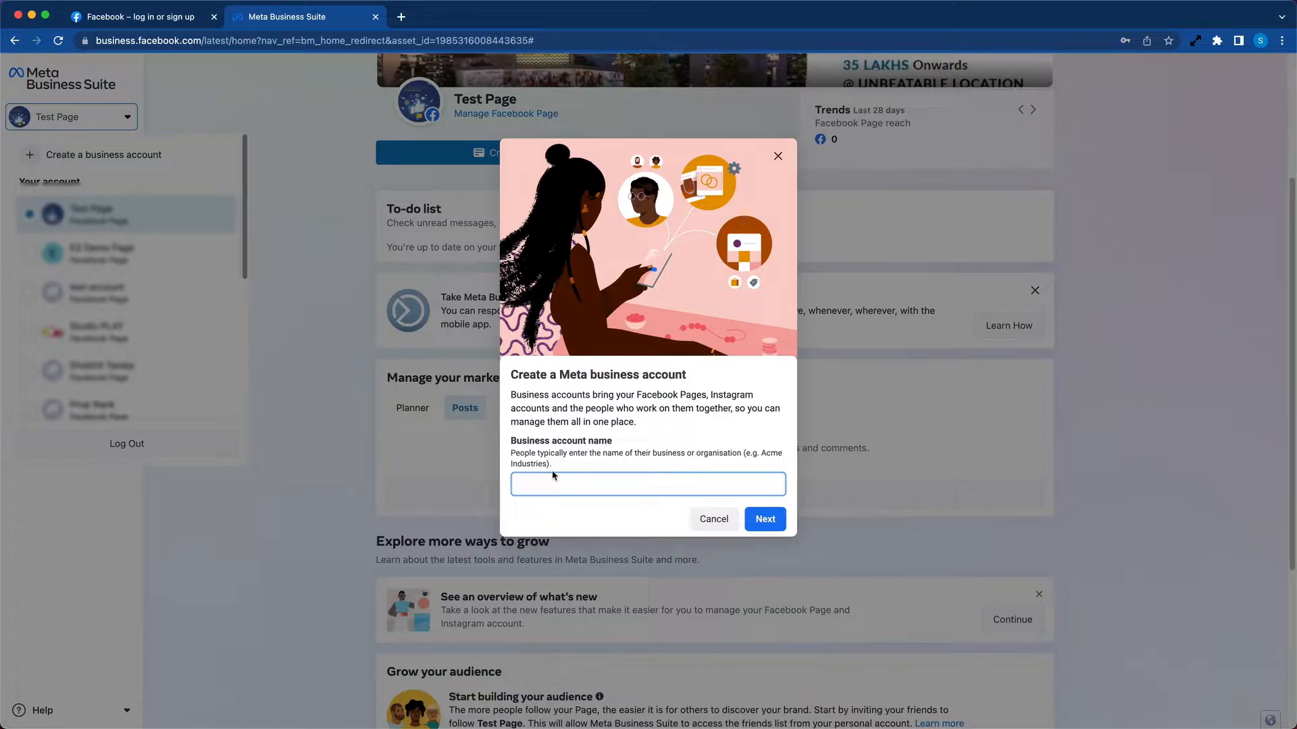
type("Evolvenext Technologies")
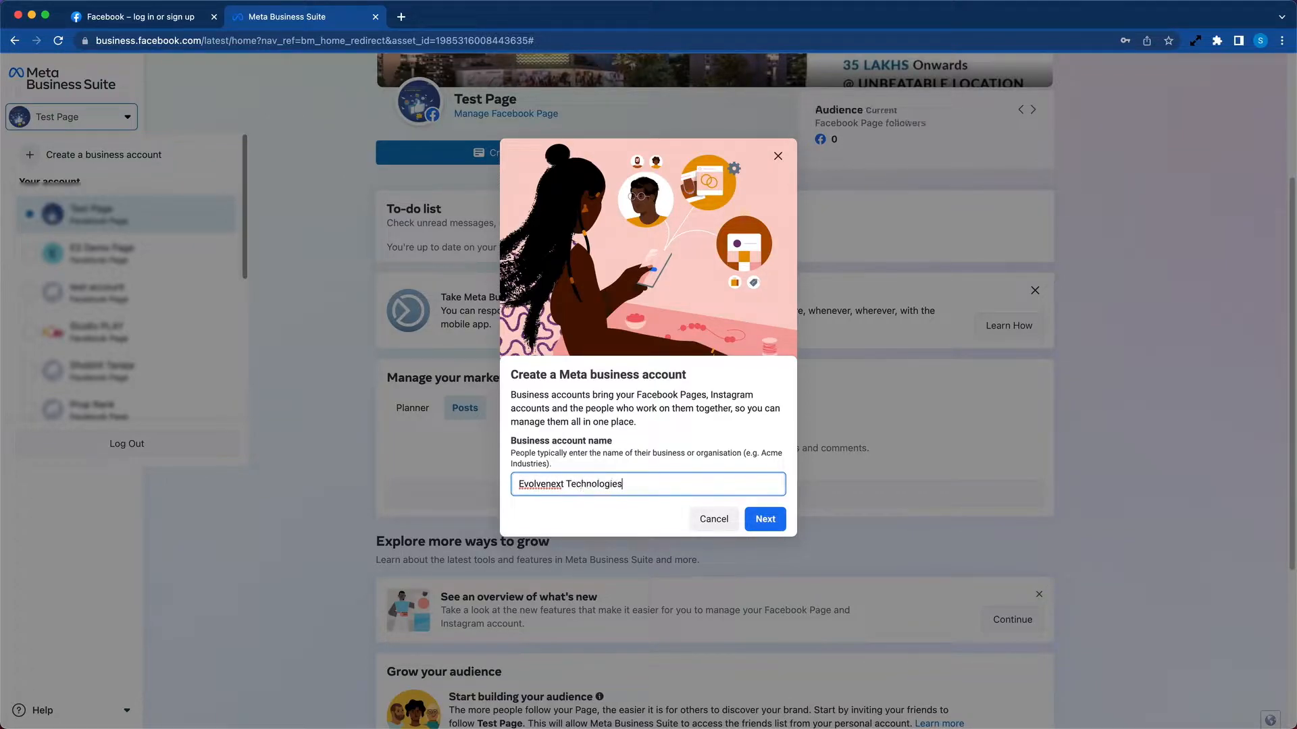
type("Pvt. Ltd.")
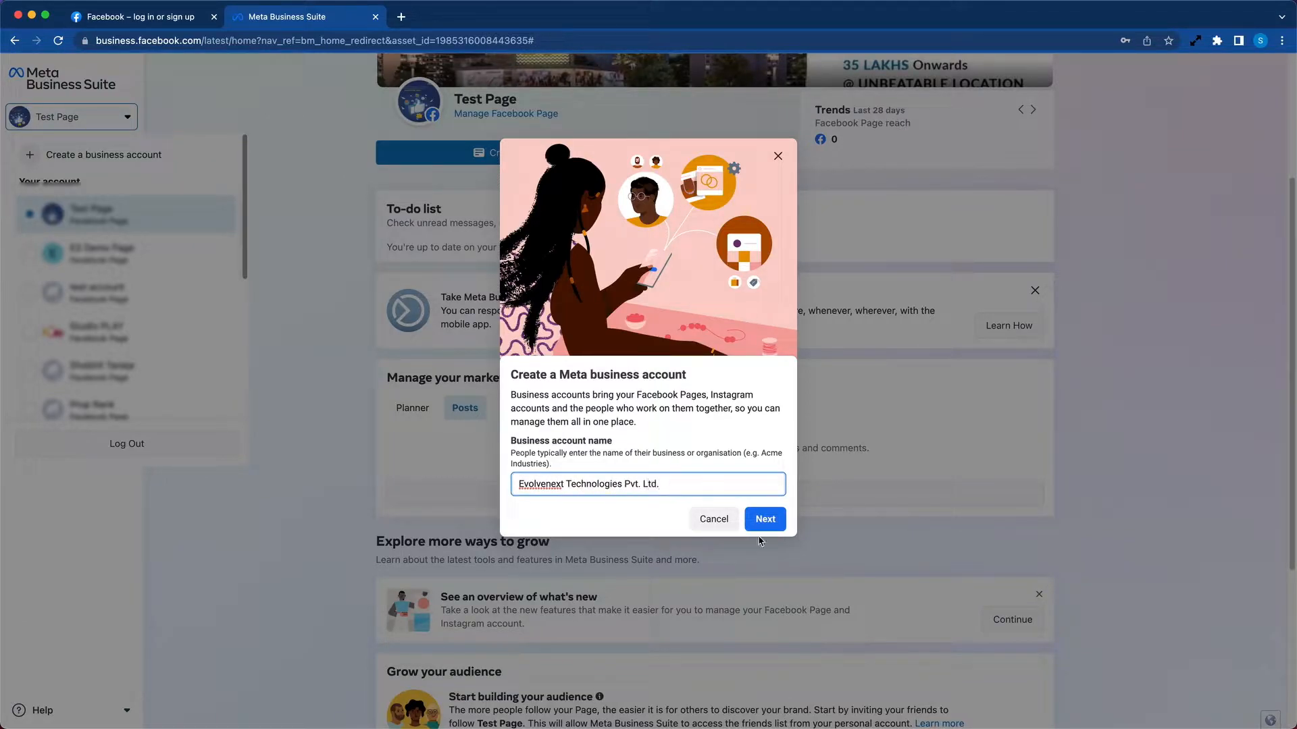
left_click(763, 518)
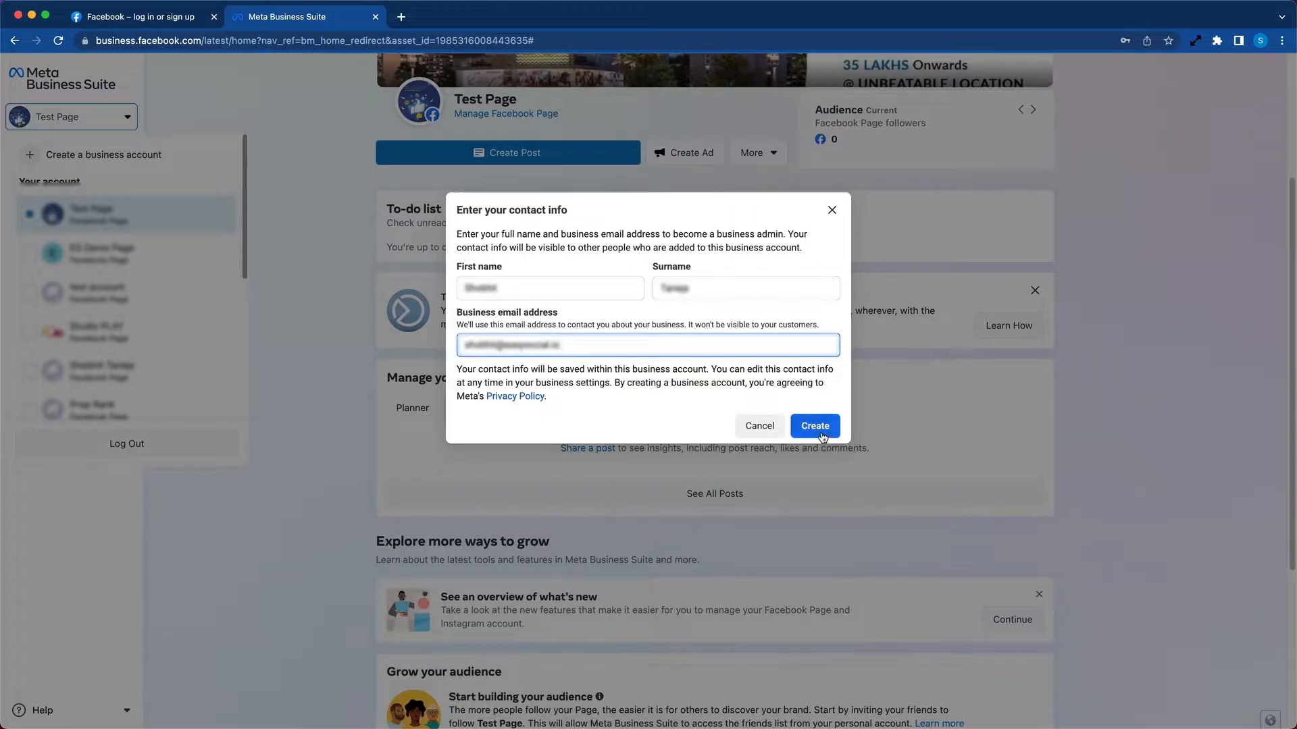
Submit contact details, skip claiming pages and adding people, and confirm the new business account
left_click(813, 426)
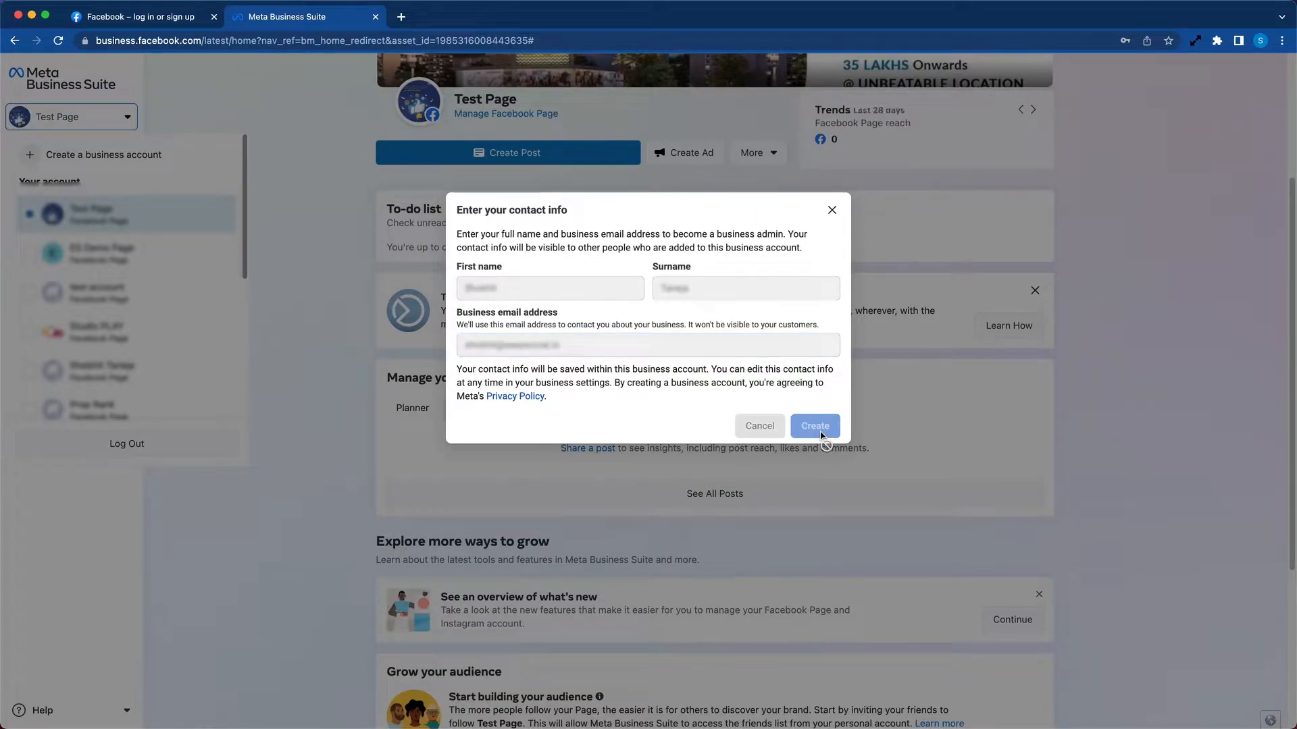
left_click(813, 425)
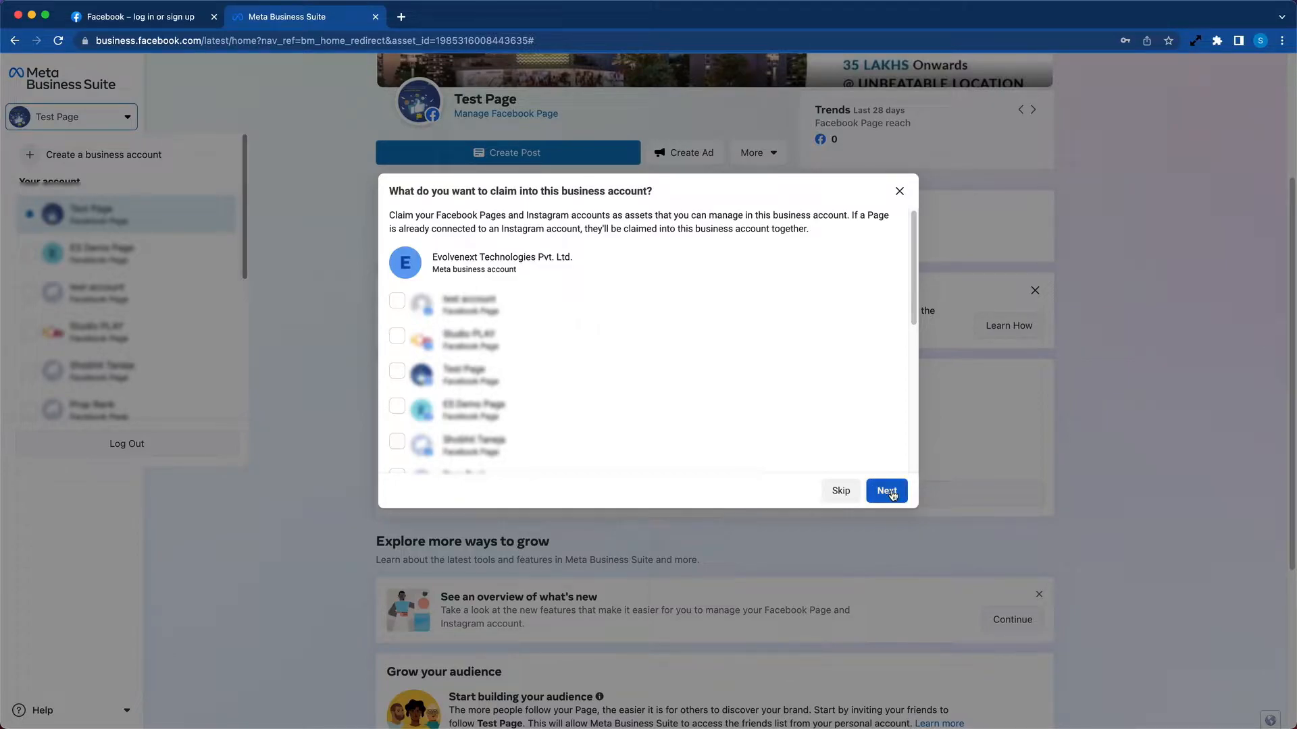
left_click(886, 490)
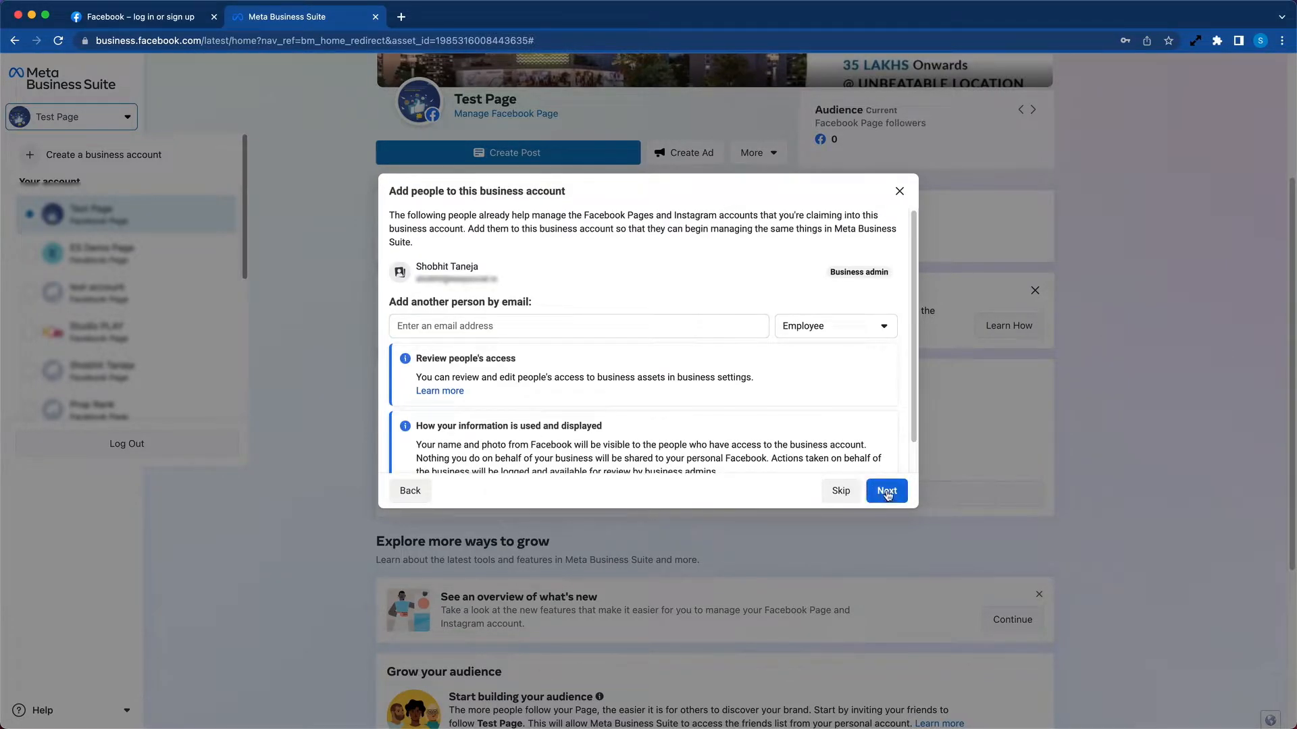
left_click(886, 490)
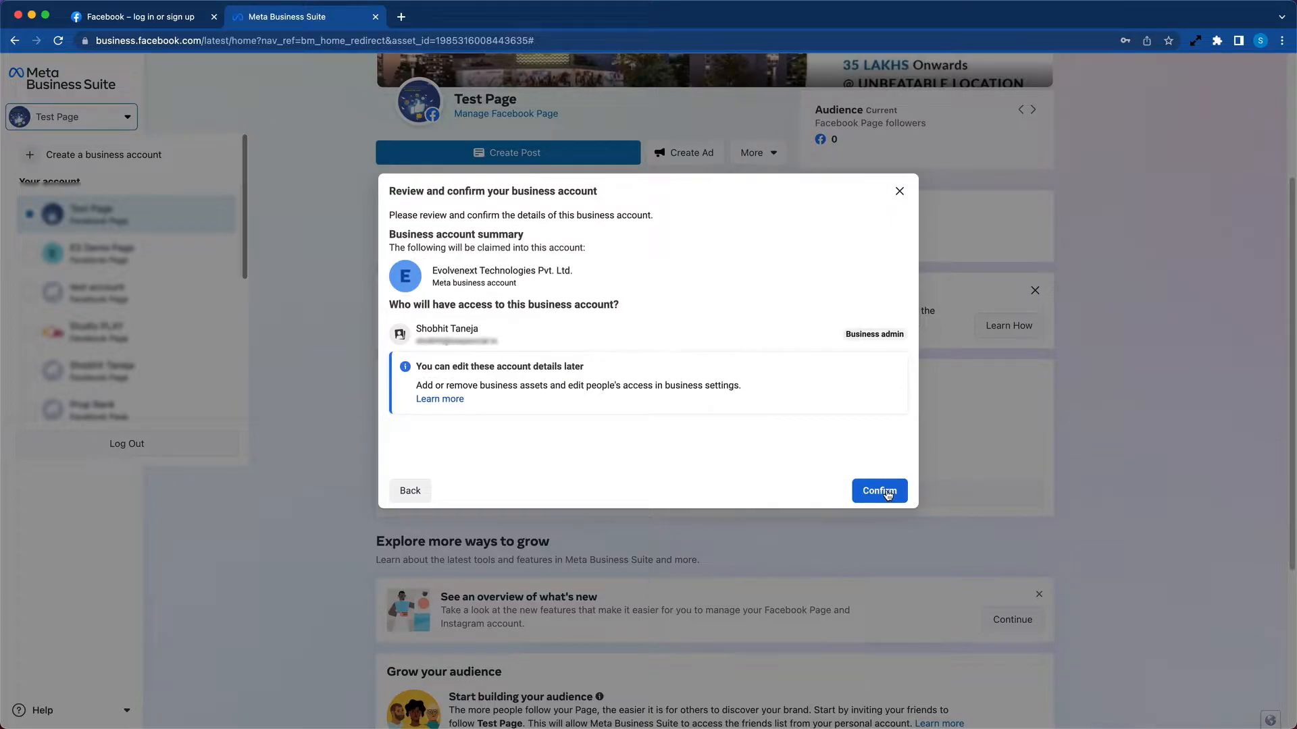
left_click(879, 490)
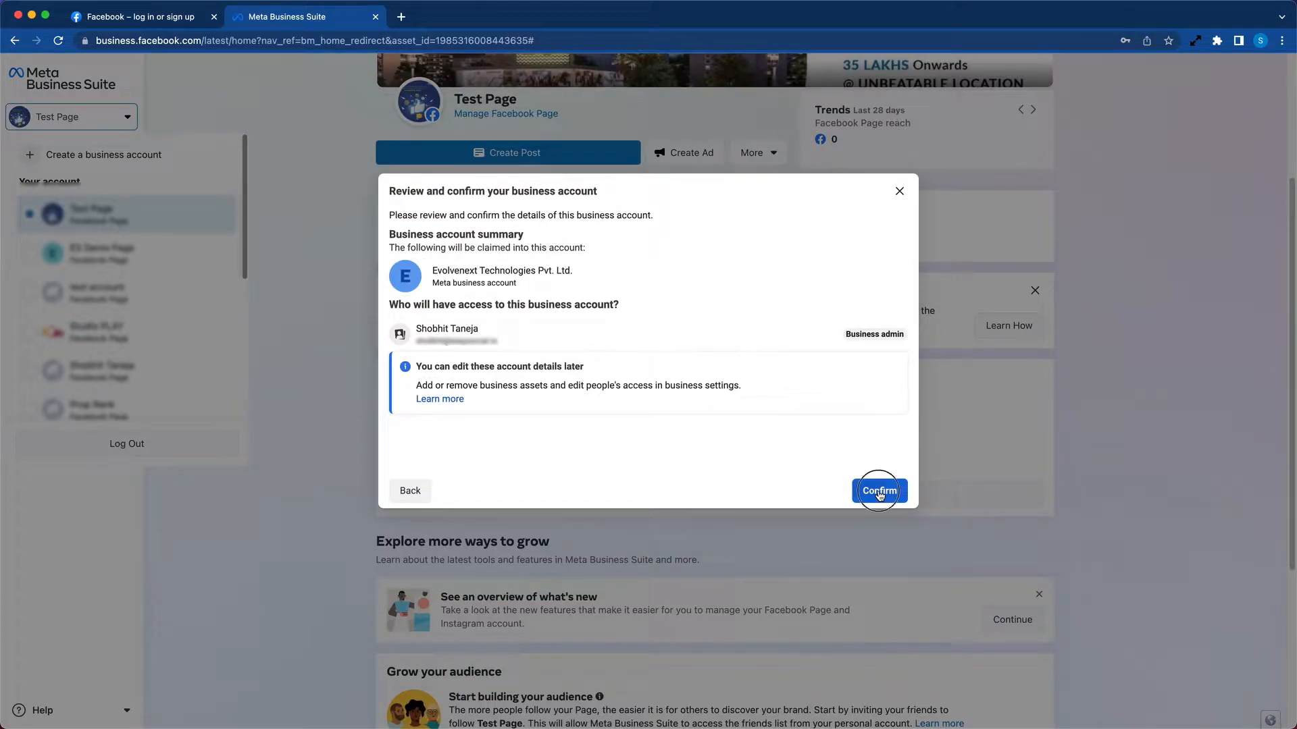
left_click(879, 490)
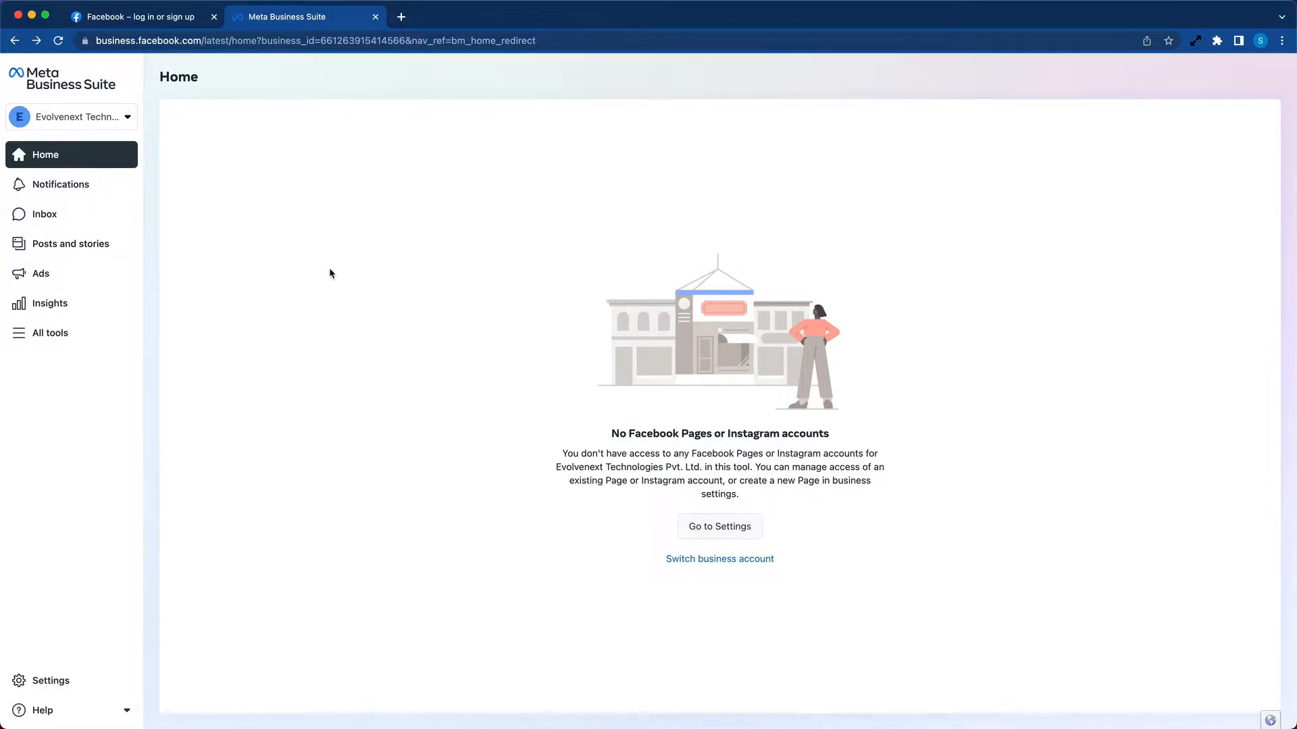
mouse_move(653, 502)
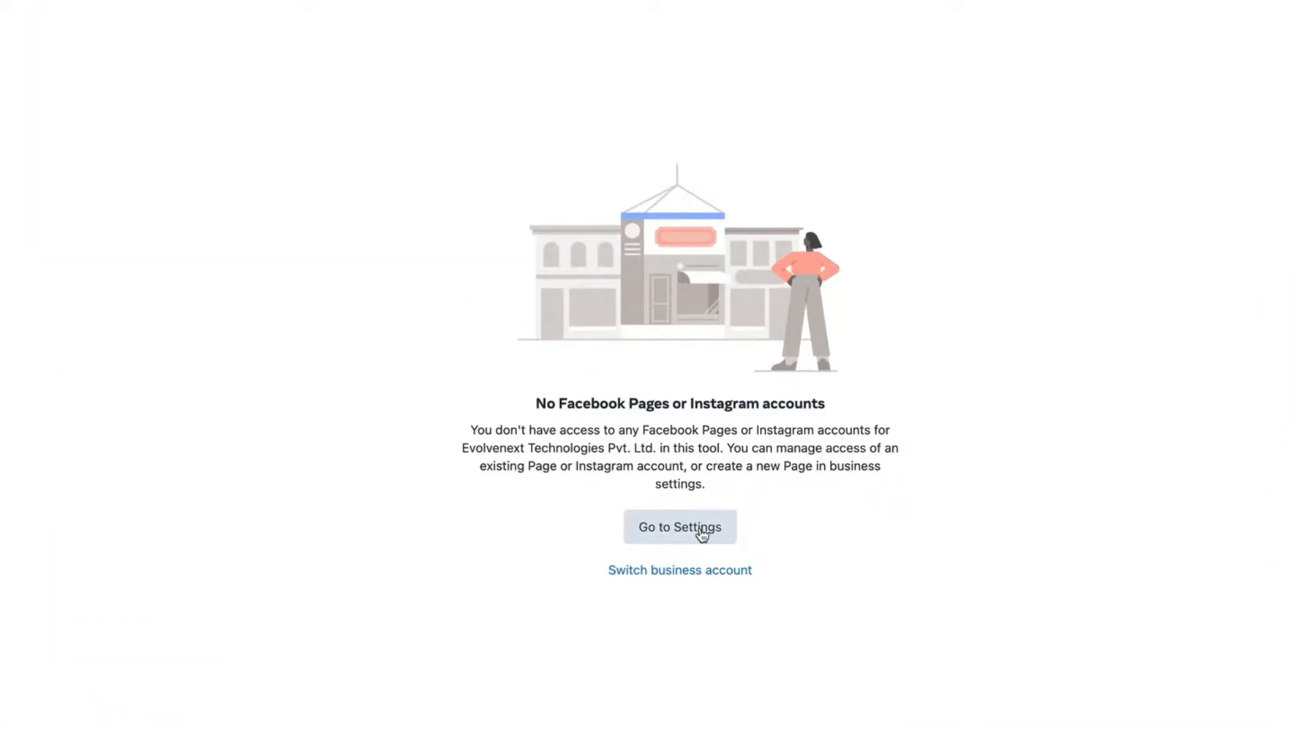
Go to Settings, More business settings and Business info showing Unverified status
left_click(679, 526)
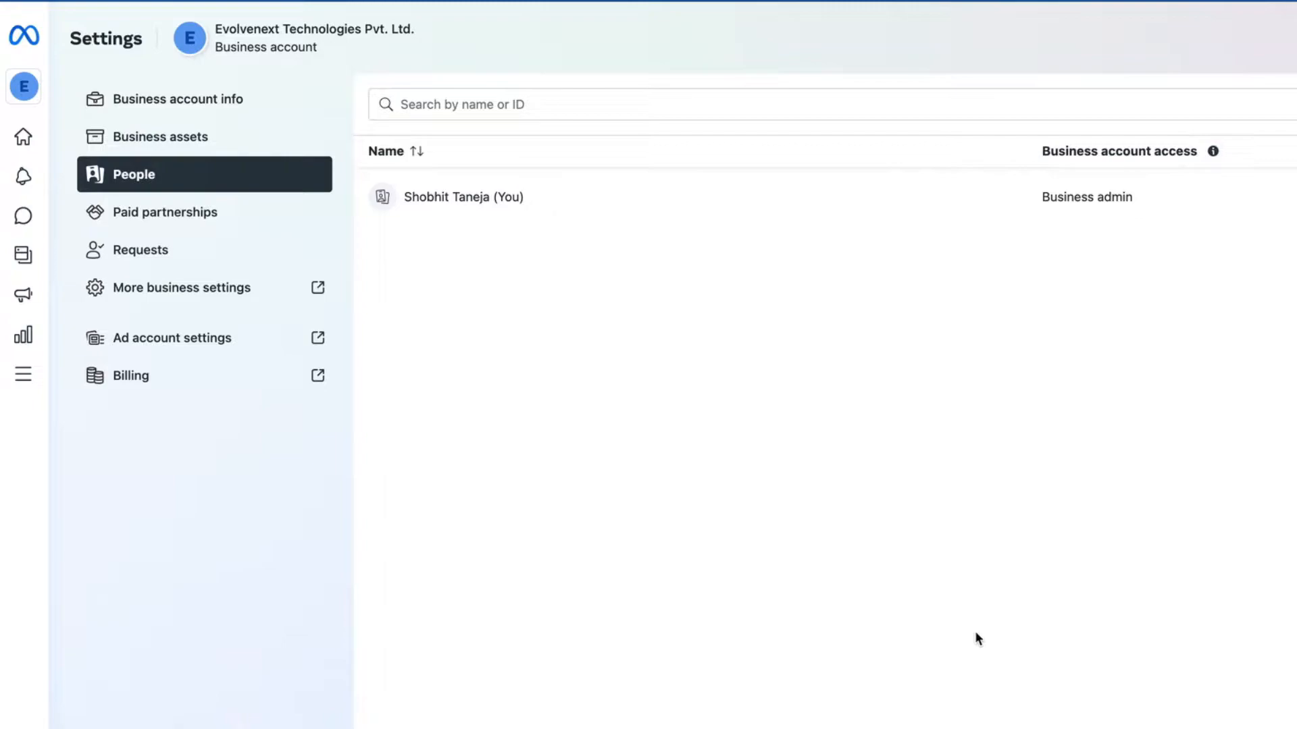
mouse_move(279, 292)
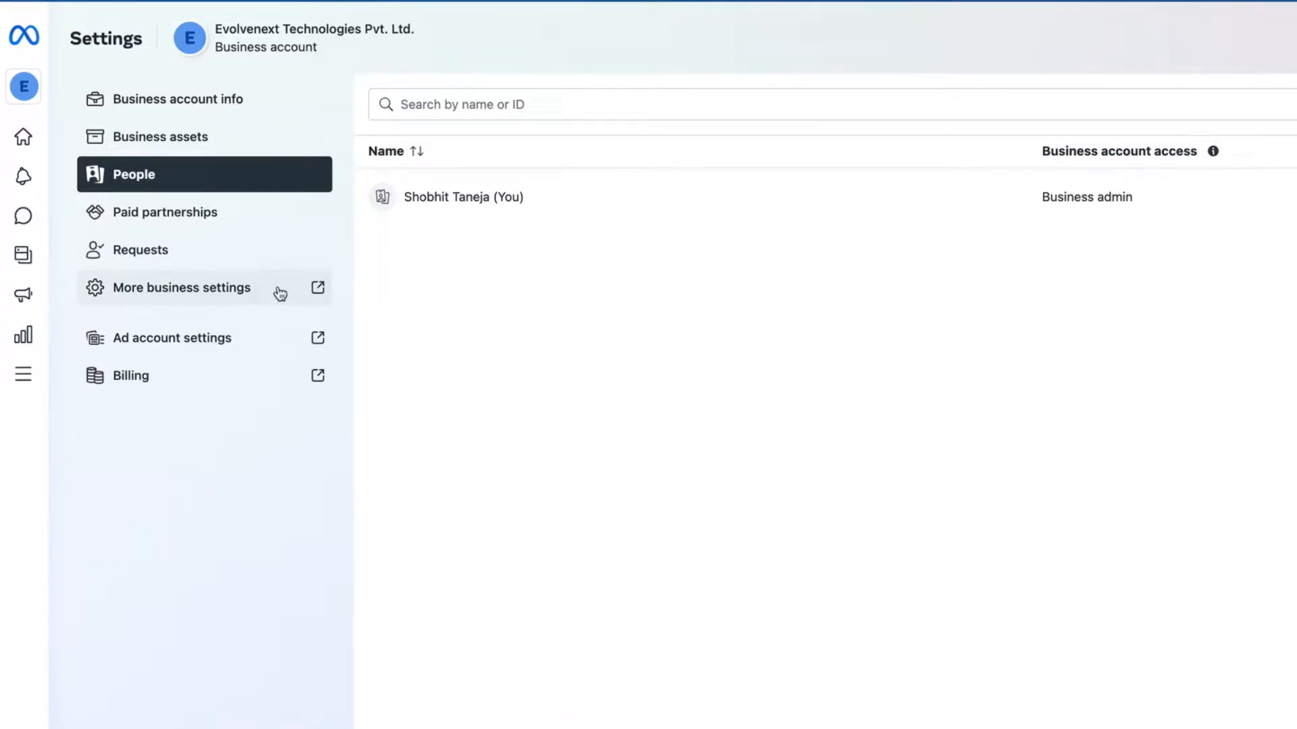
left_click(181, 287)
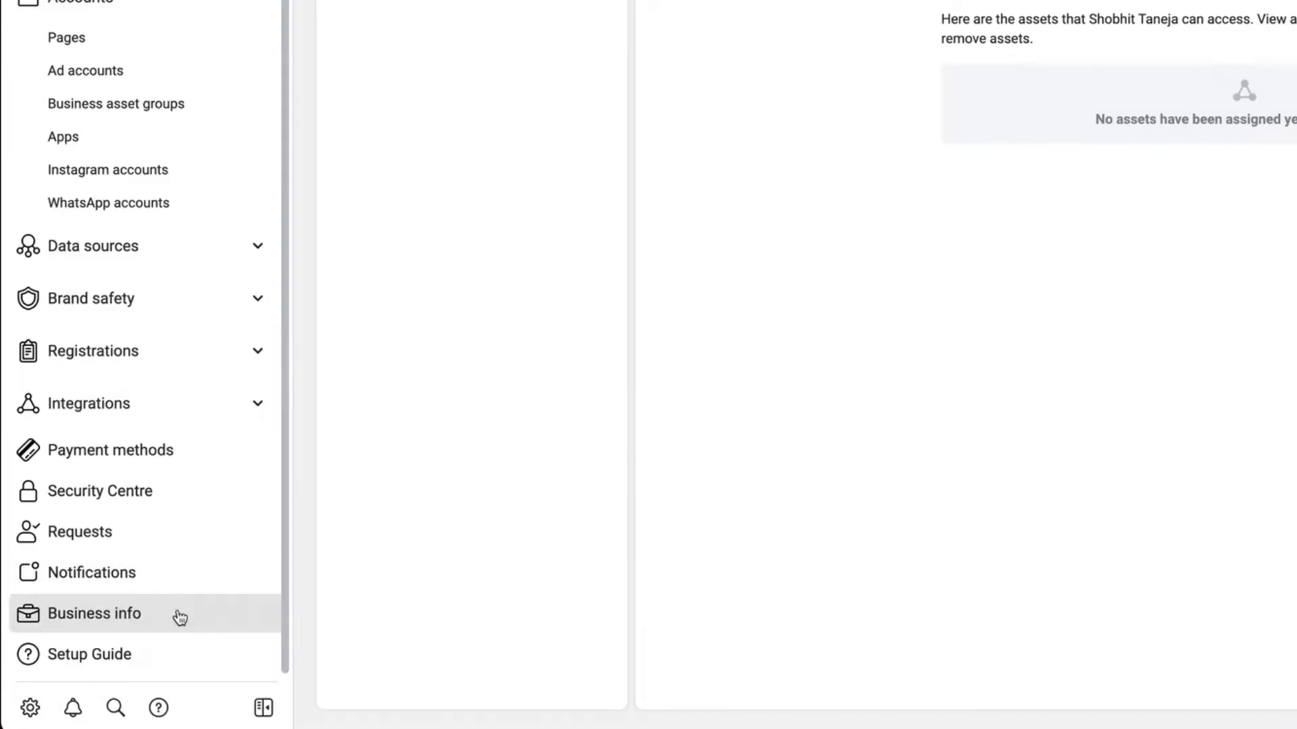
left_click(95, 613)
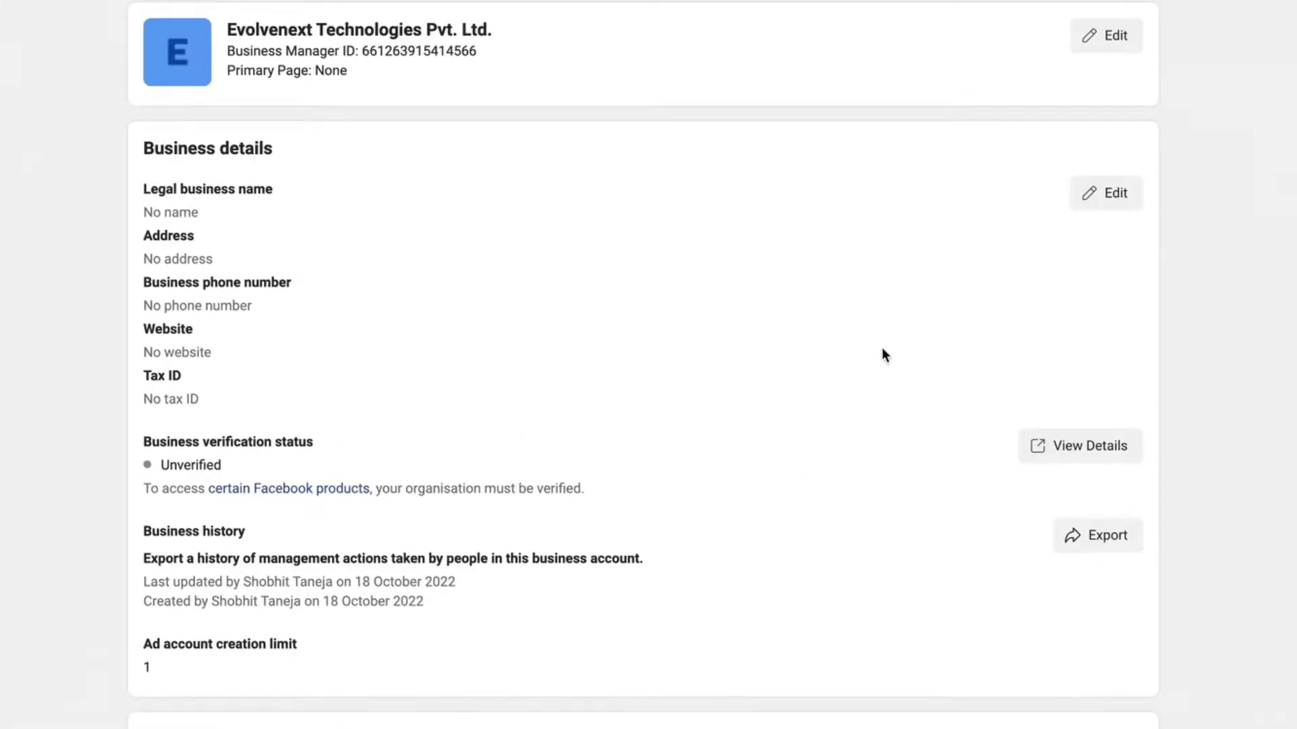
mouse_move(1035, 287)
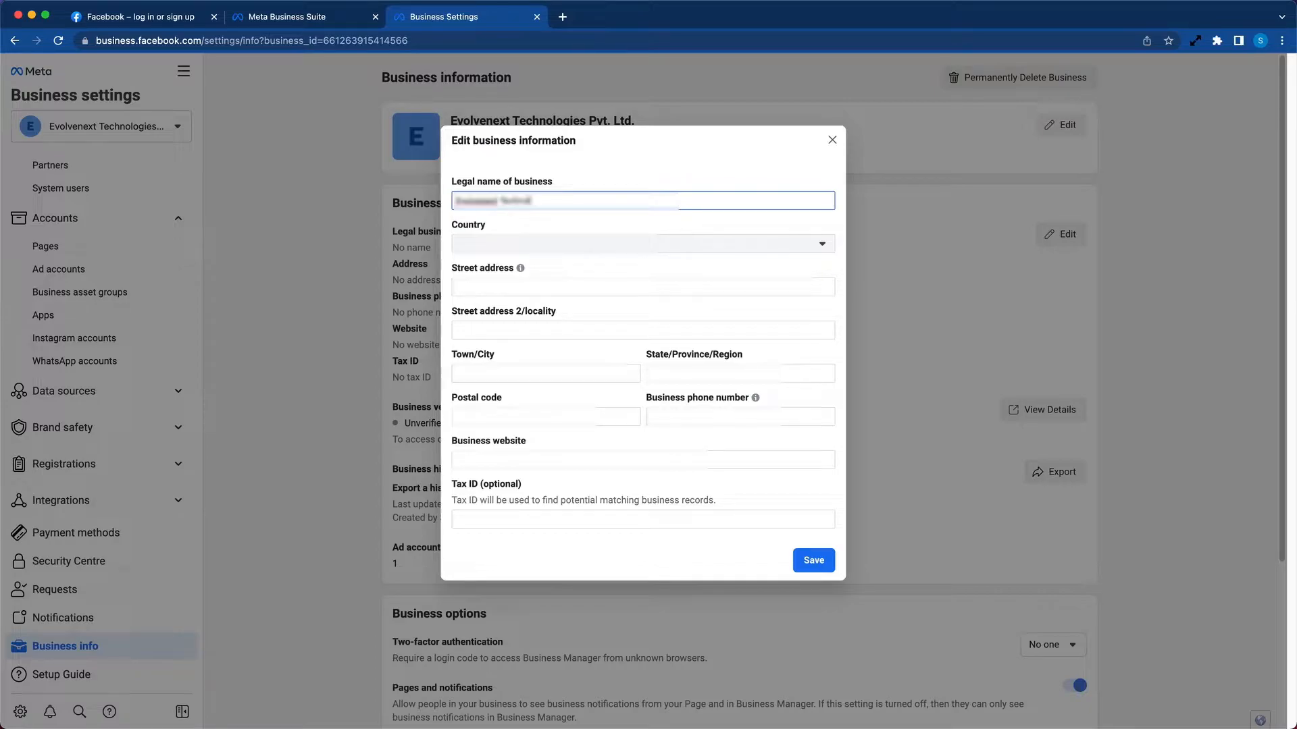
Edit business details with legal name, India address, phone and website, and save them
left_click(642, 243)
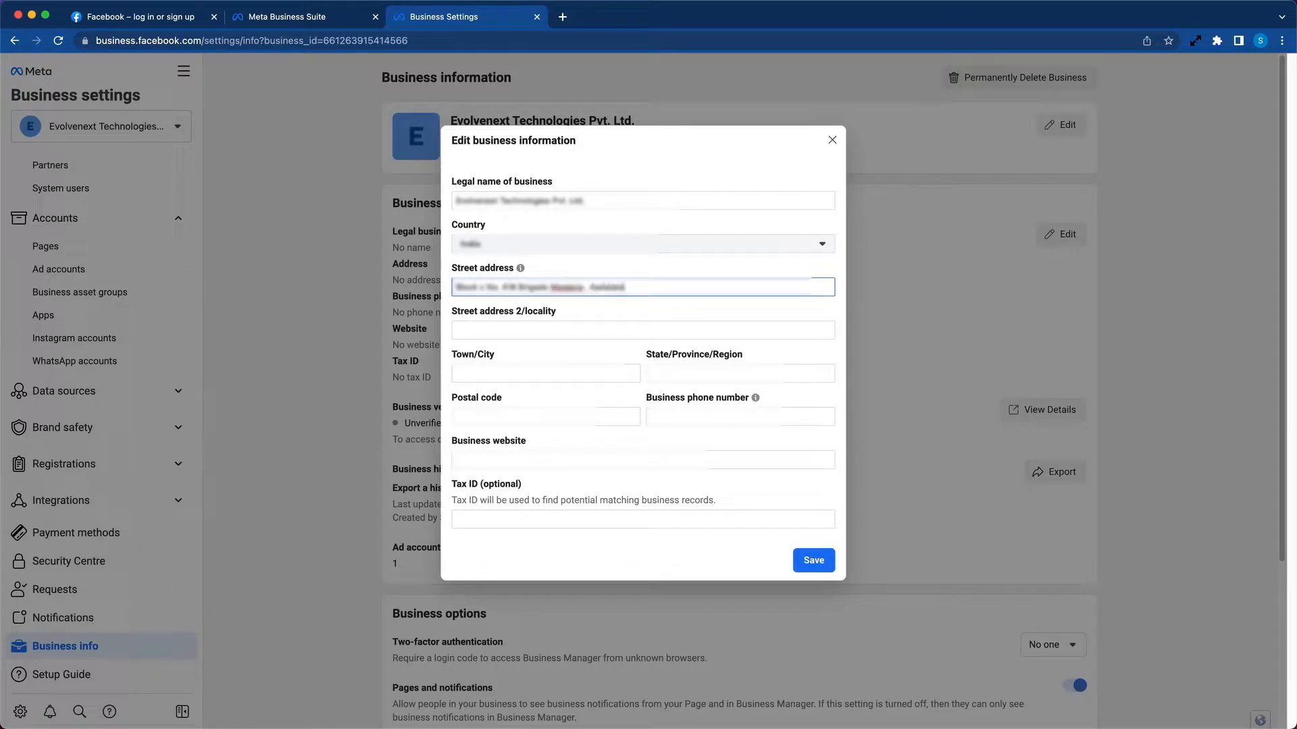
left_click(544, 372)
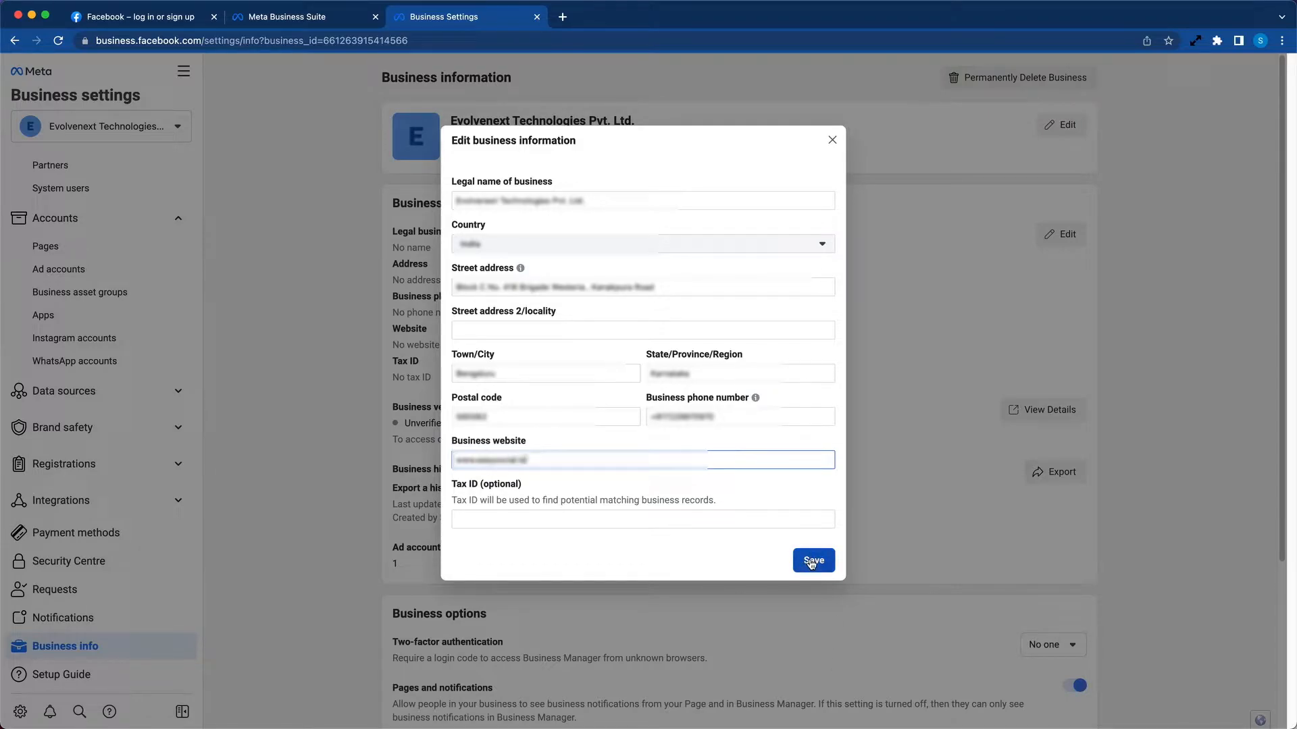
left_click(812, 559)
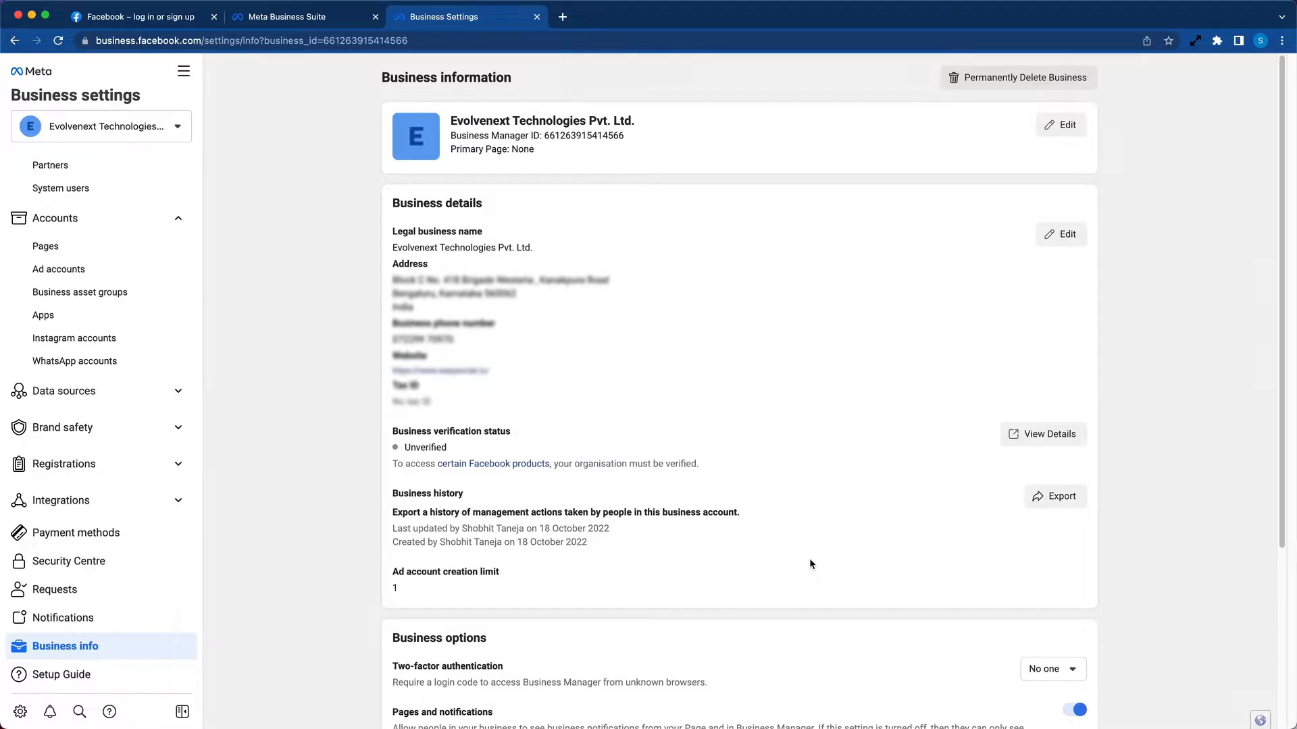
mouse_move(494, 267)
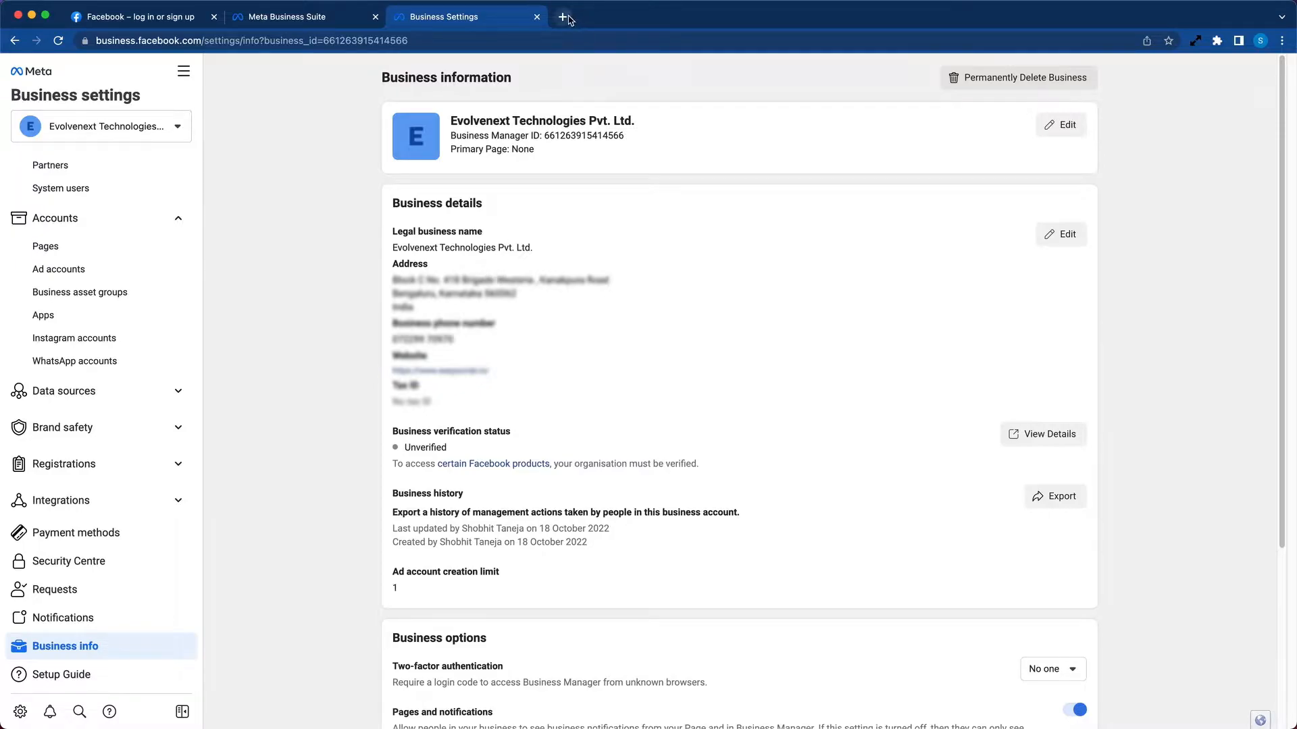
In Gmail, open the 'Confirm your business email address' message and confirm the address
type("gmail.com")
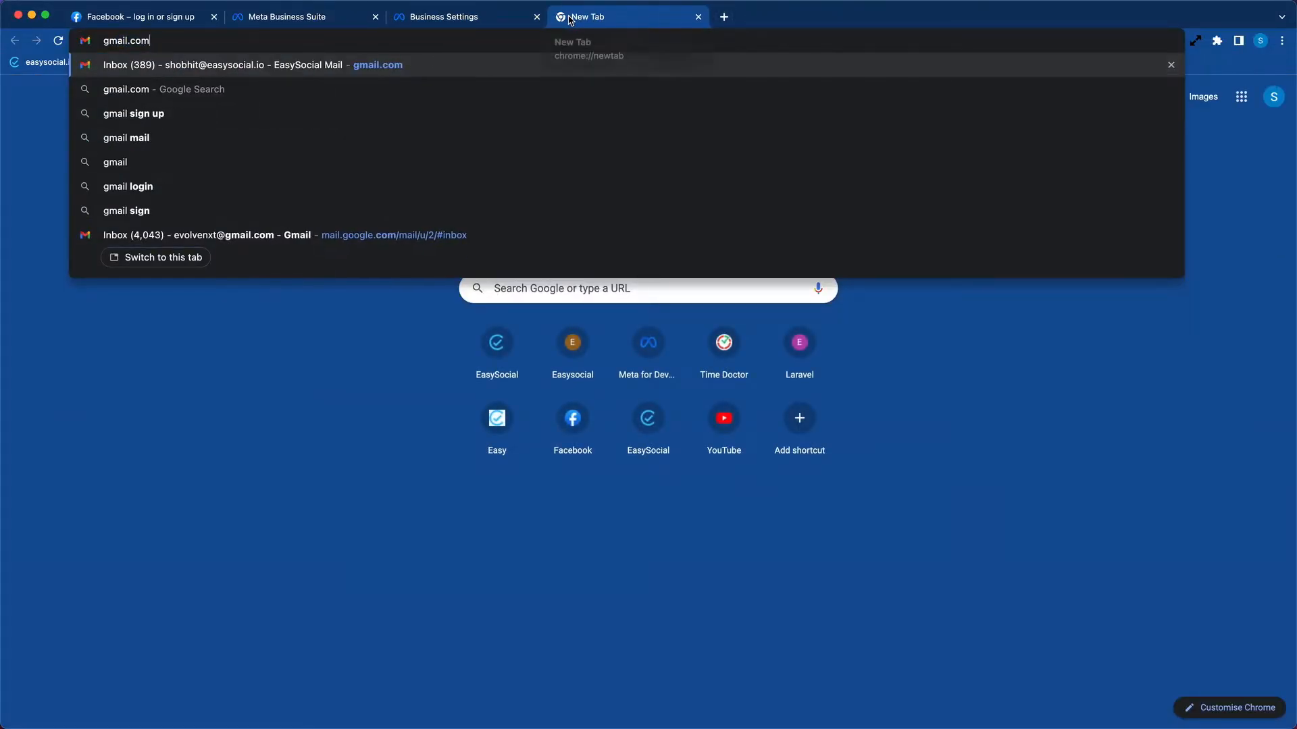
left_click(248, 65)
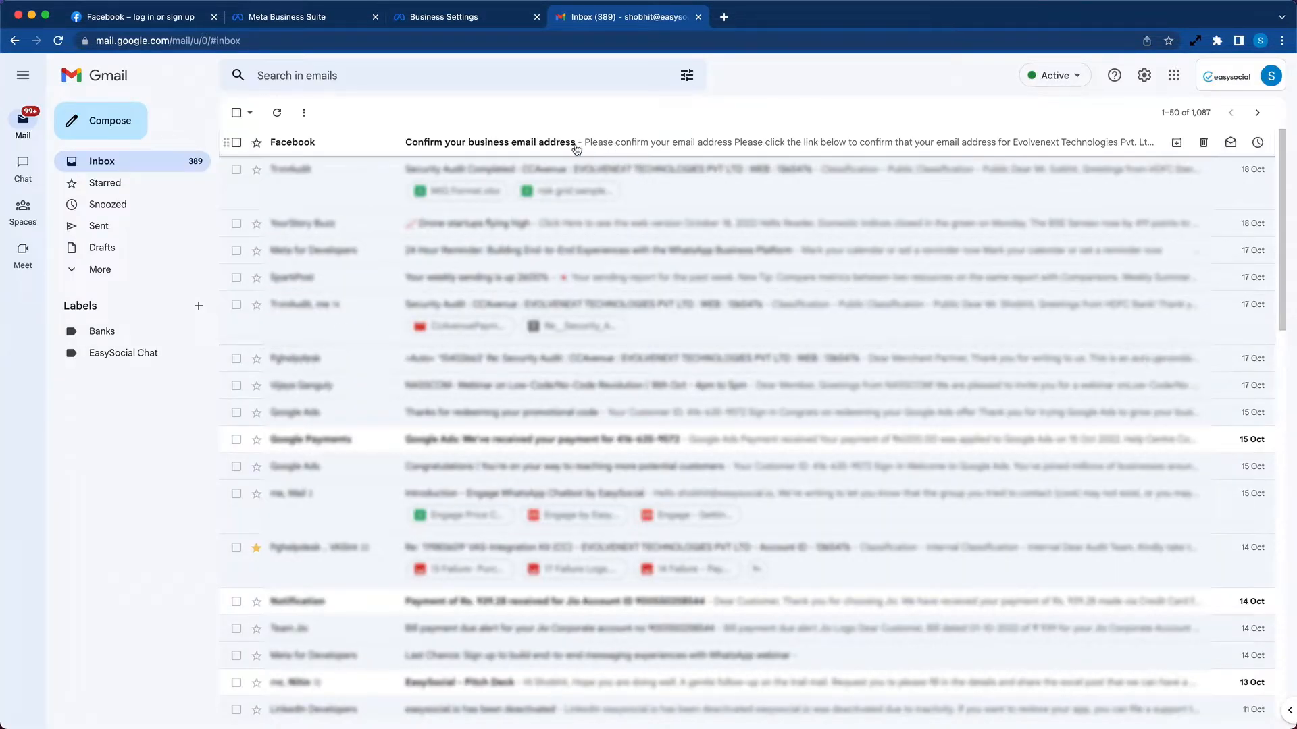
mouse_move(587, 145)
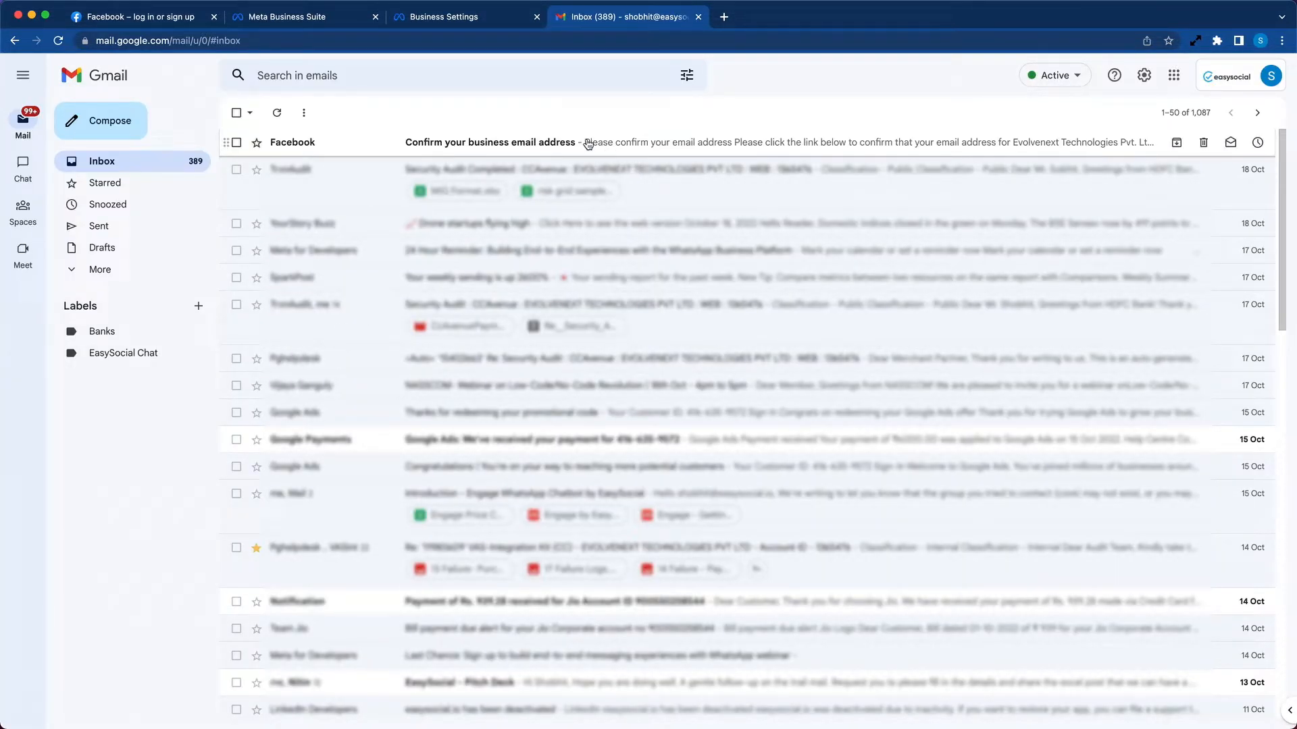
left_click(489, 142)
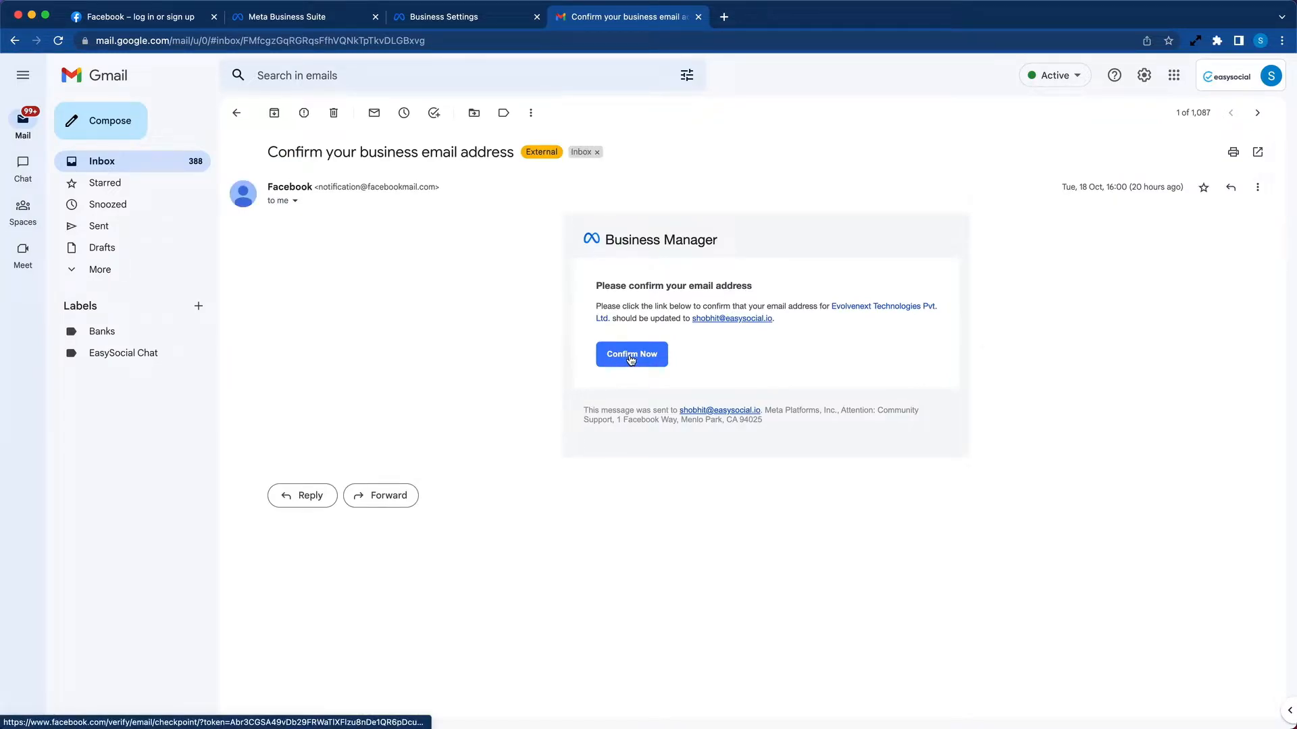
left_click(631, 354)
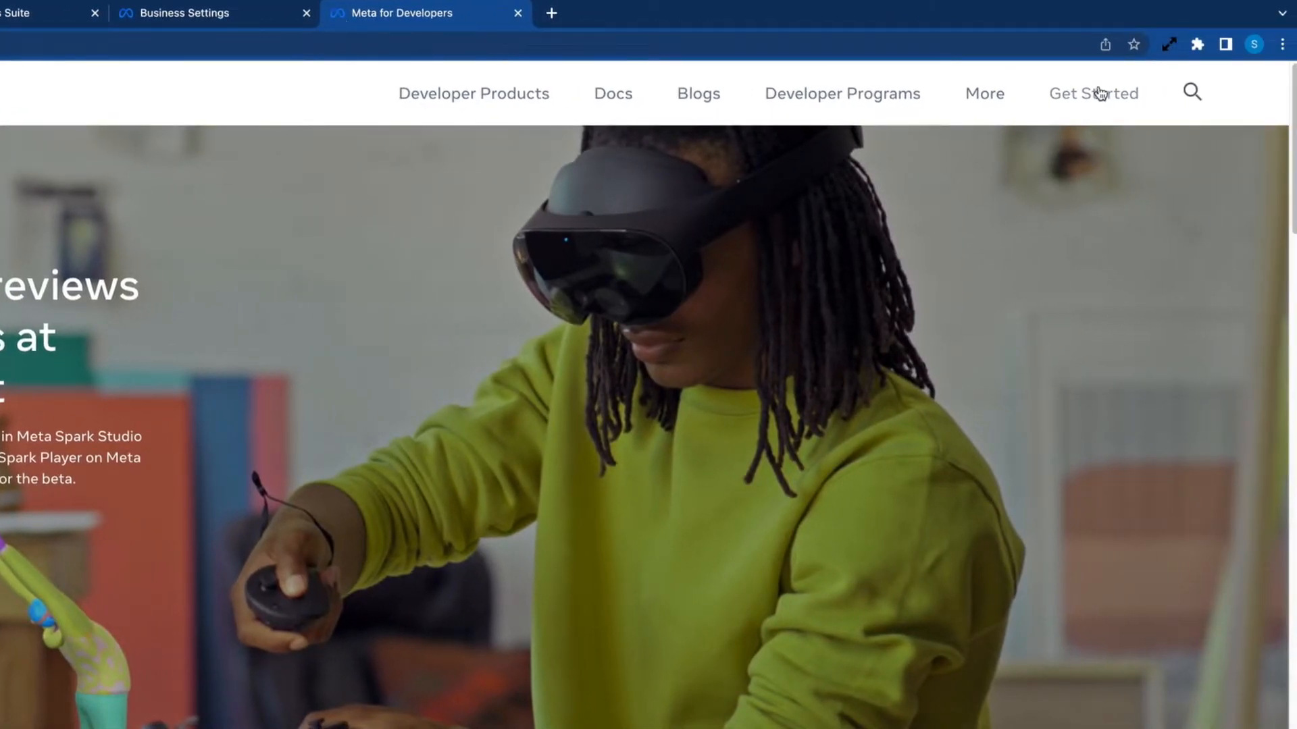
left_click(1093, 93)
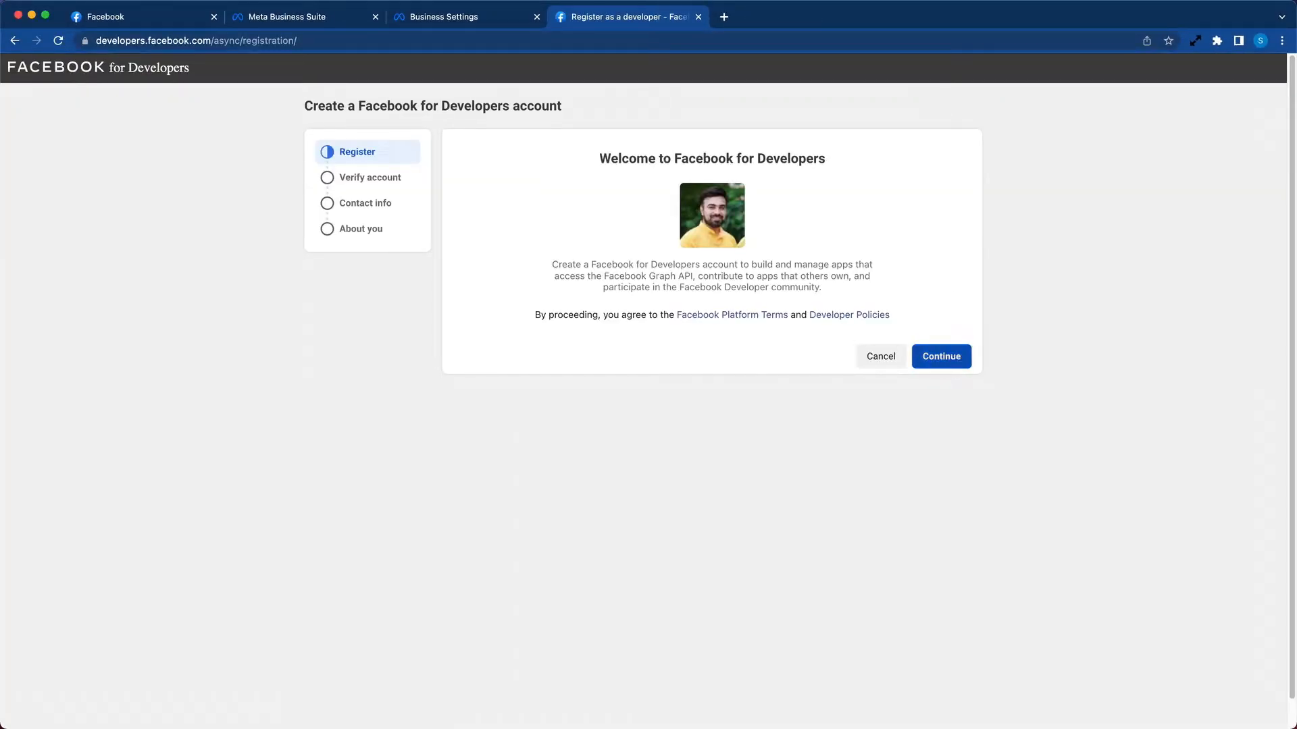
left_click(940, 357)
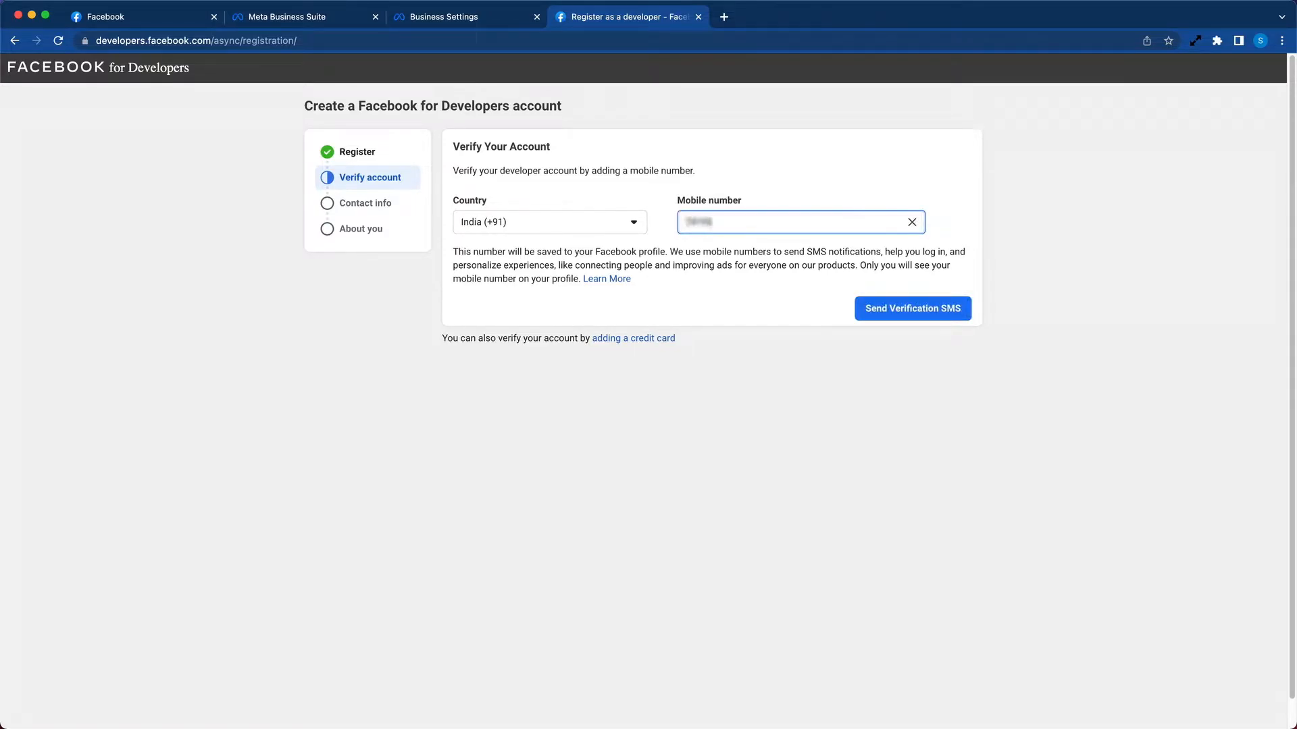
left_click(912, 308)
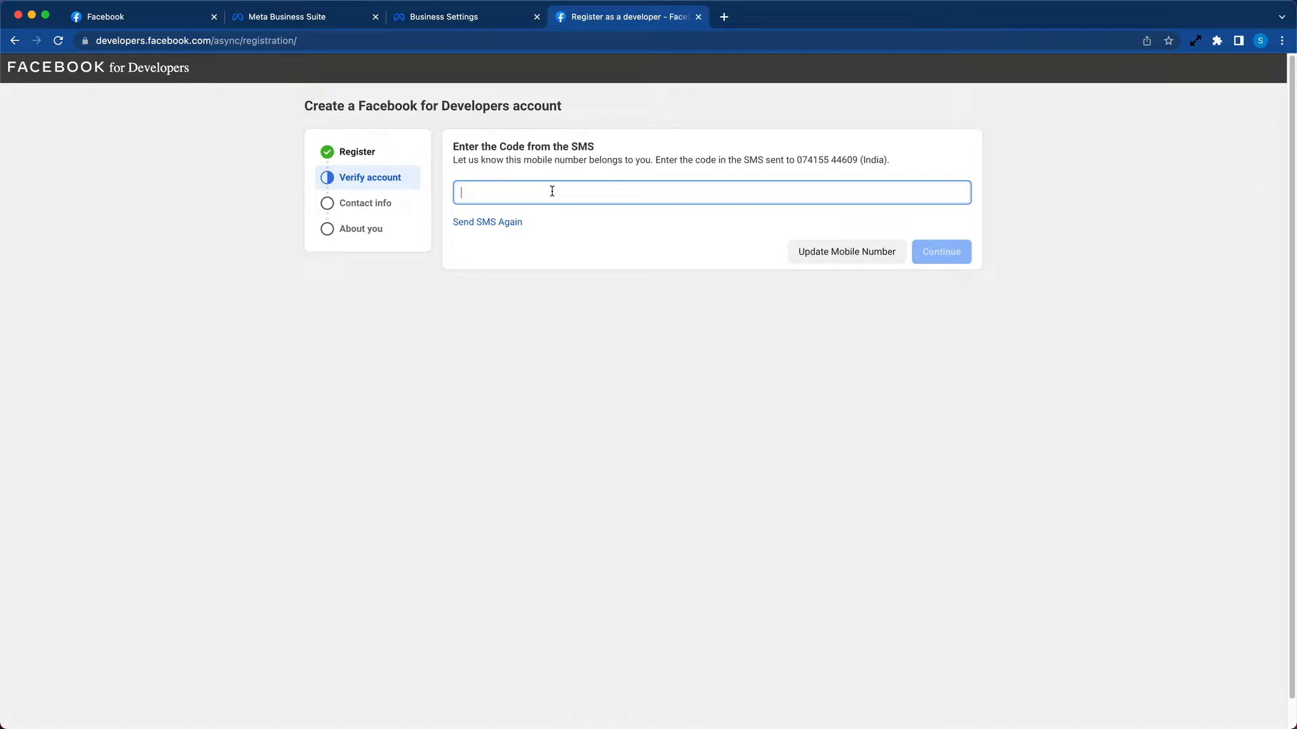
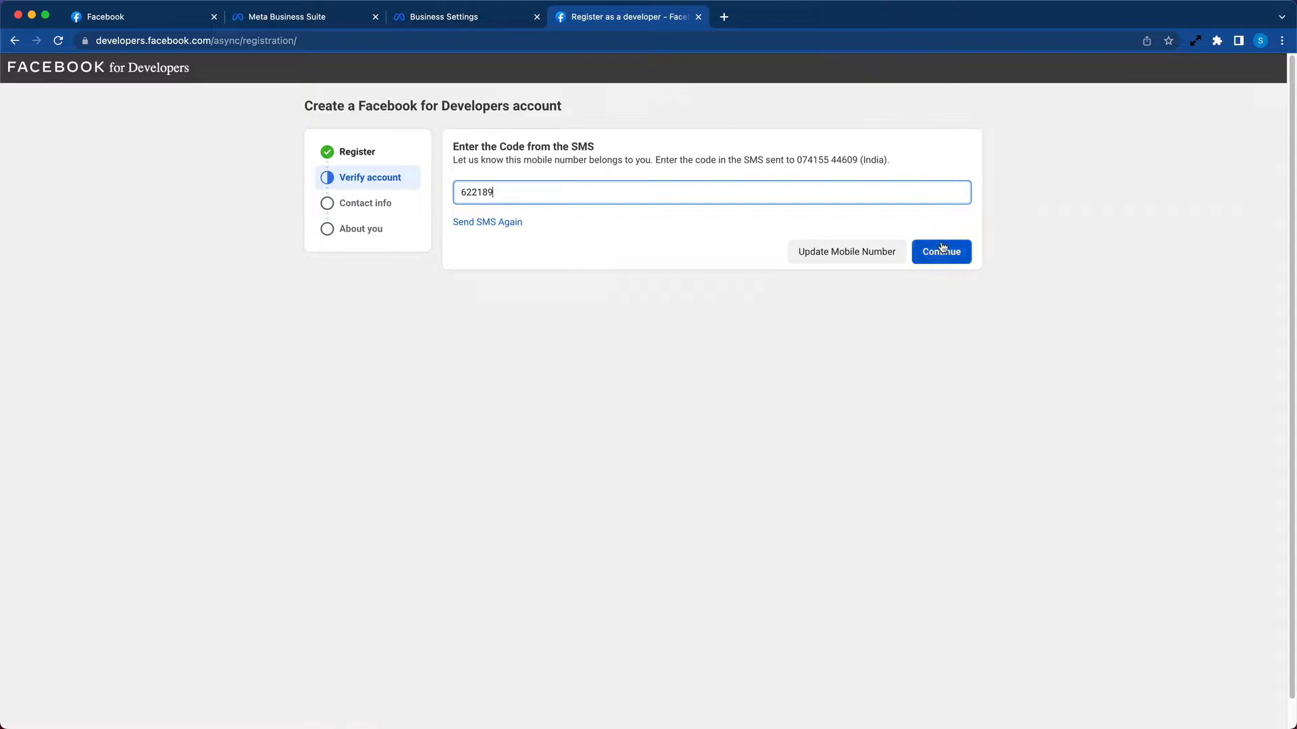
left_click(940, 252)
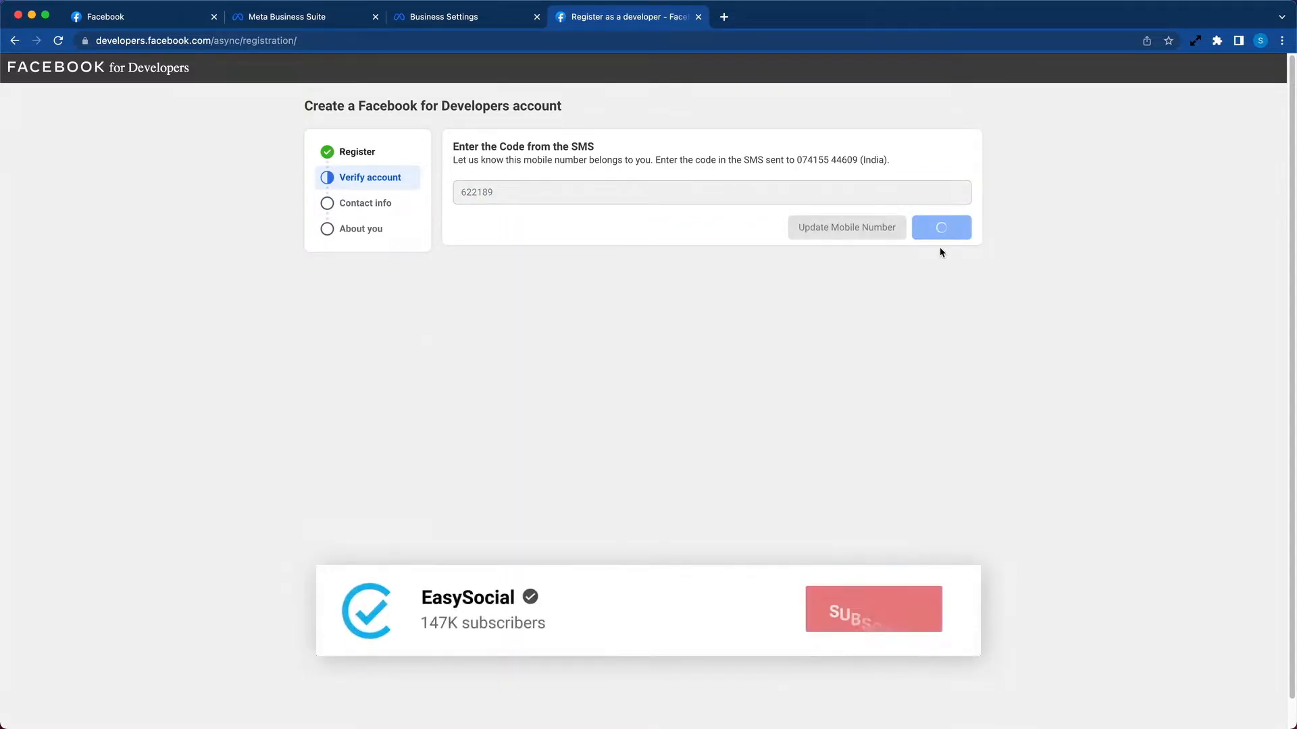
left_click(873, 609)
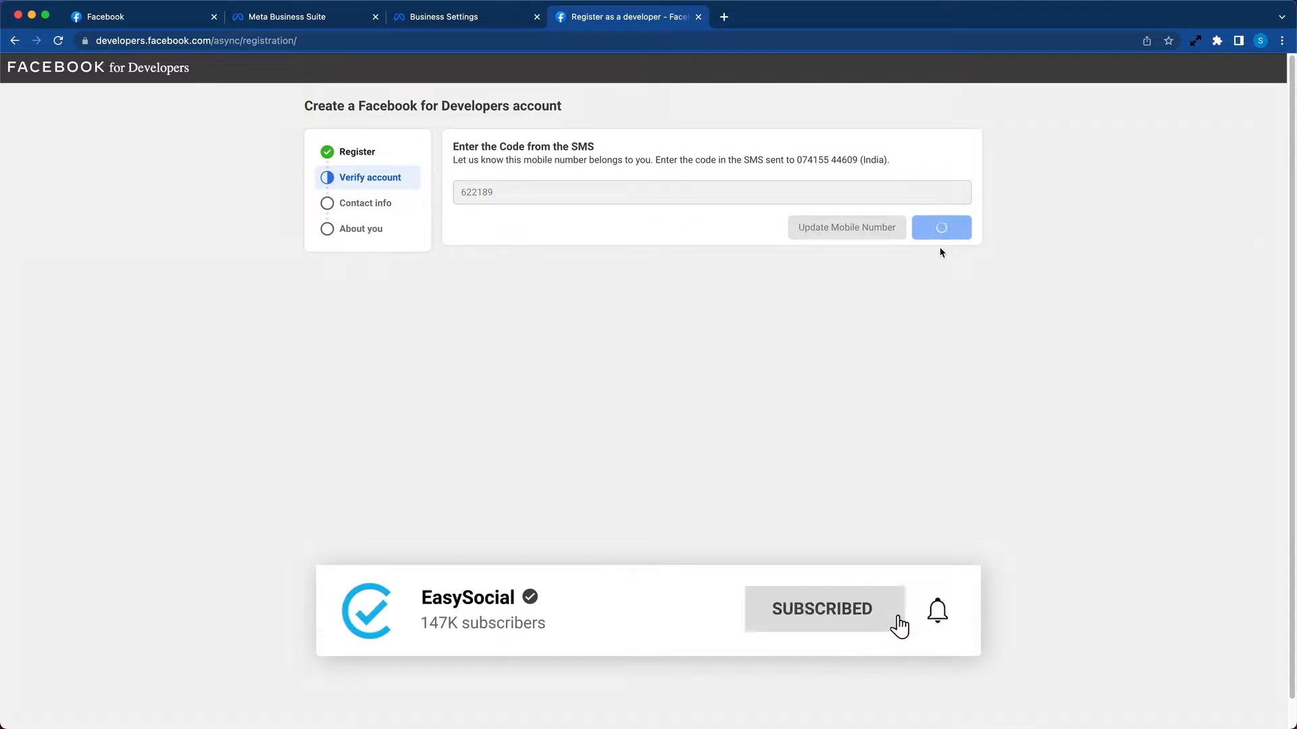
left_click(940, 227)
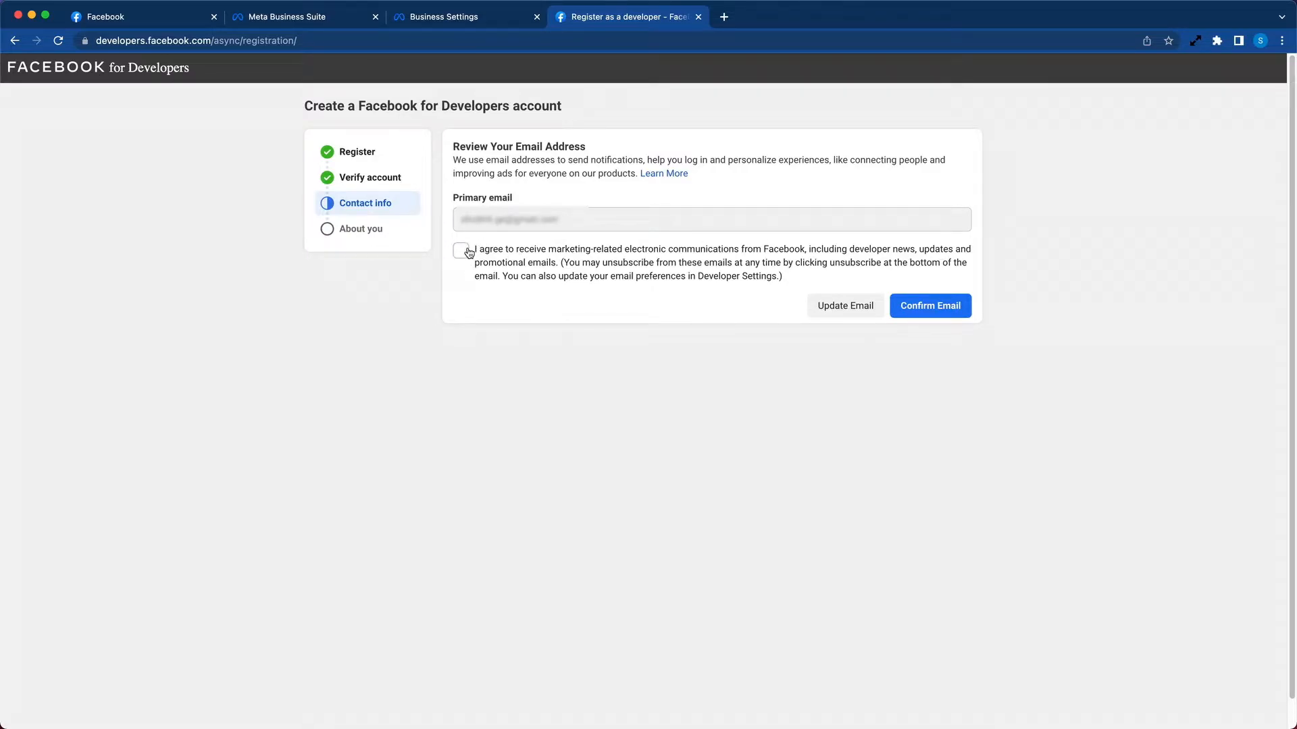
Accept marketing updates and confirm the primary email address
left_click(460, 252)
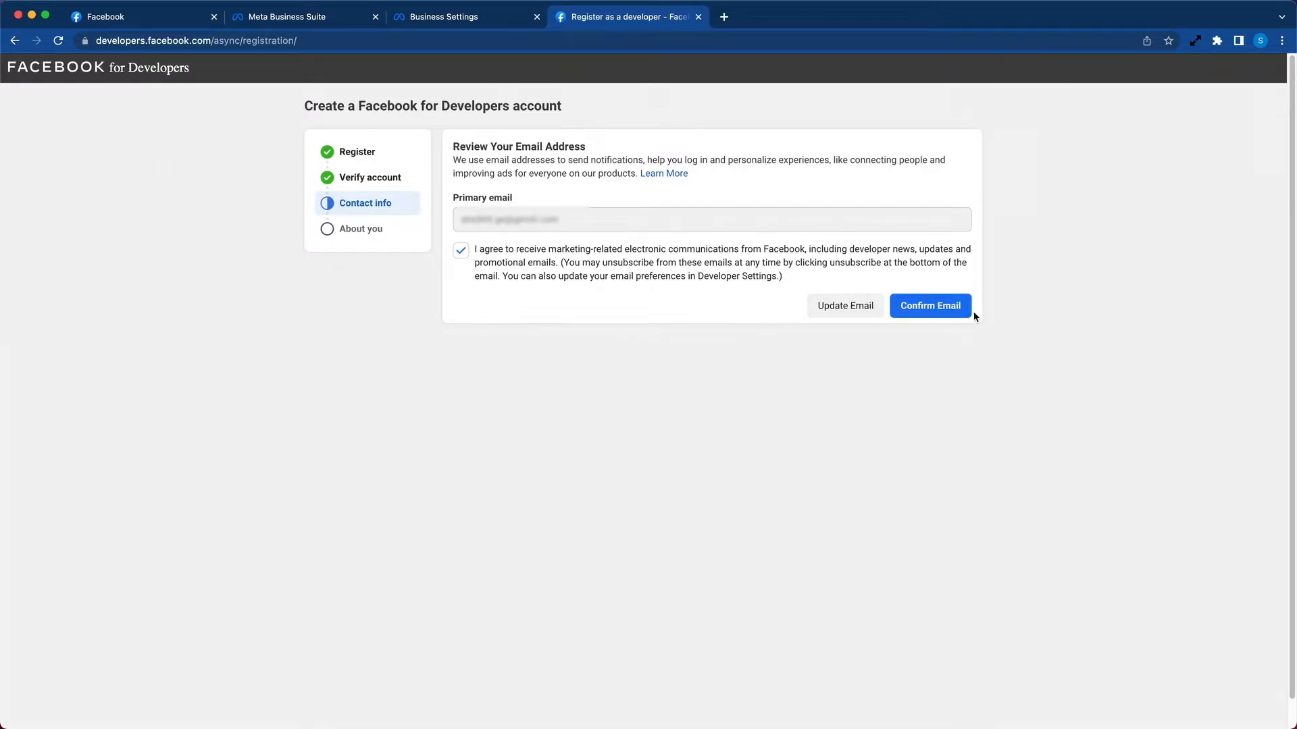
left_click(929, 306)
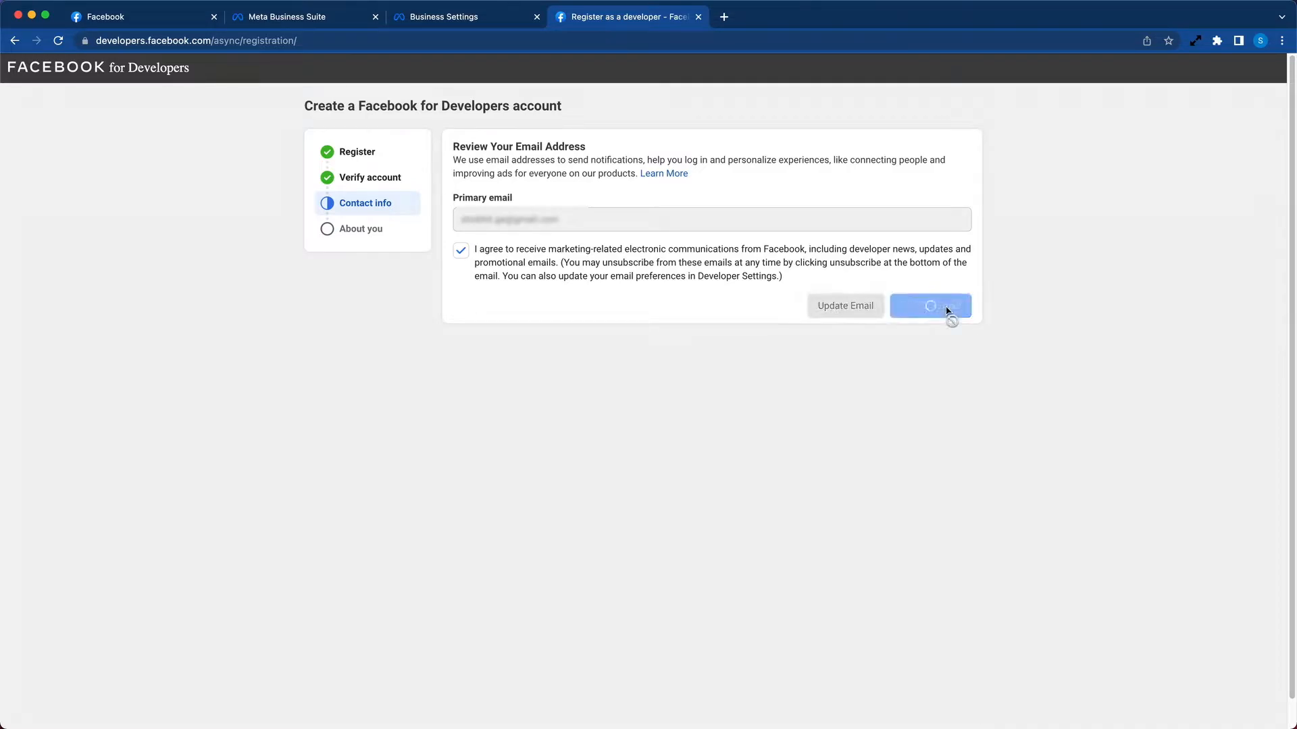
left_click(929, 306)
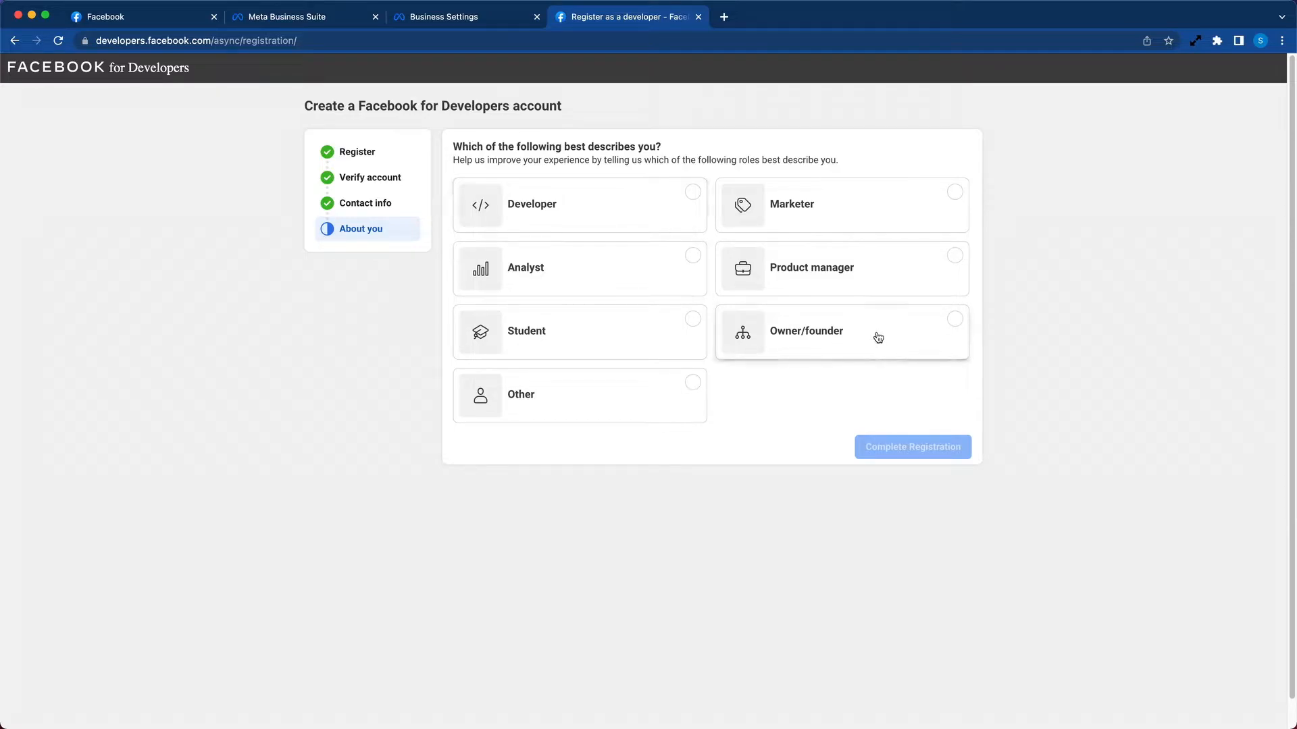
Choose Owner/founder as the role and complete the developer registration
left_click(840, 332)
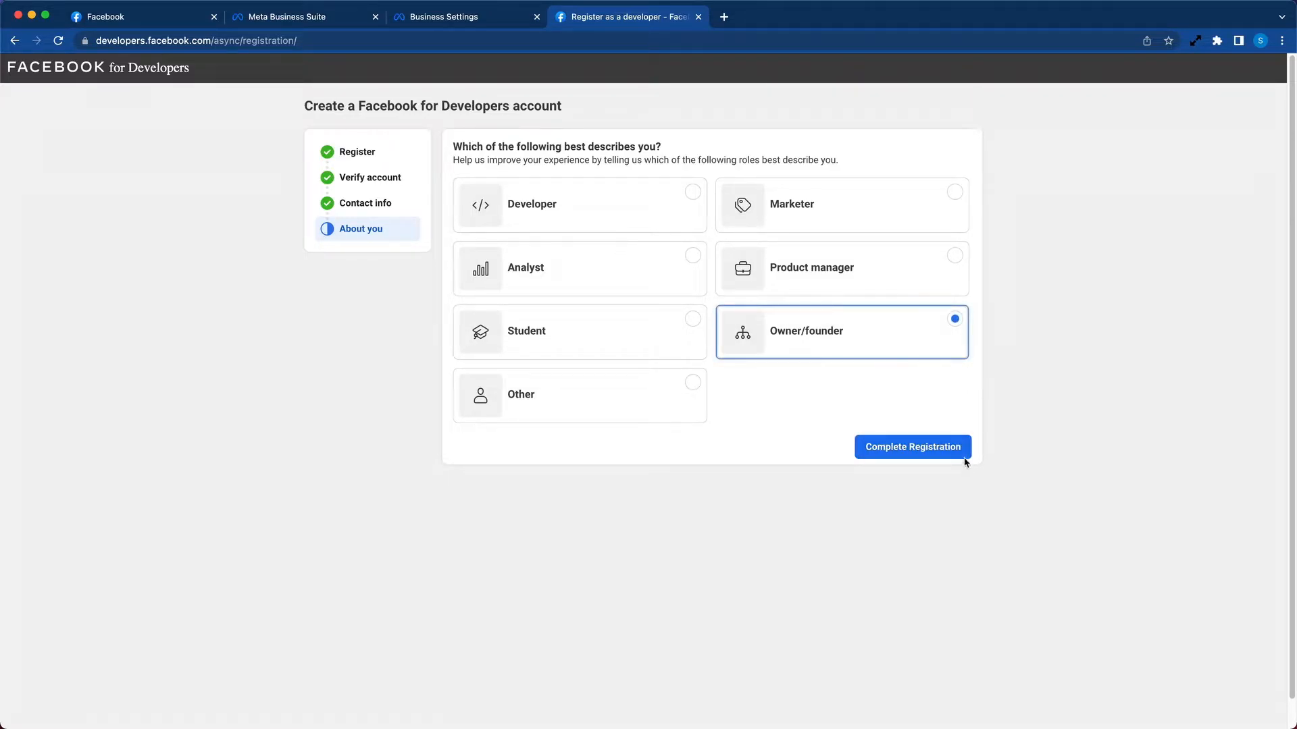
left_click(912, 447)
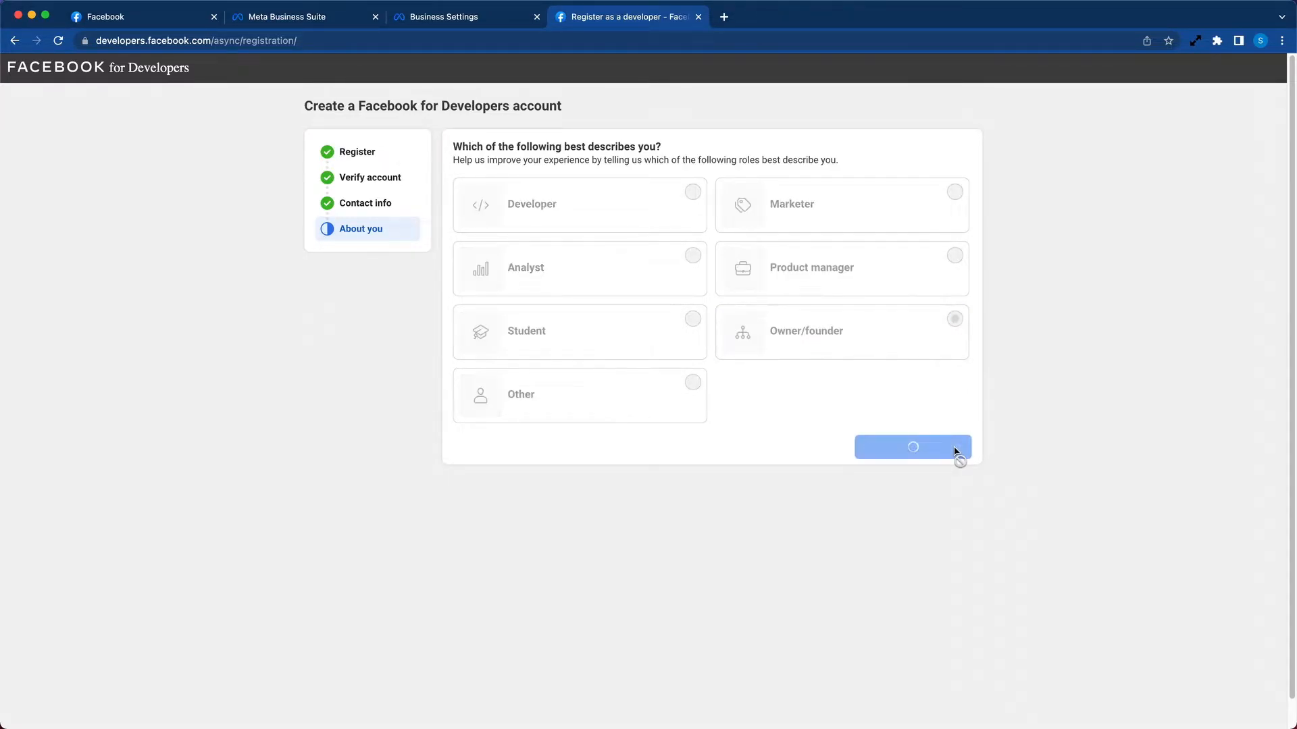
left_click(911, 447)
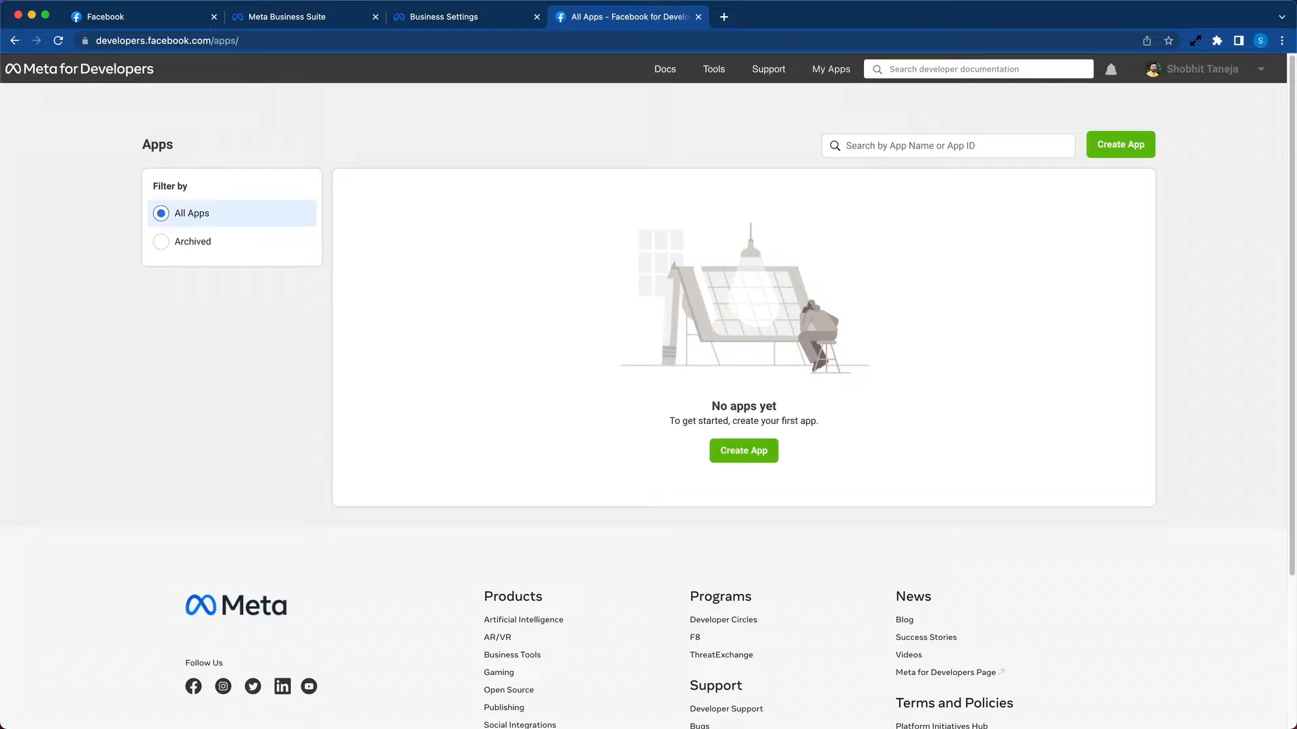
mouse_move(1086, 198)
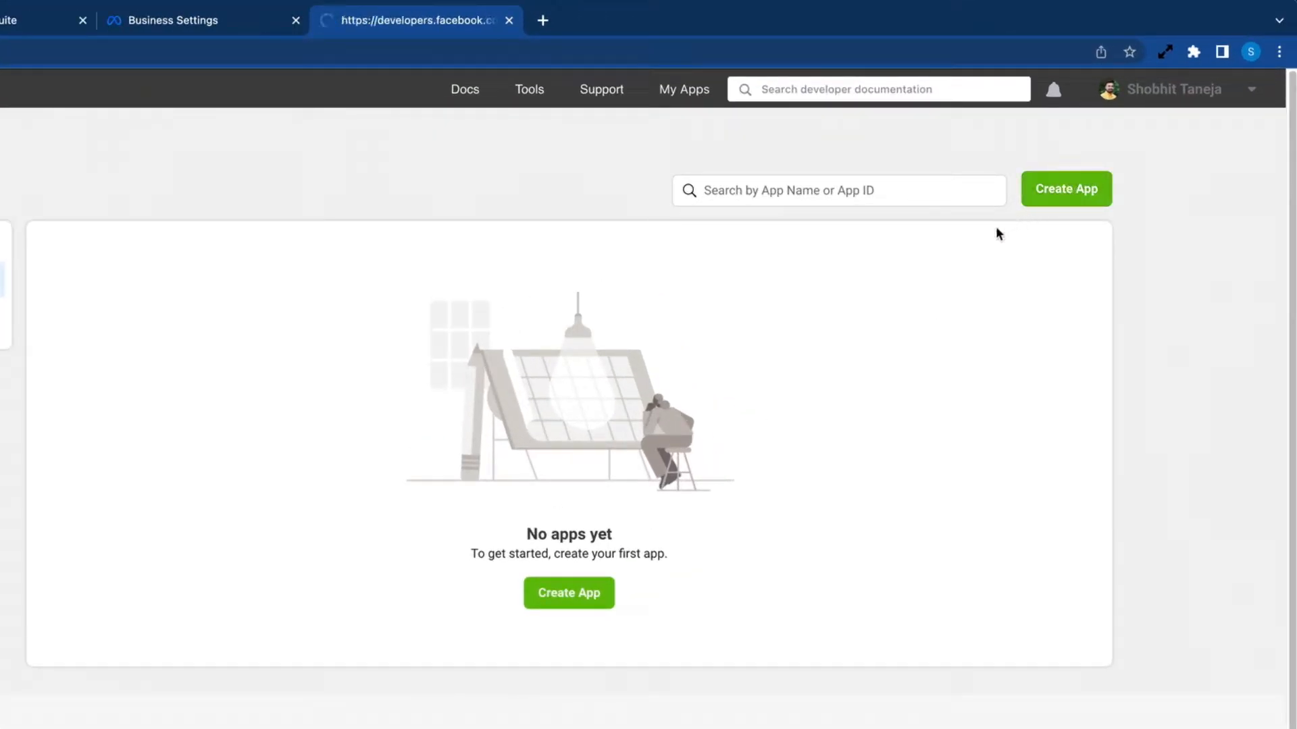
Start creating a new app with Business as the app type
left_click(1066, 189)
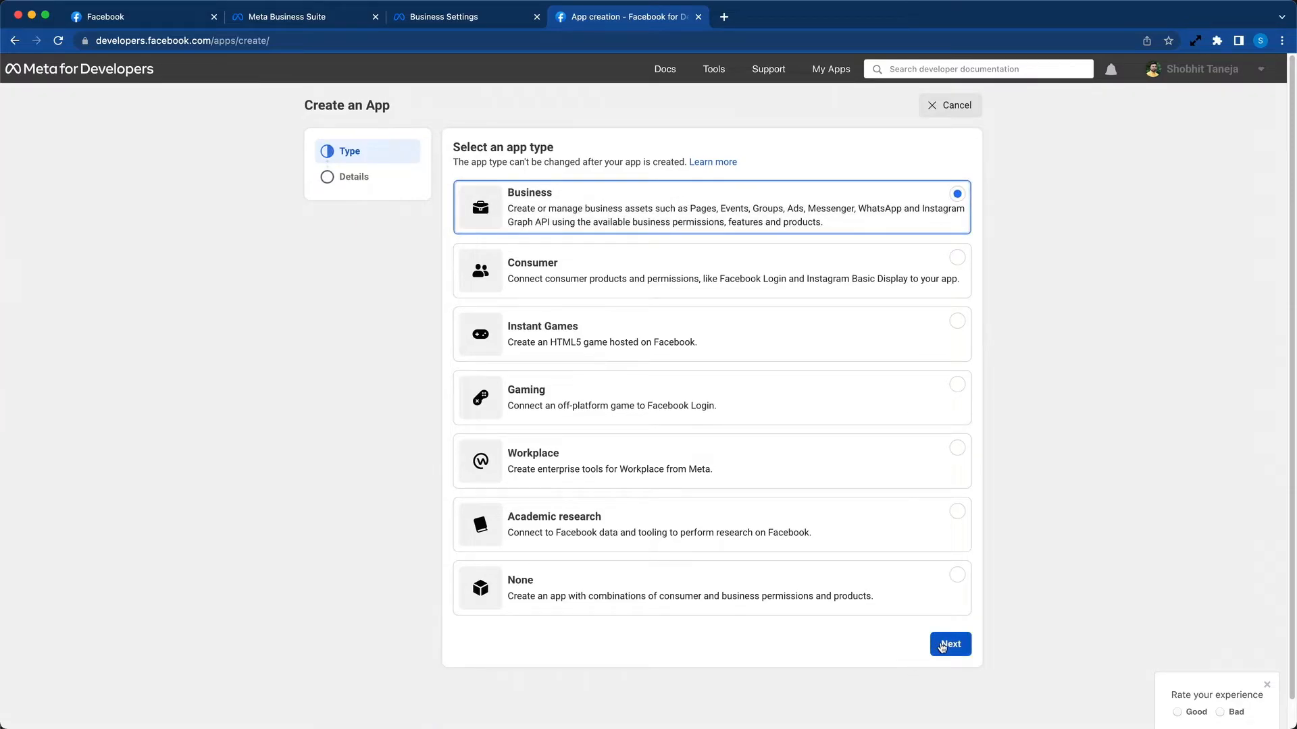
Proceed with the Business type and name the app 'Evolvenext Messaging'
left_click(950, 645)
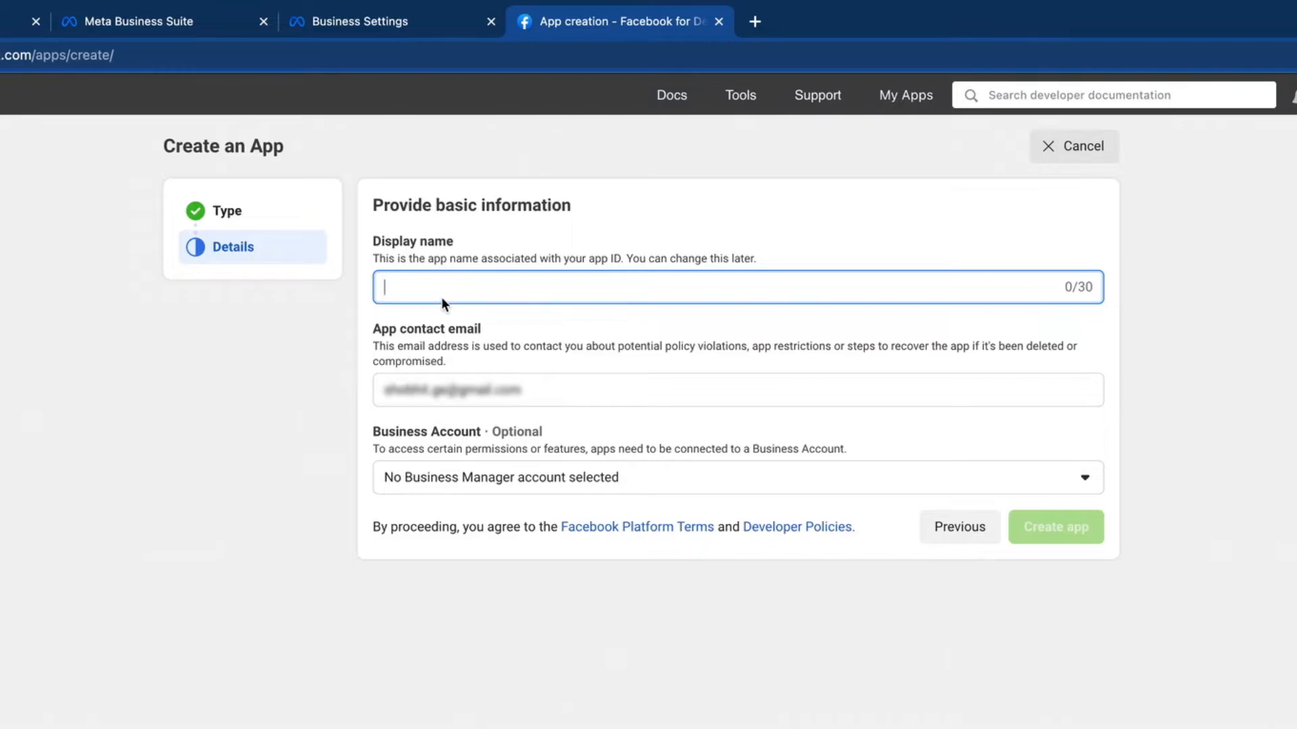
type("Evol")
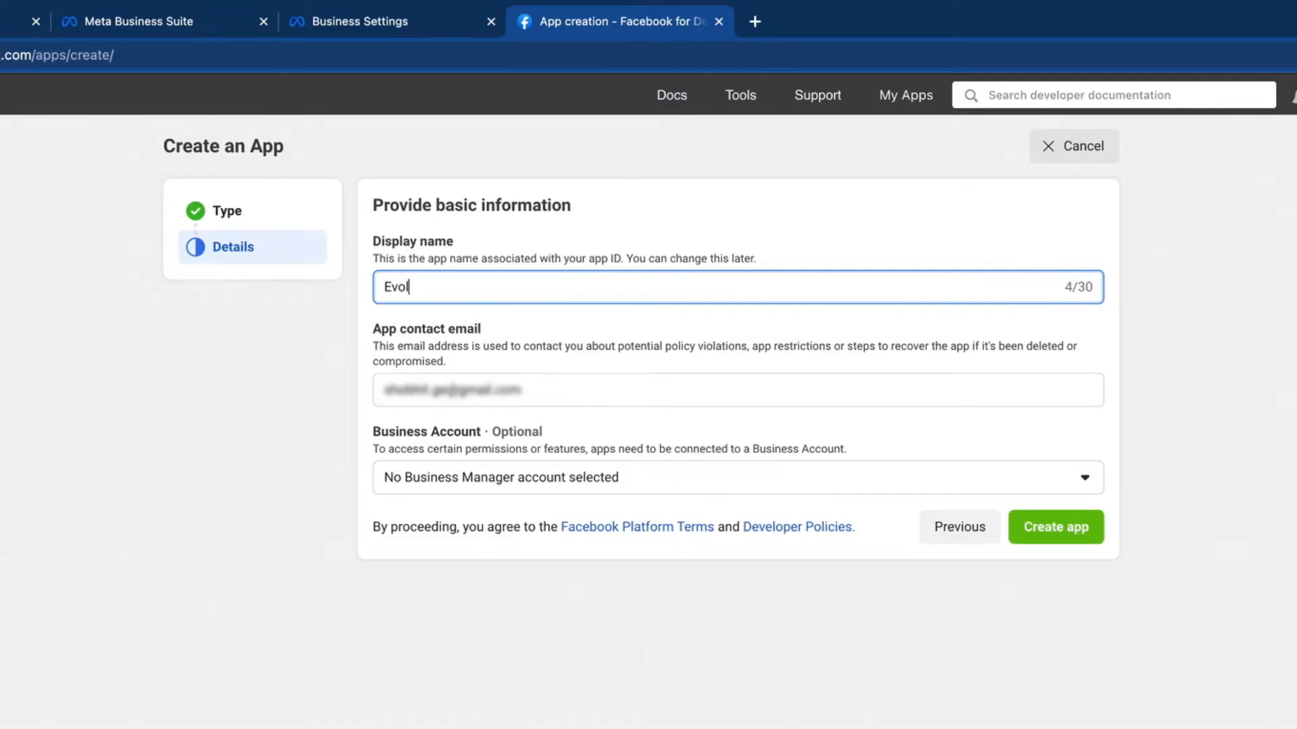
type("venext")
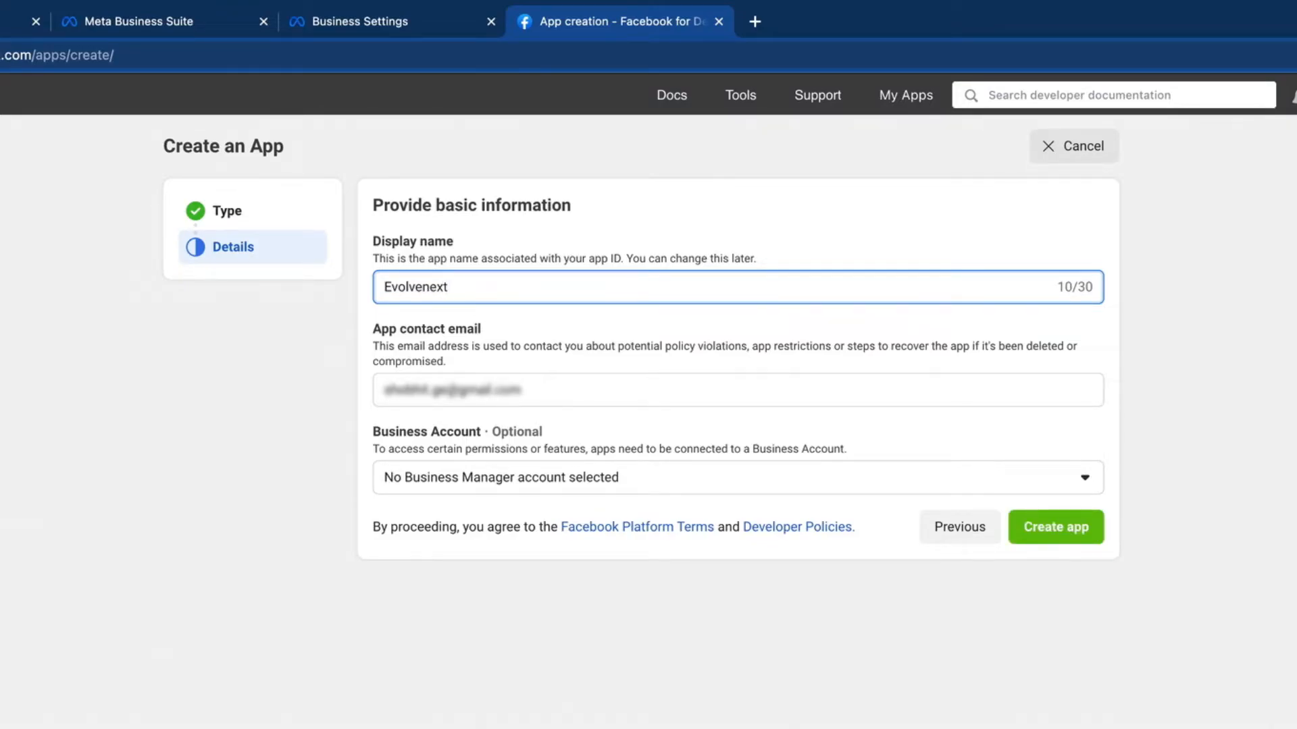
type("Messaging")
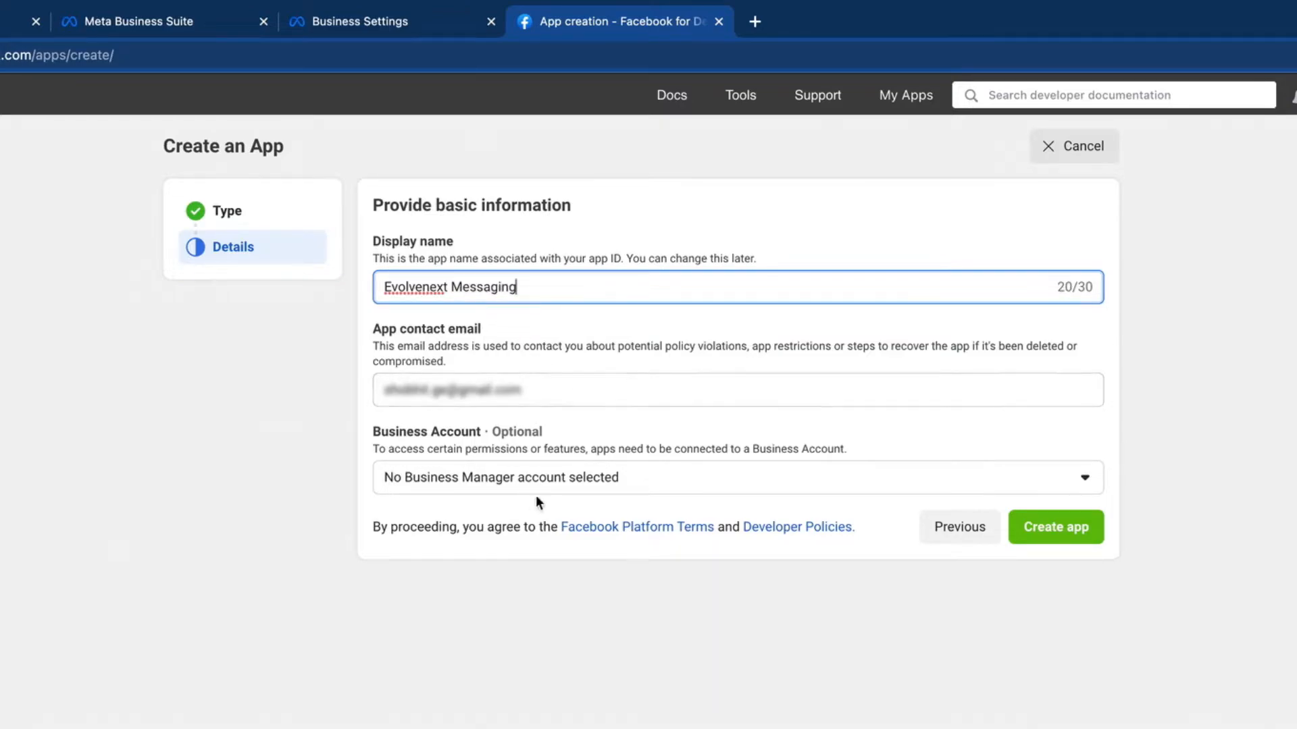
Link the Evolvenext Technologies Pvt. Ltd. business account and create the app, re-entering the password
left_click(736, 477)
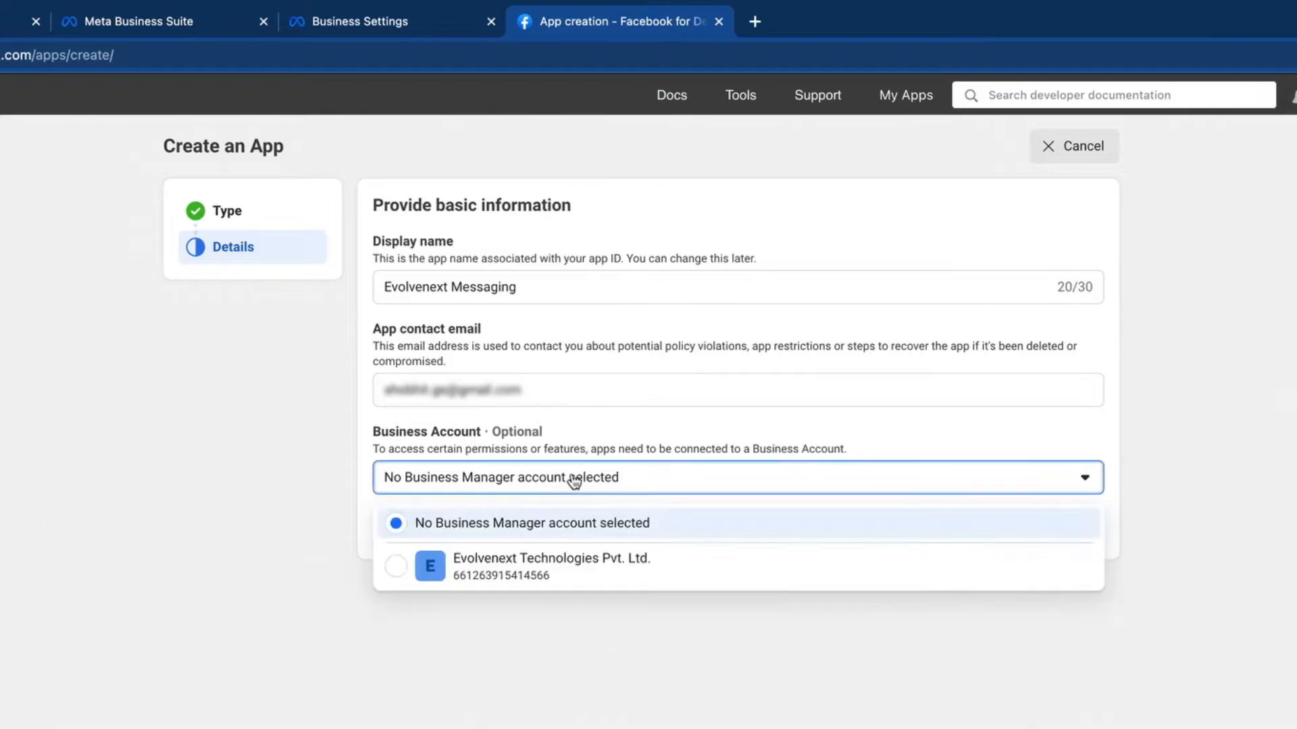
left_click(551, 566)
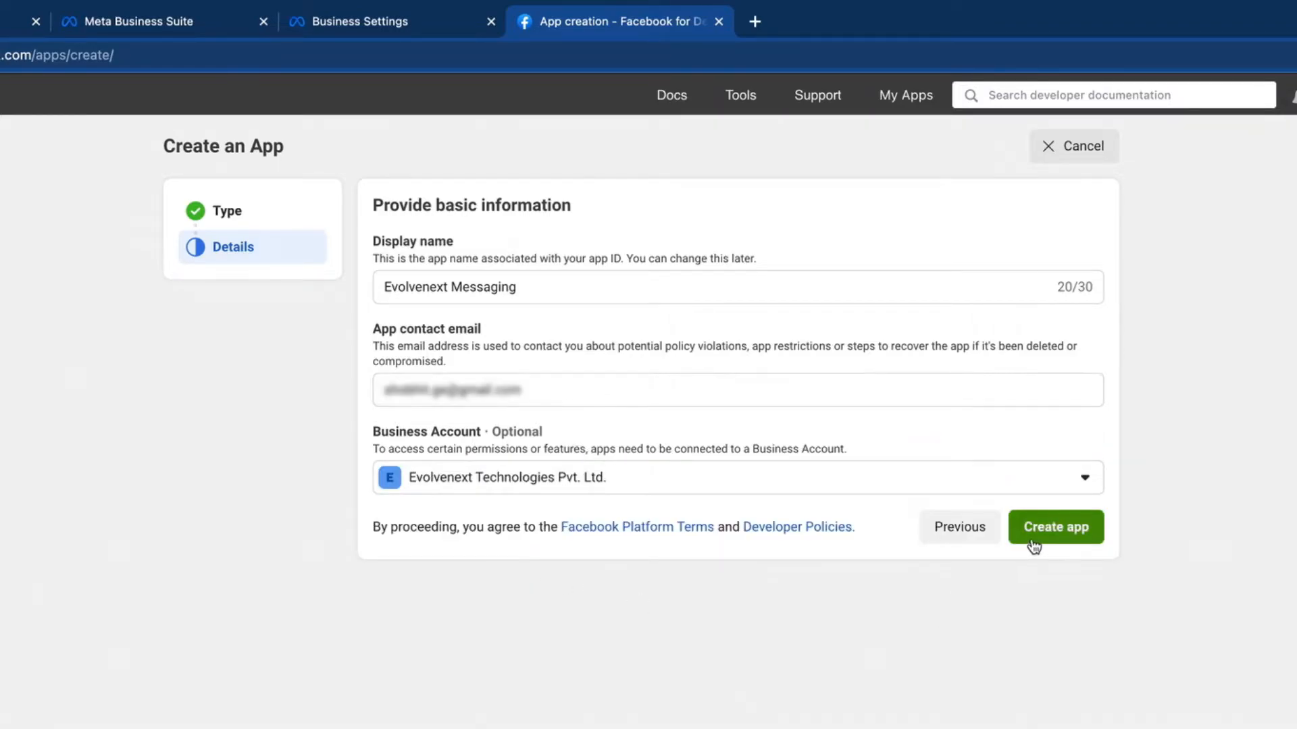
left_click(1055, 527)
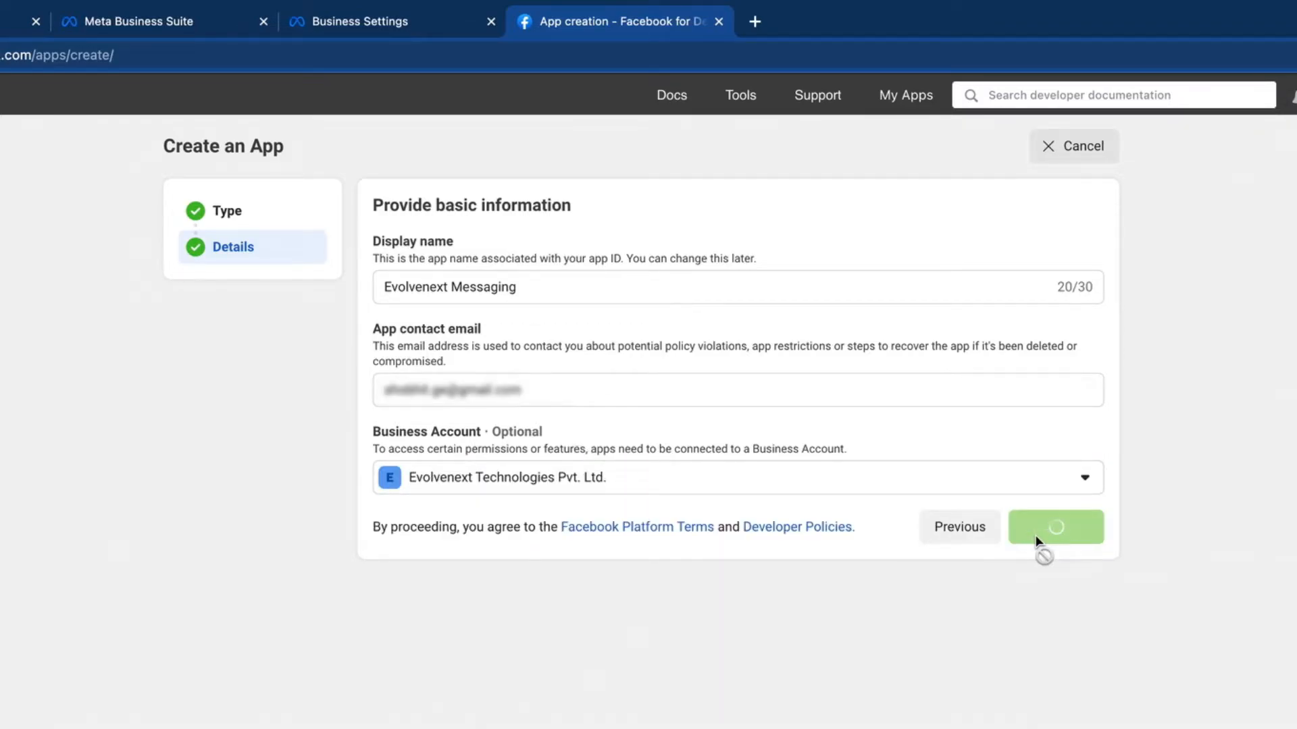
left_click(1056, 527)
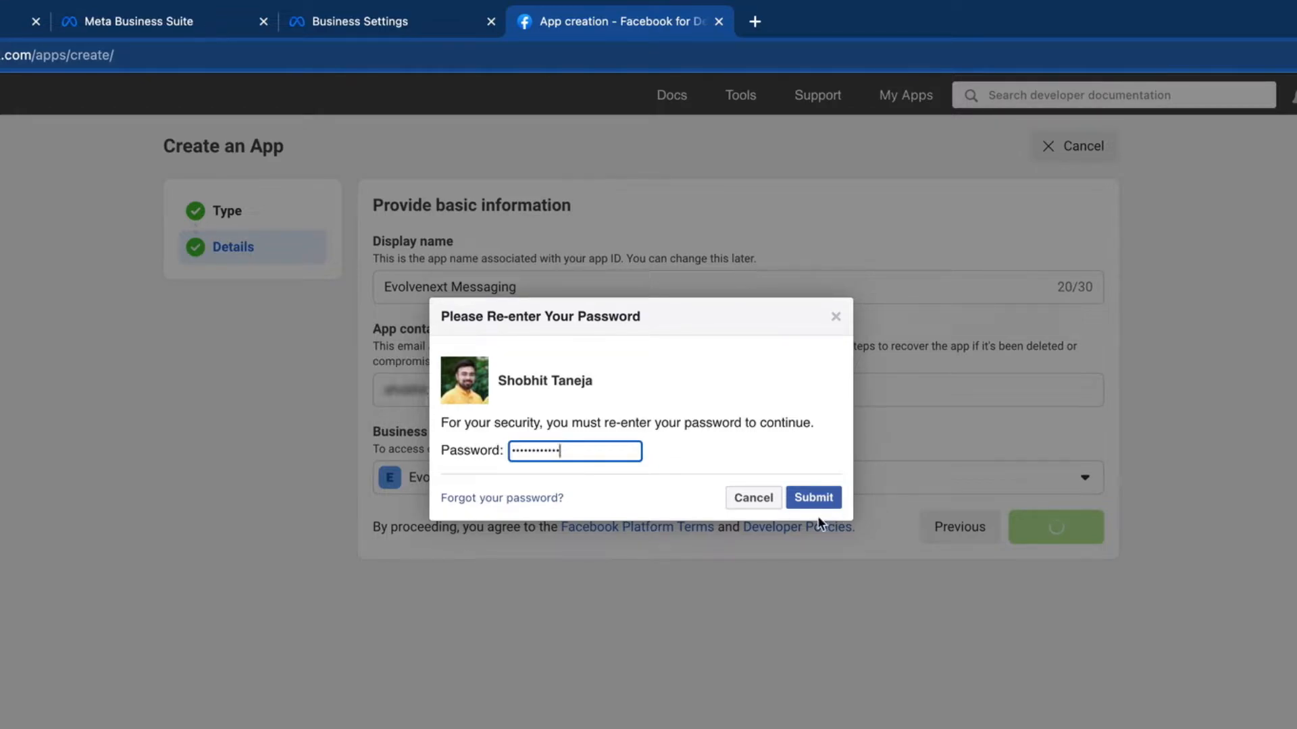
left_click(813, 497)
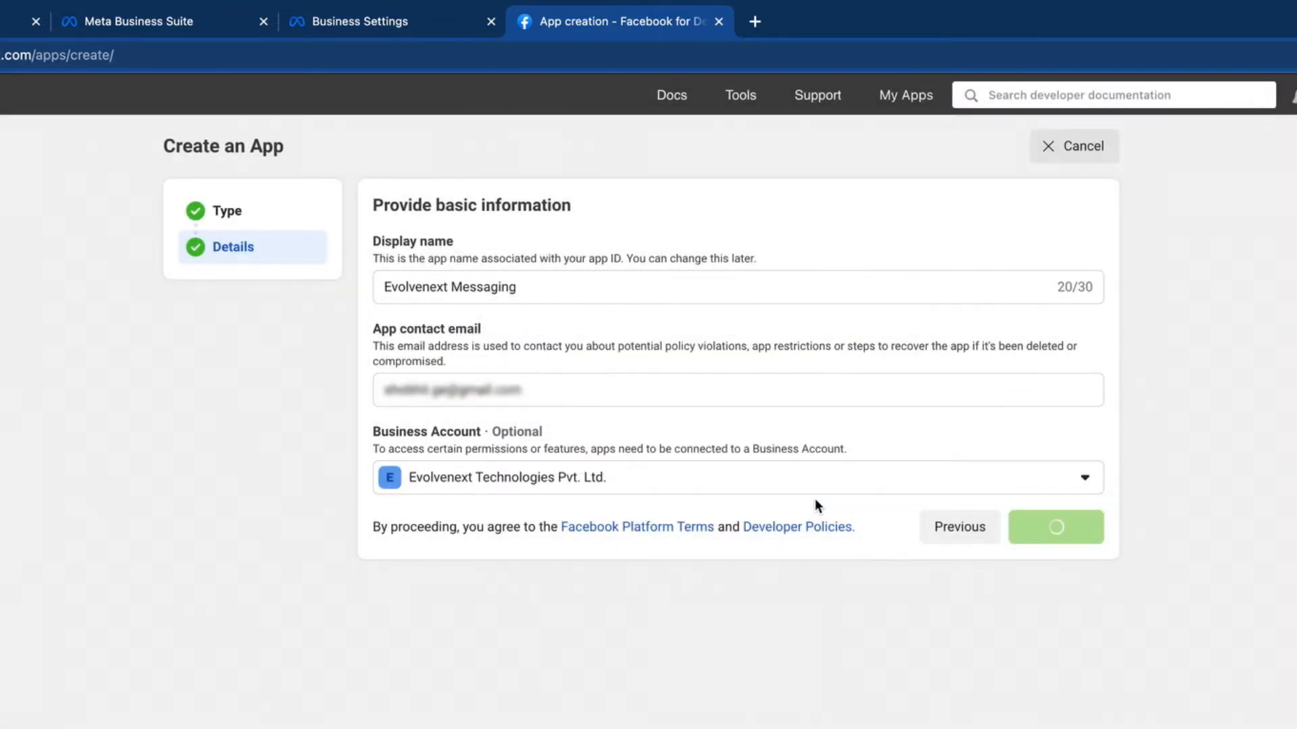
left_click(1056, 526)
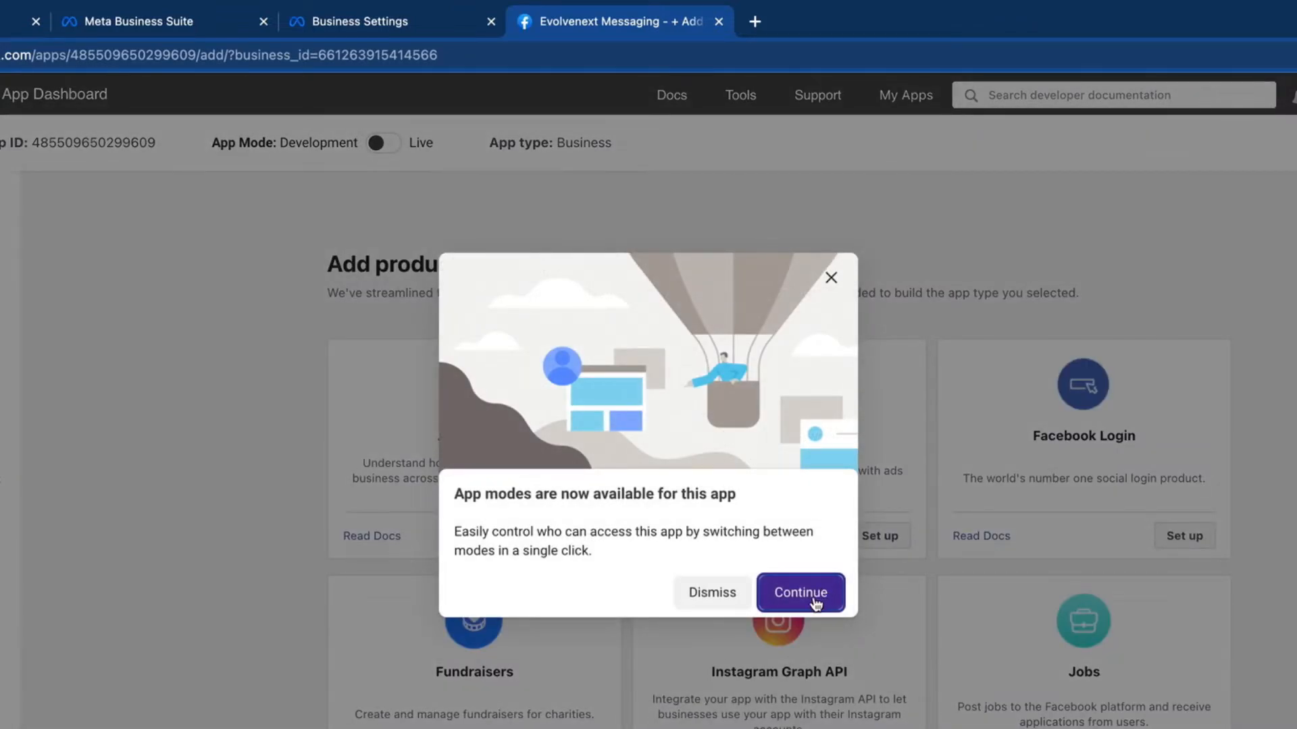
Dismiss the app-mode popups and add WhatsApp as a product to the Evolvenext Messaging app
left_click(799, 592)
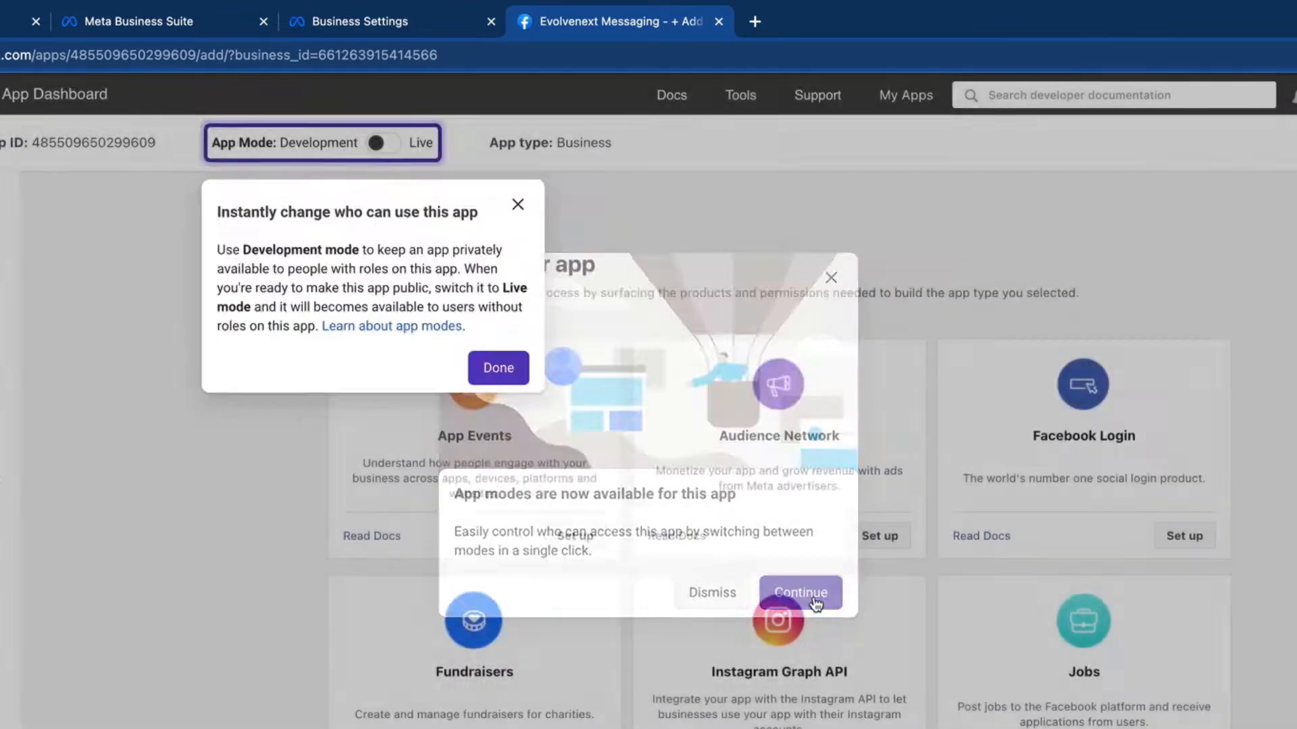
left_click(798, 593)
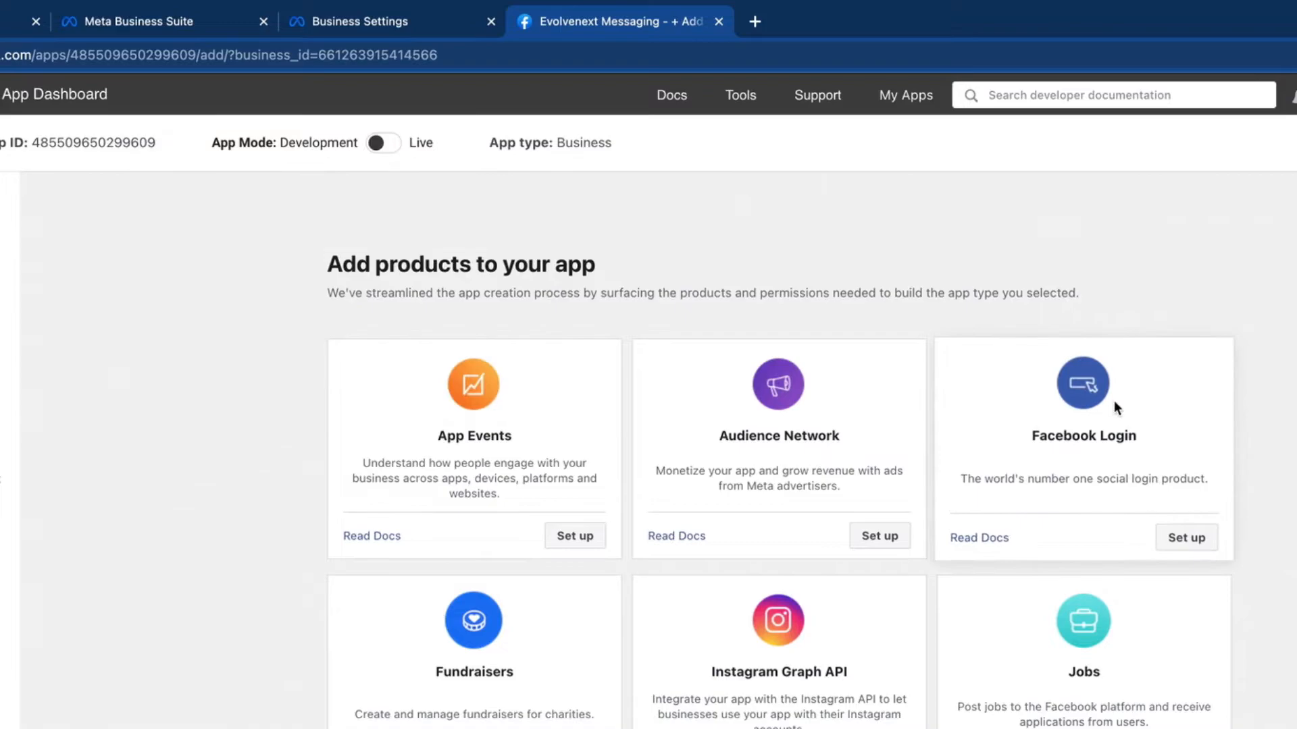
mouse_move(1075, 497)
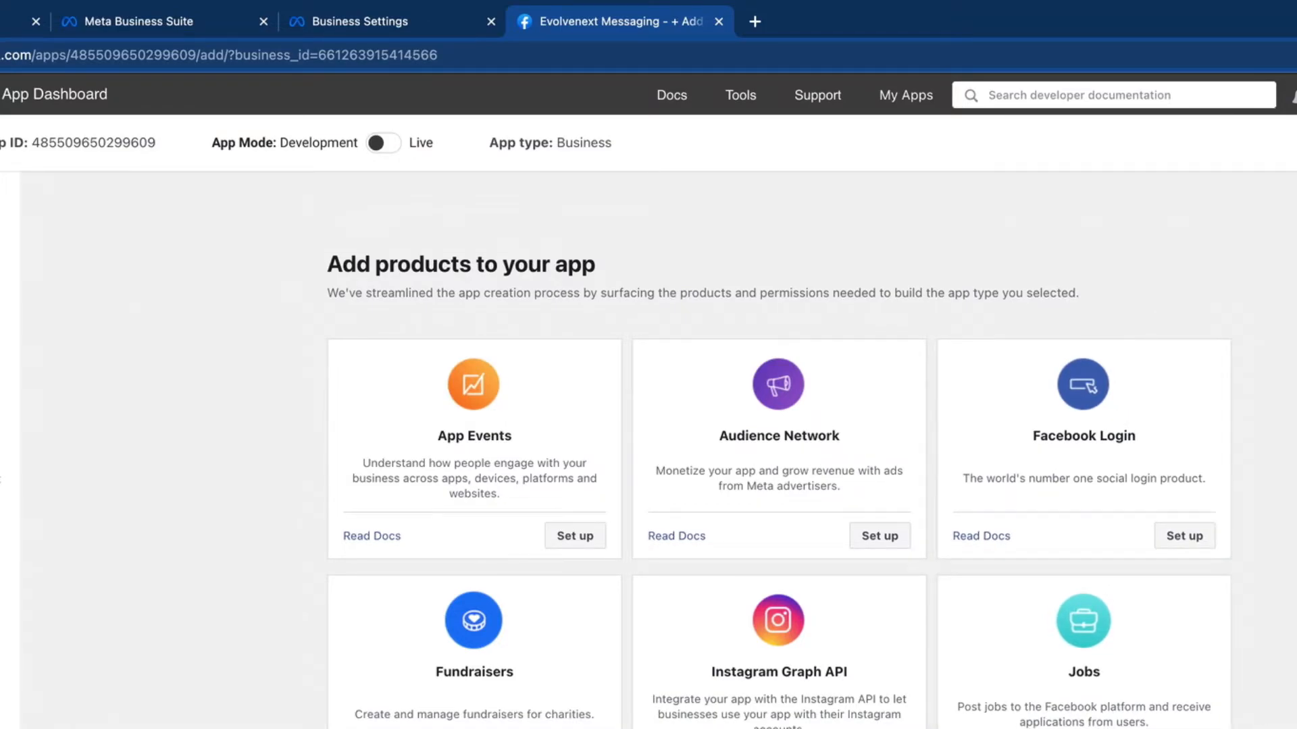
scroll("down", 3)
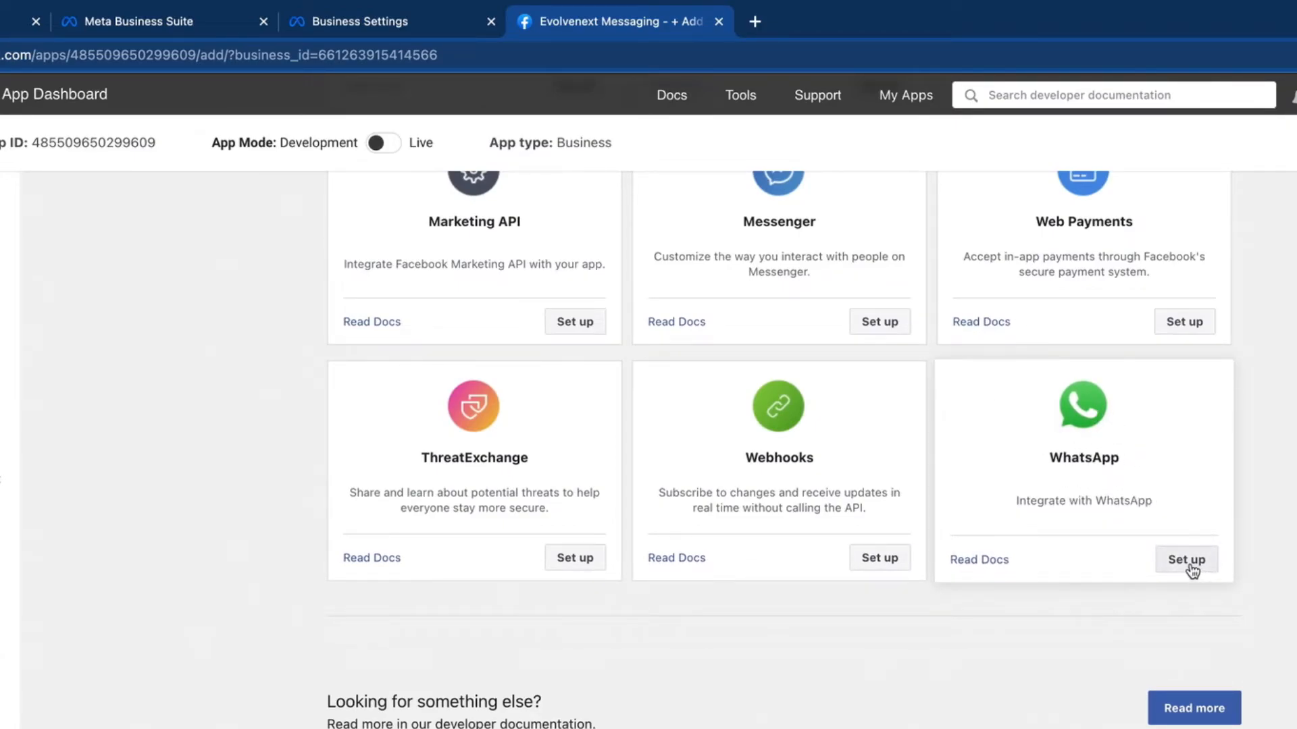
left_click(1184, 560)
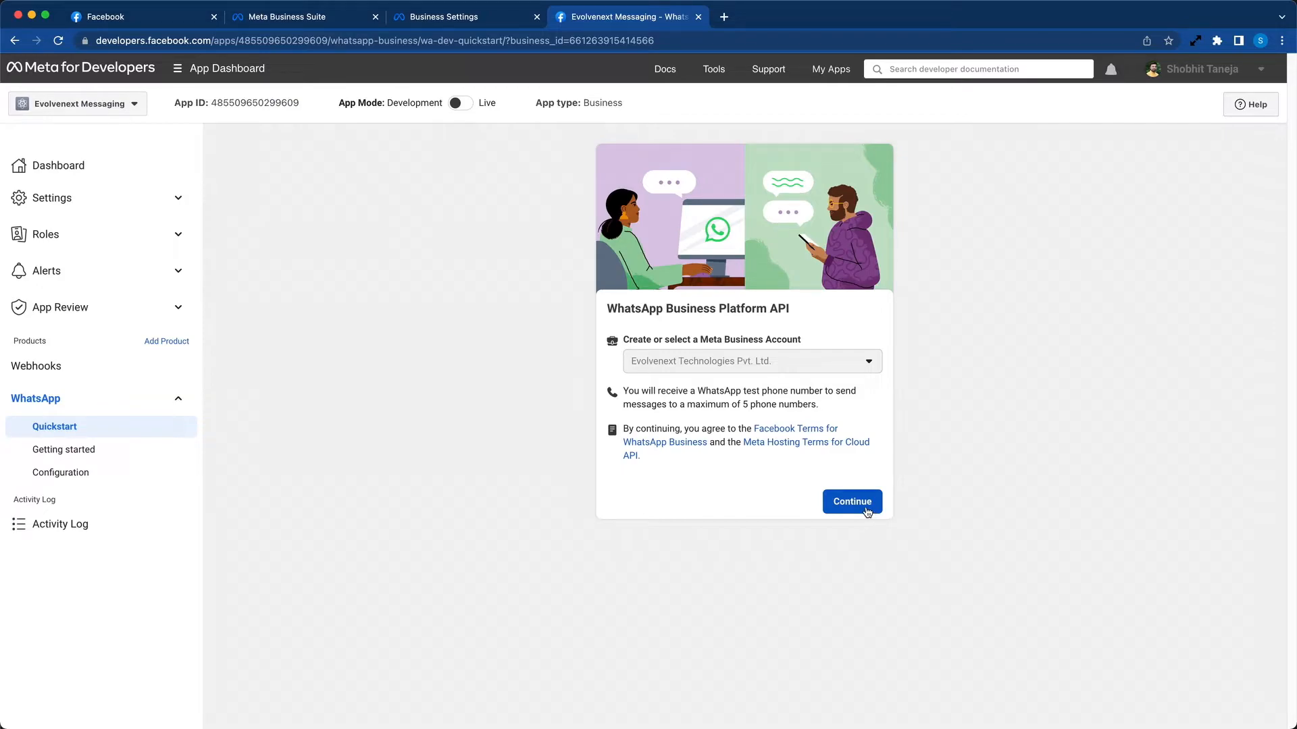
Start using the Cloud API with the chosen business account and begin adding a real phone number
left_click(851, 502)
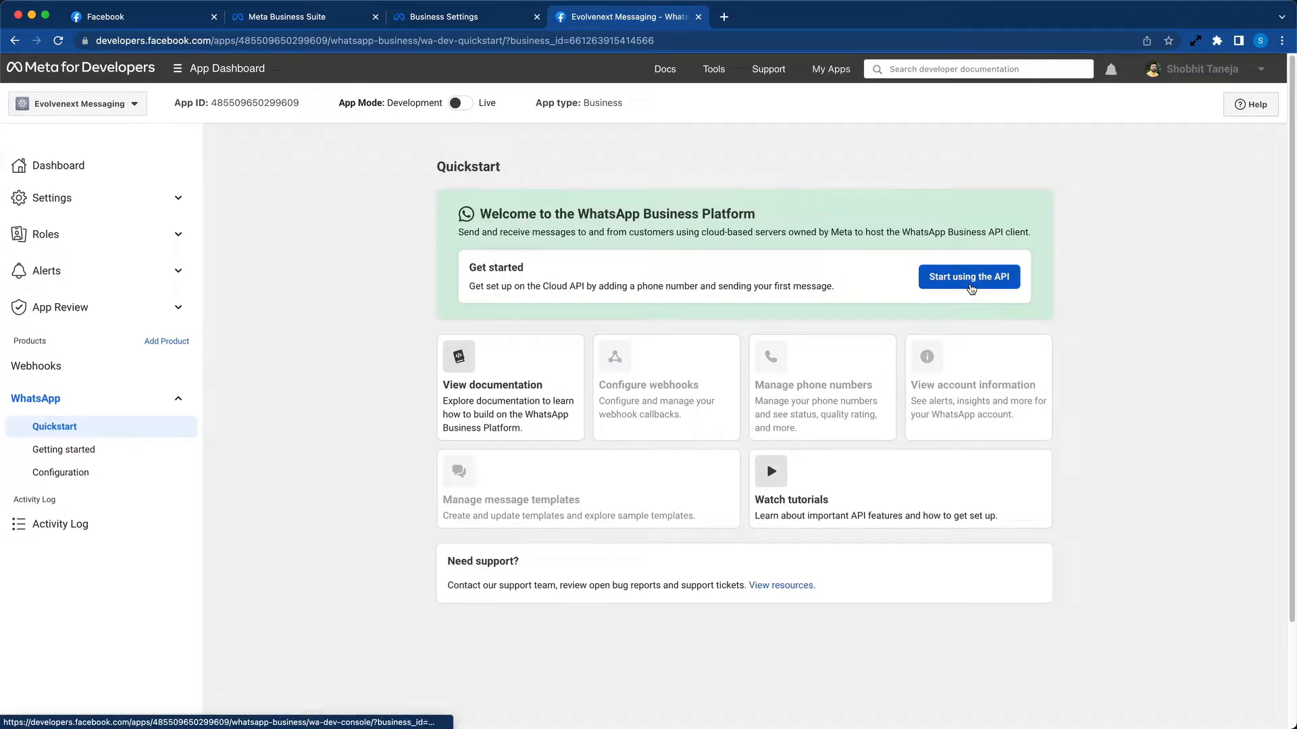
left_click(968, 276)
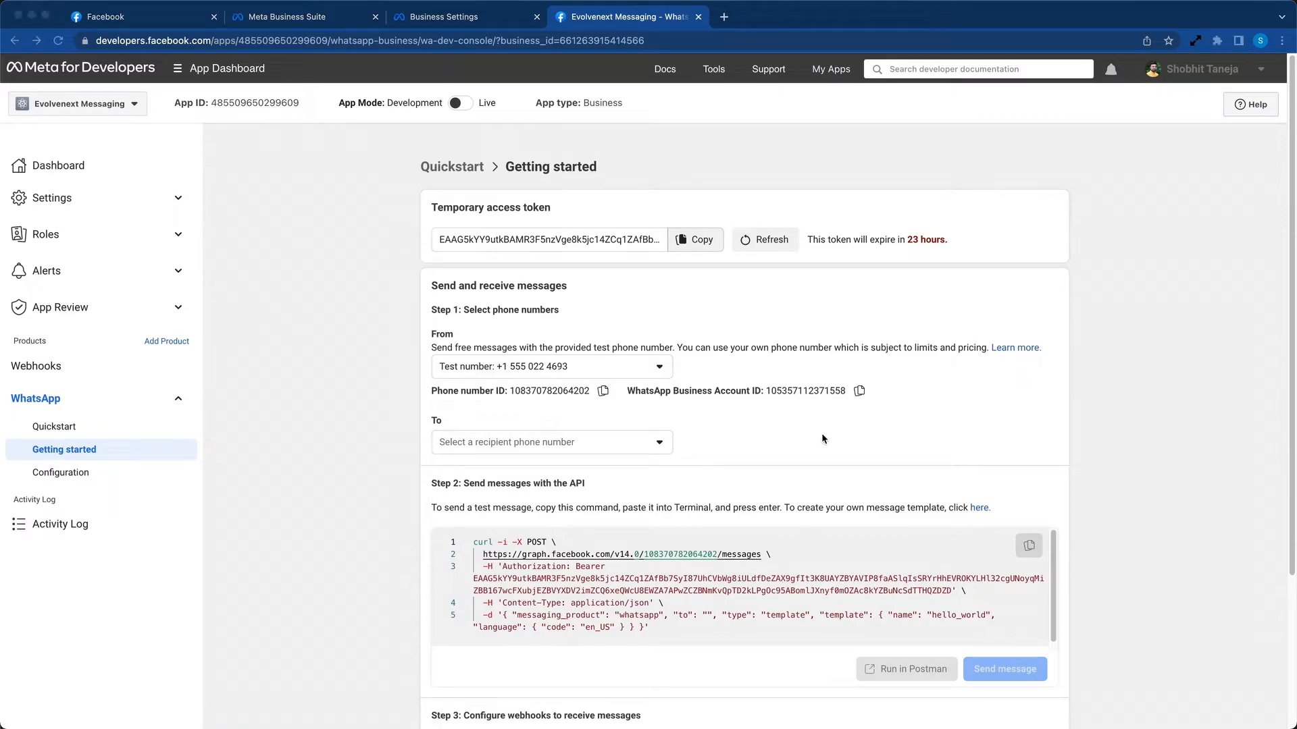
scroll("down", 3)
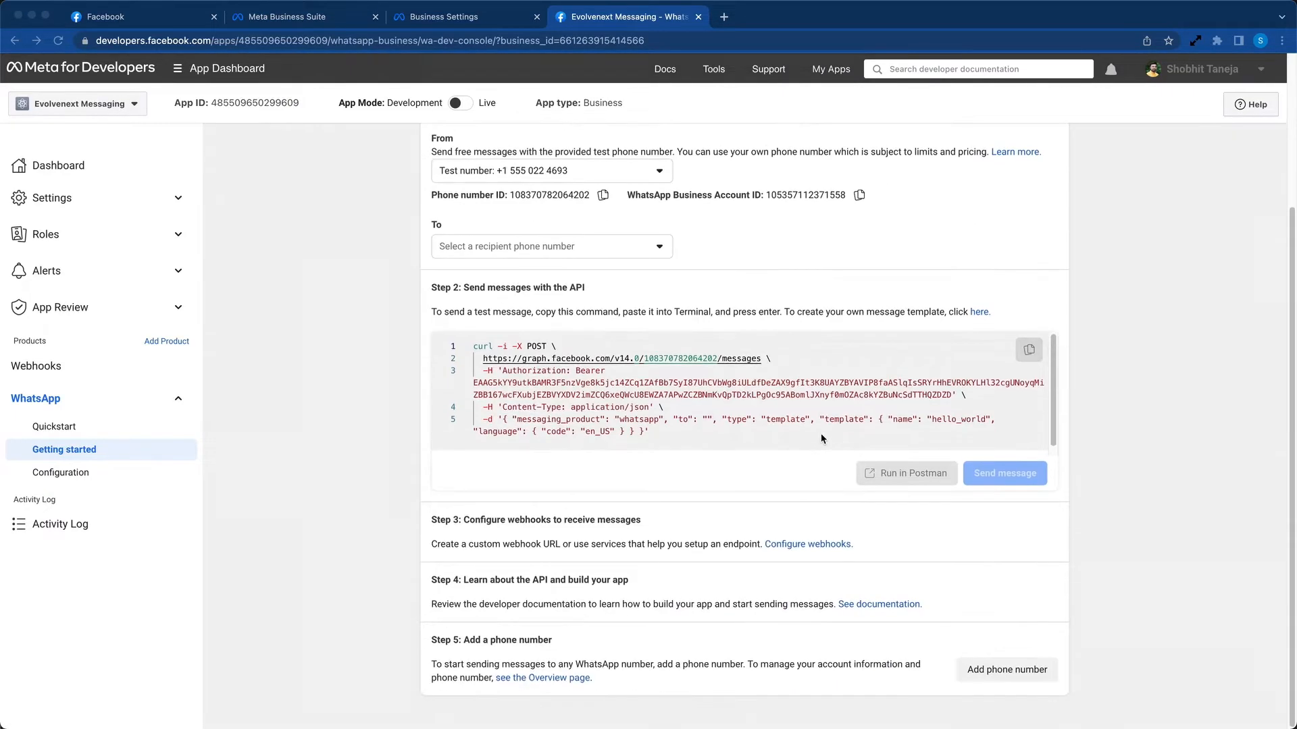
mouse_move(1017, 669)
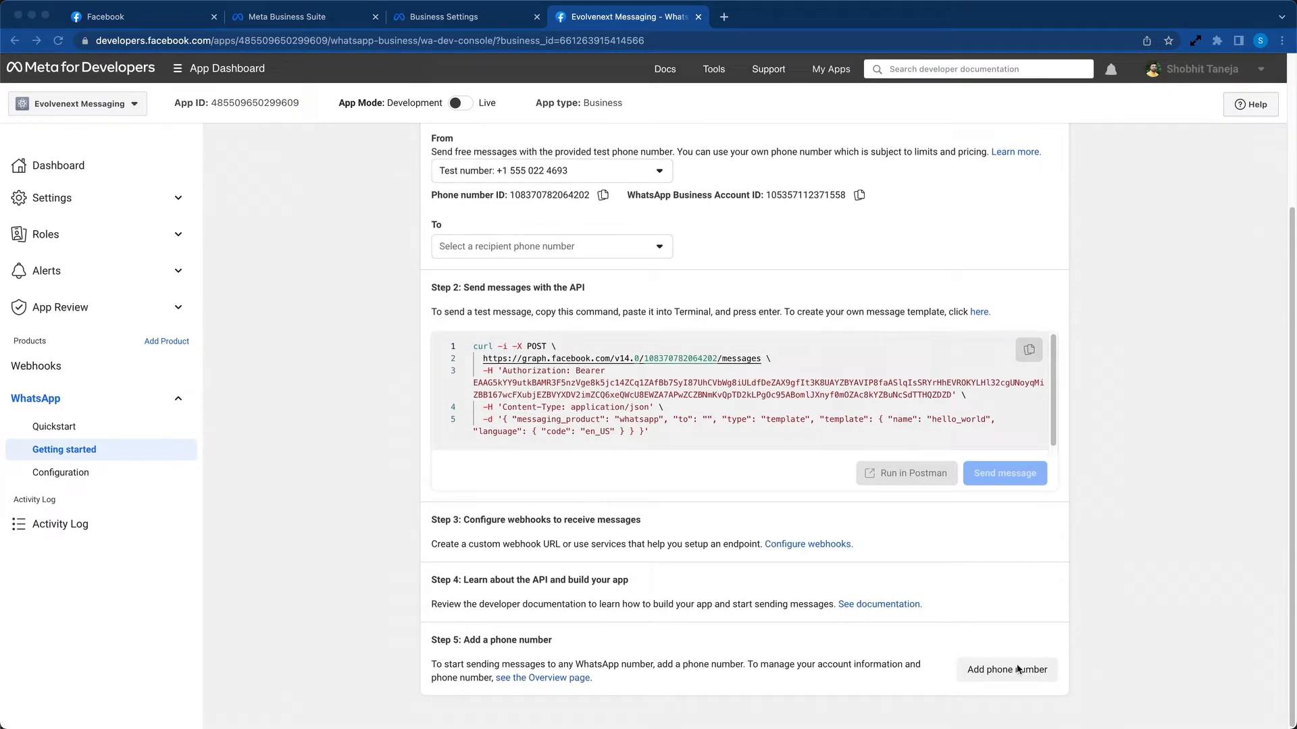
left_click(1005, 670)
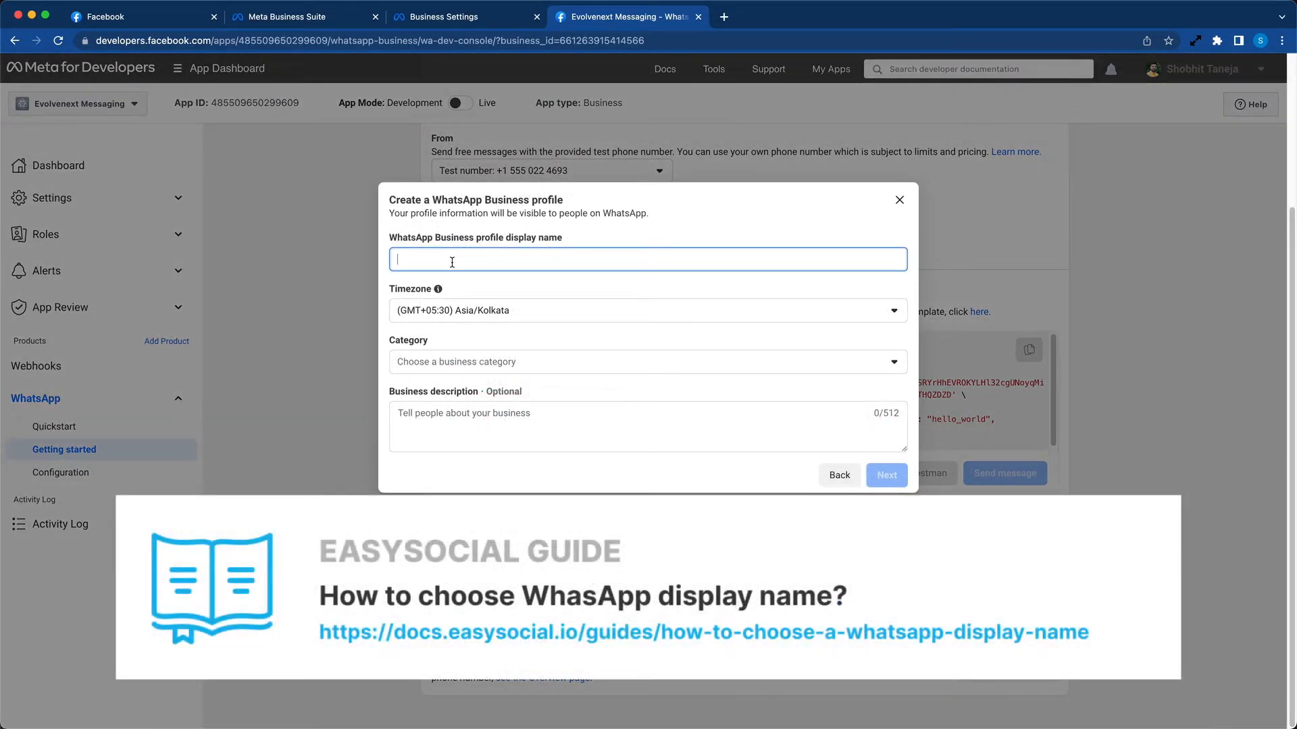
Fill the WhatsApp Business profile with display name Evolvenext and category Education, then continue
type("Evolvenext")
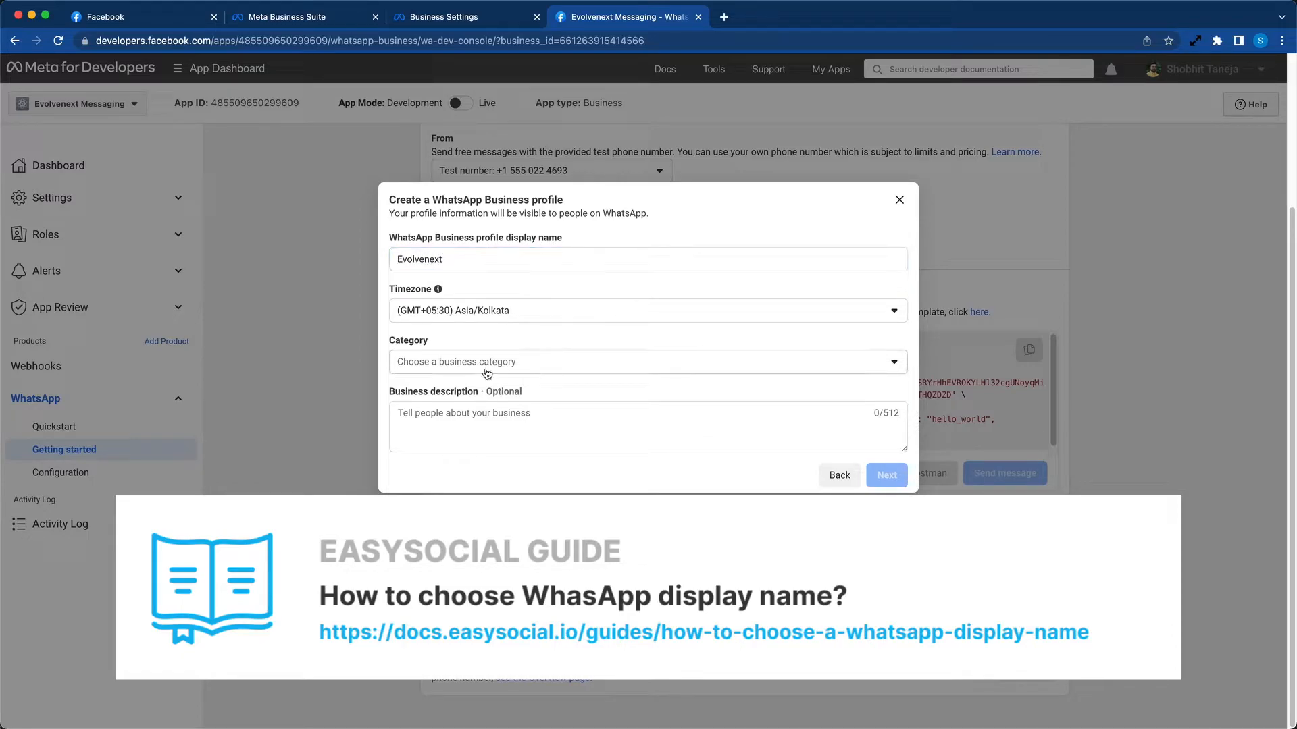
left_click(646, 362)
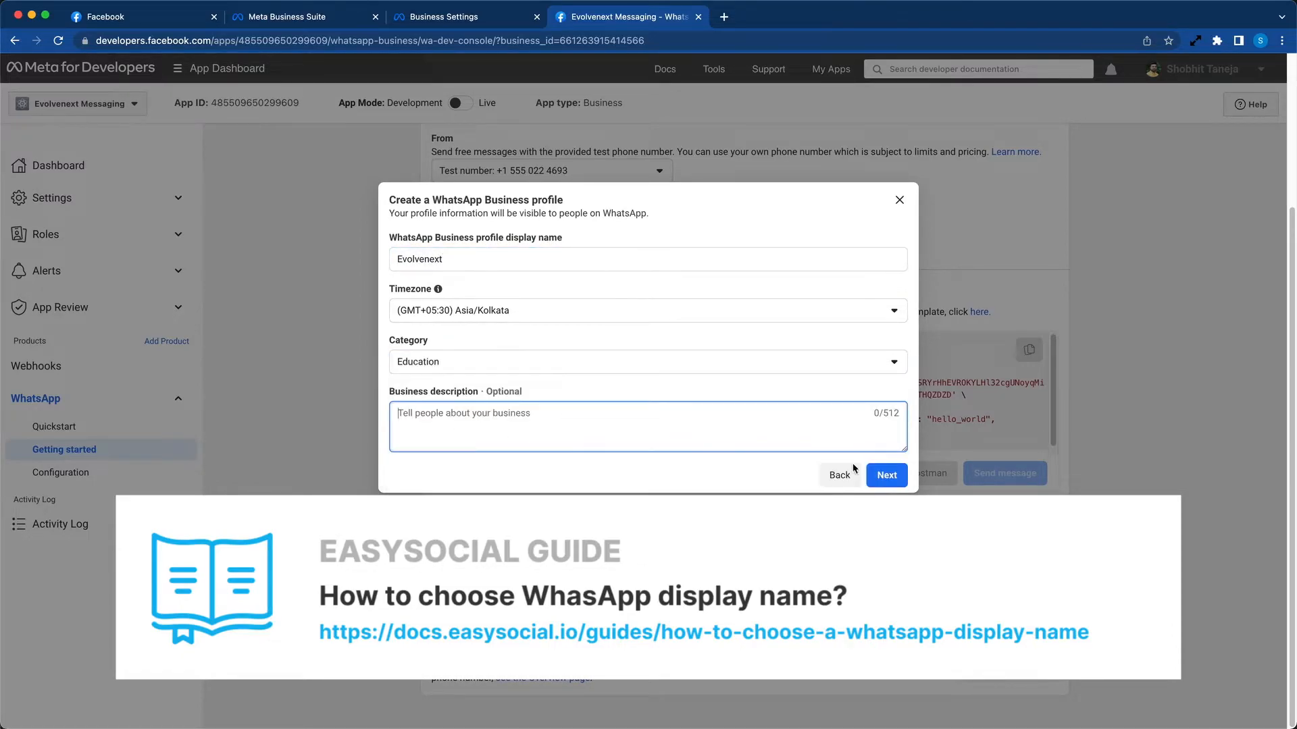
left_click(886, 474)
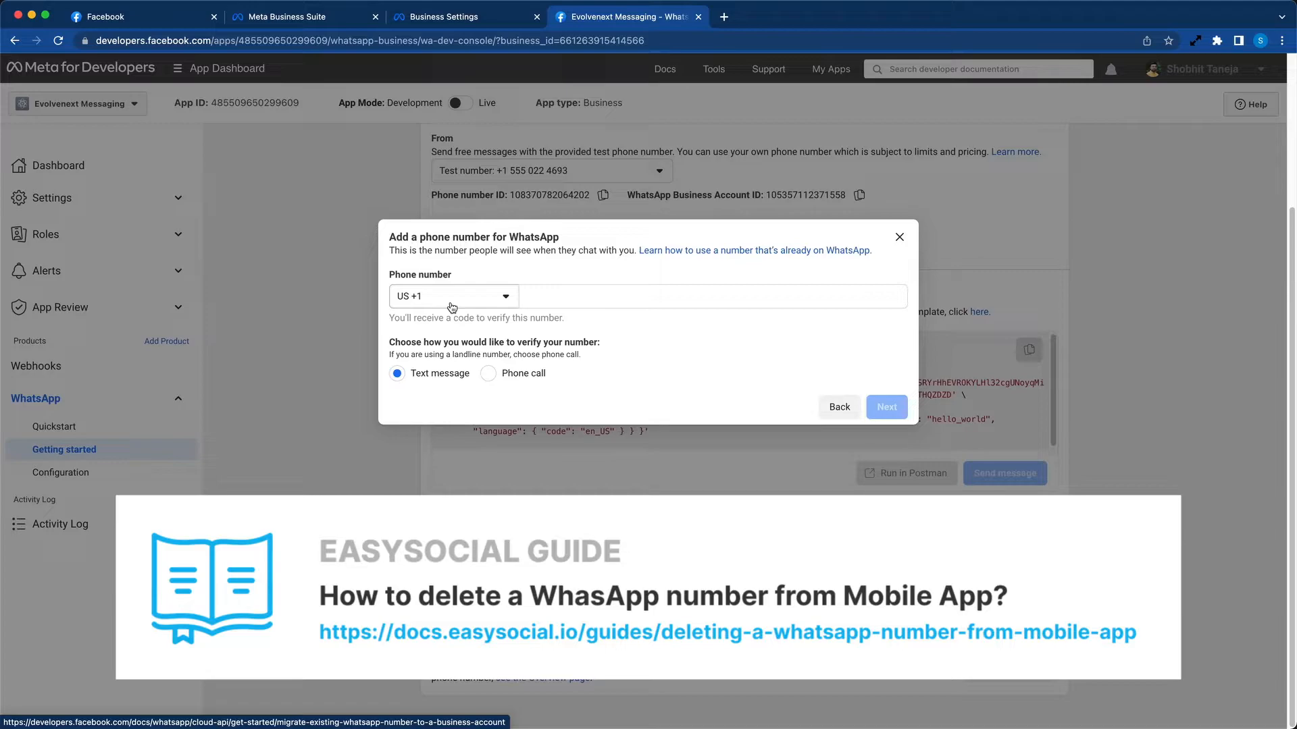
left_click(454, 296)
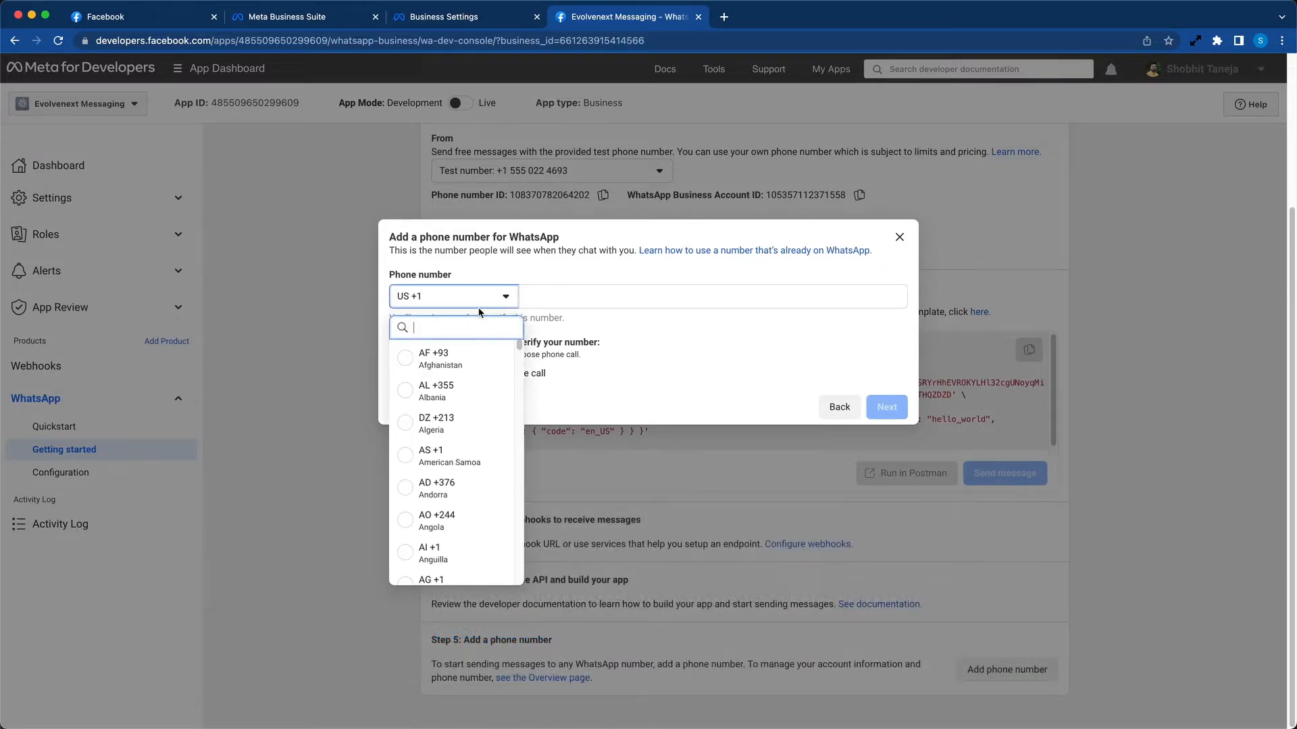
type("IN")
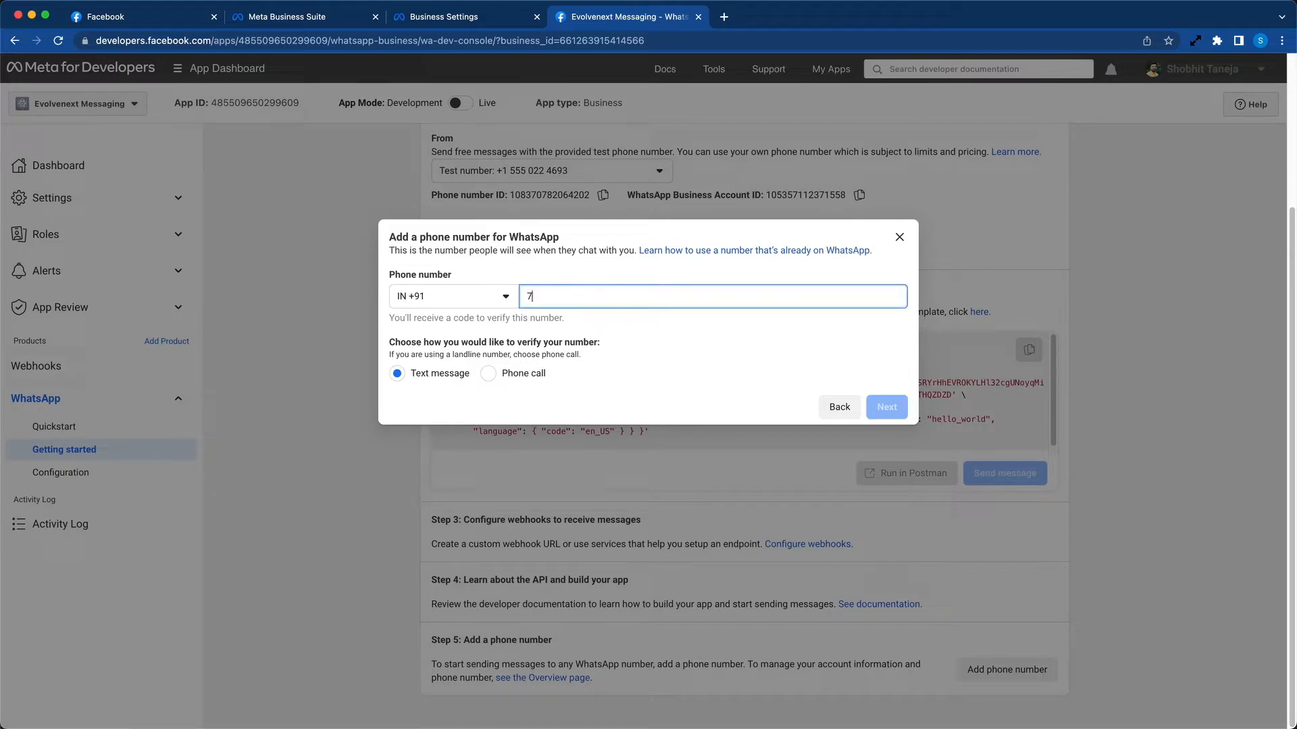
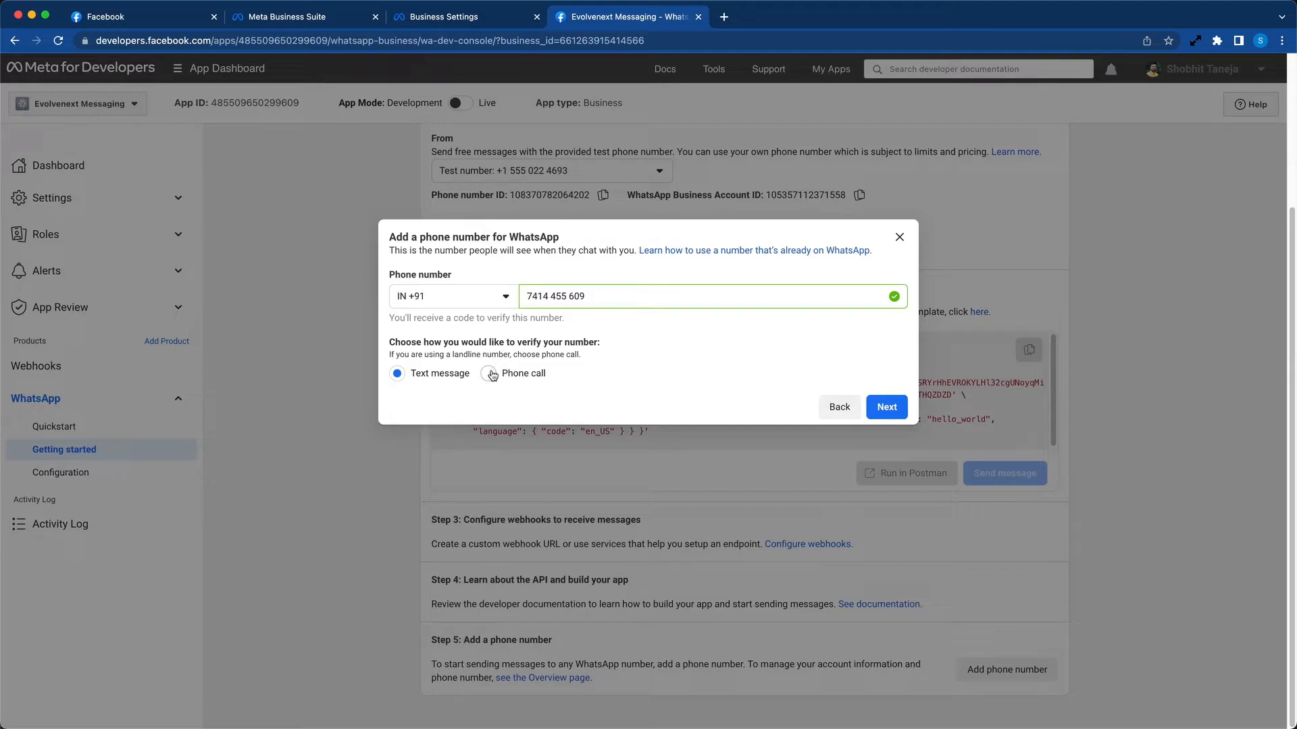
left_click(886, 407)
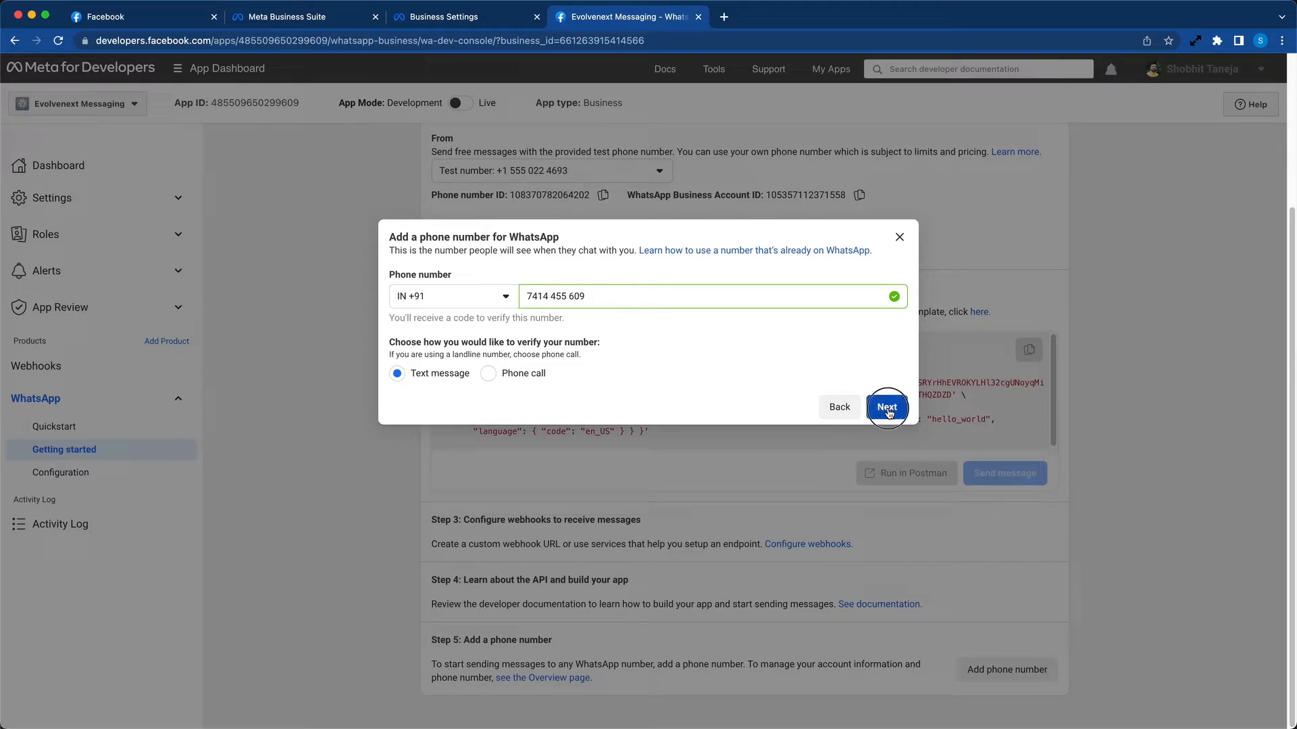
left_click(886, 406)
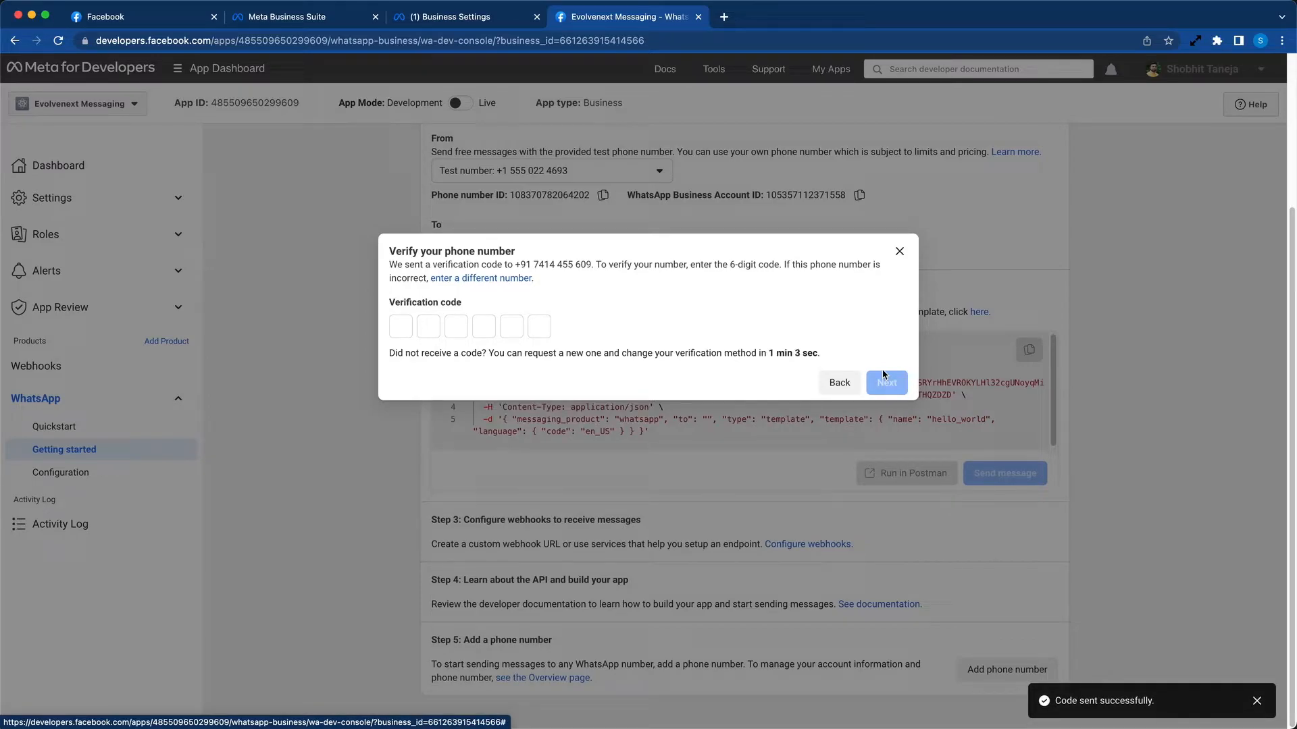
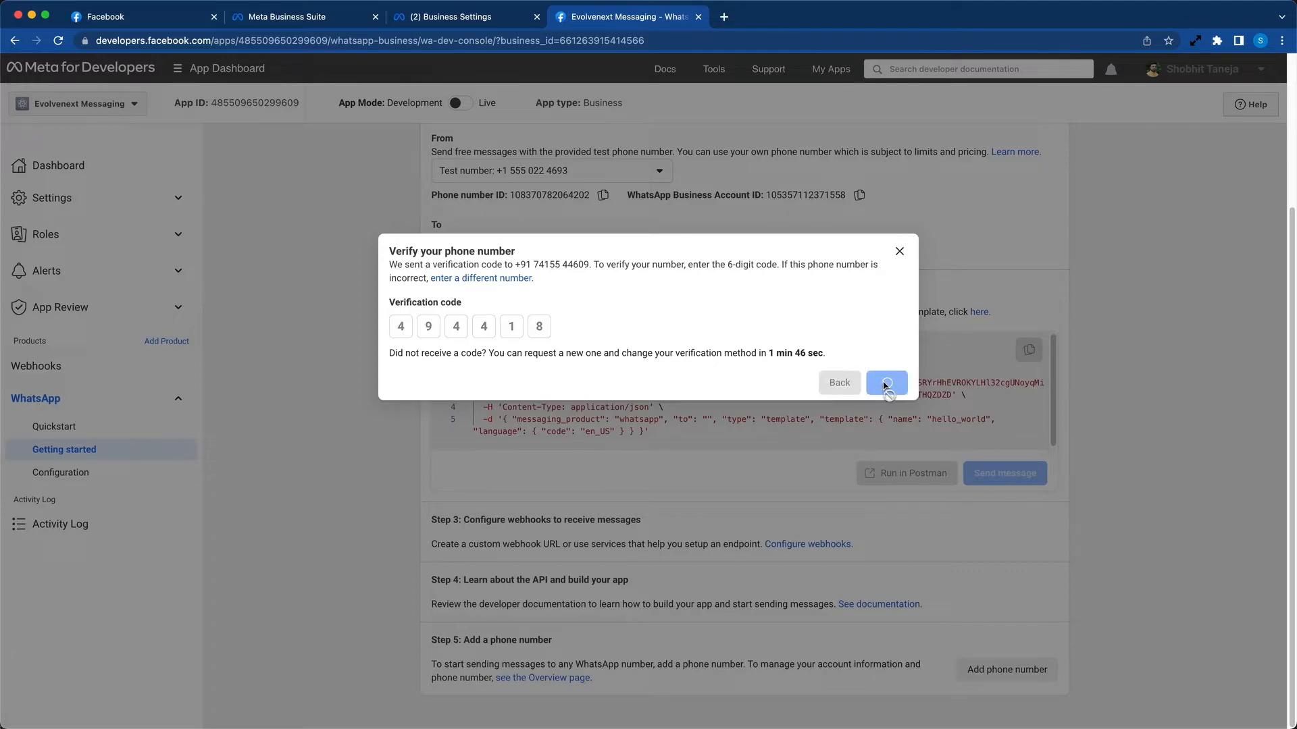
left_click(886, 383)
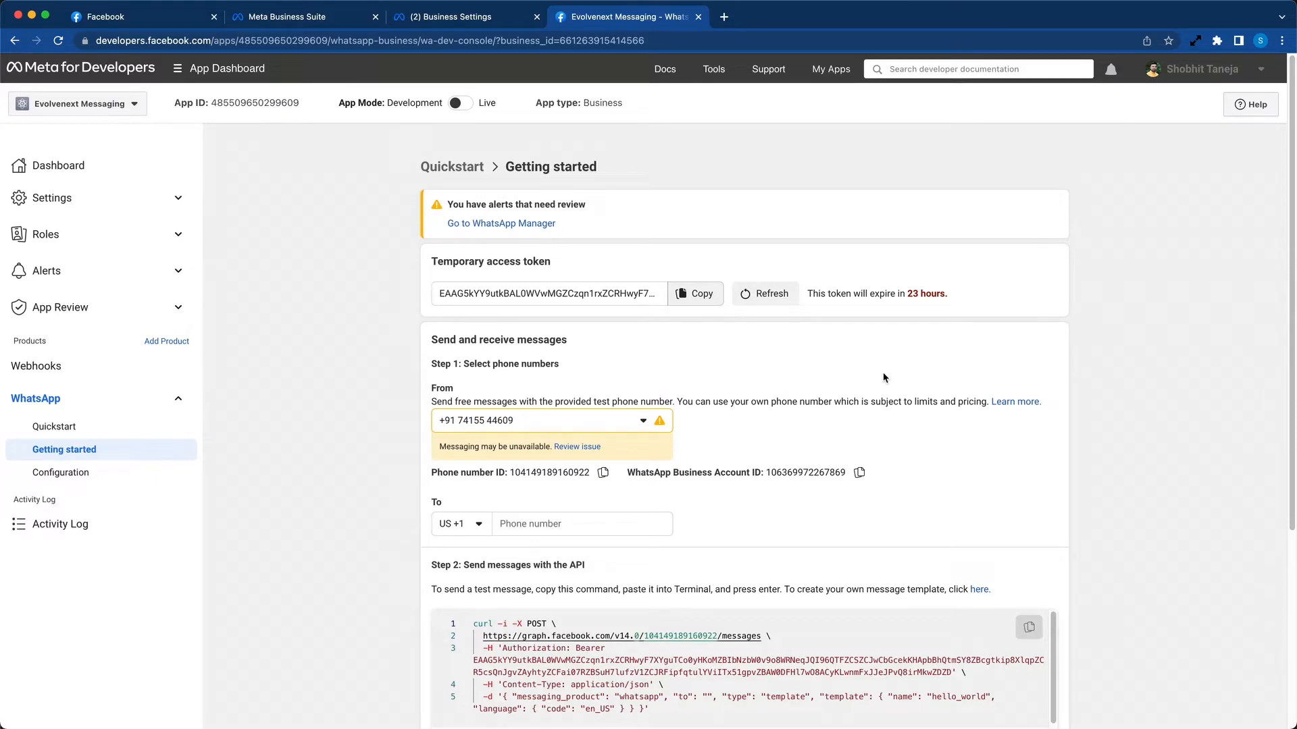
mouse_move(167, 454)
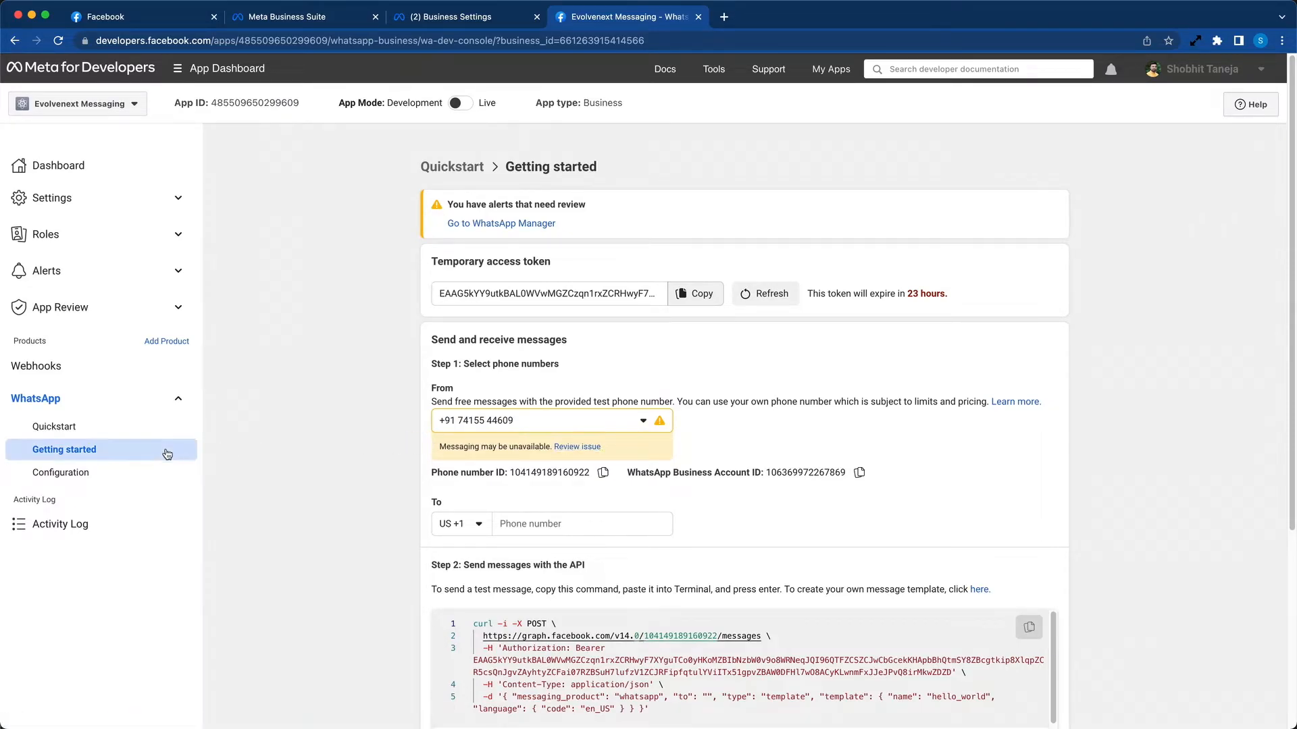
Go to the app's WhatsApp Configuration and manage its phone numbers in WhatsApp Manager
left_click(61, 473)
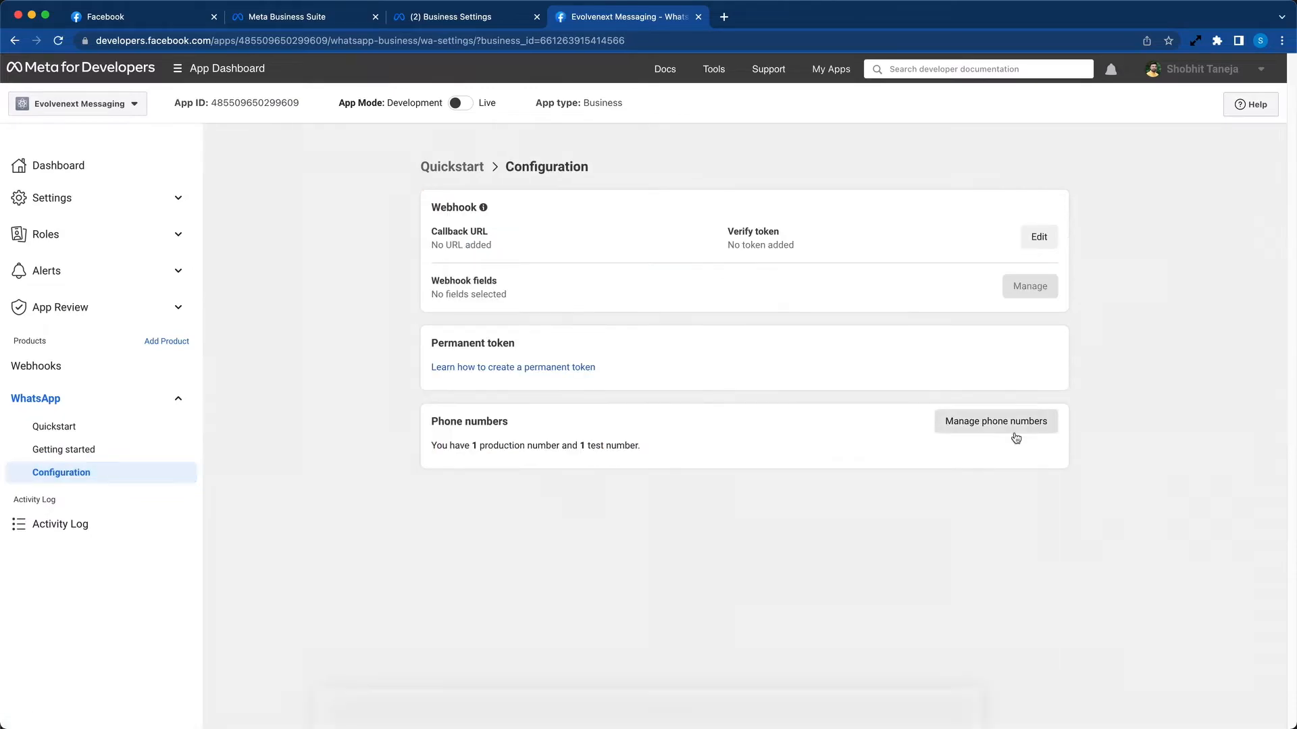
left_click(996, 421)
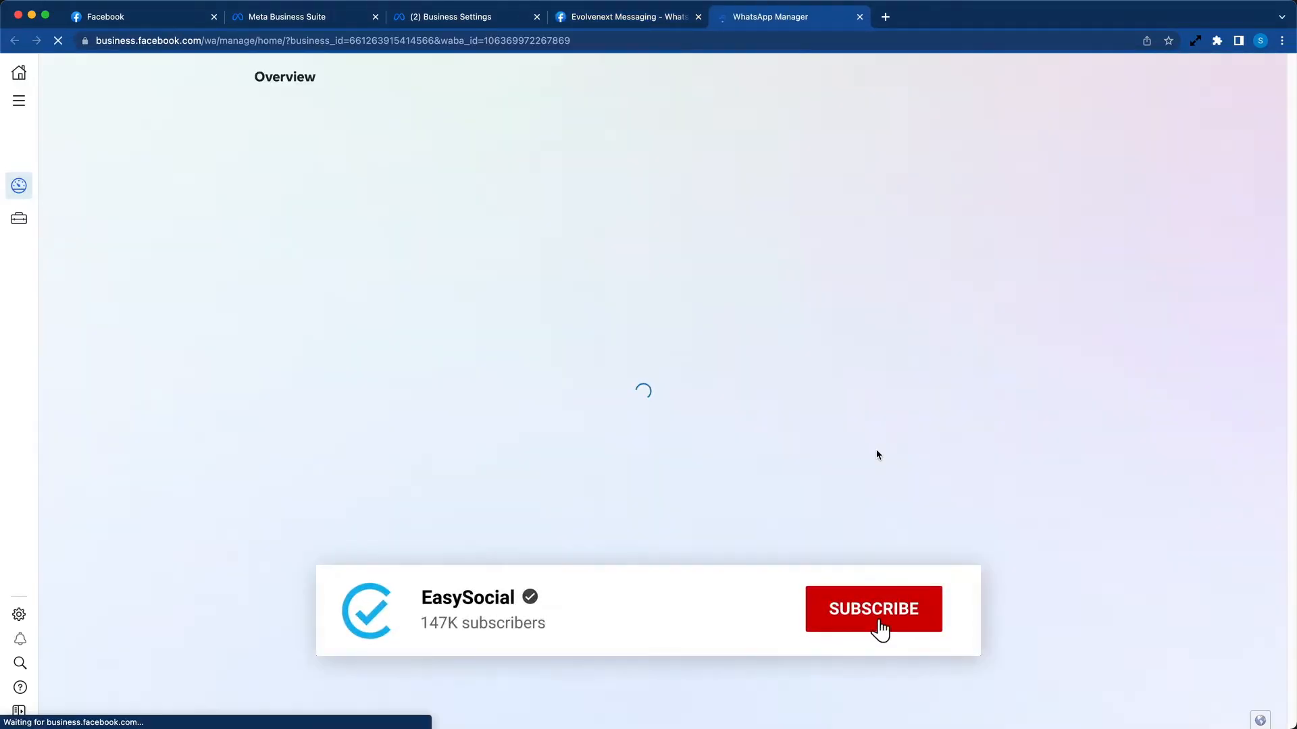
left_click(874, 609)
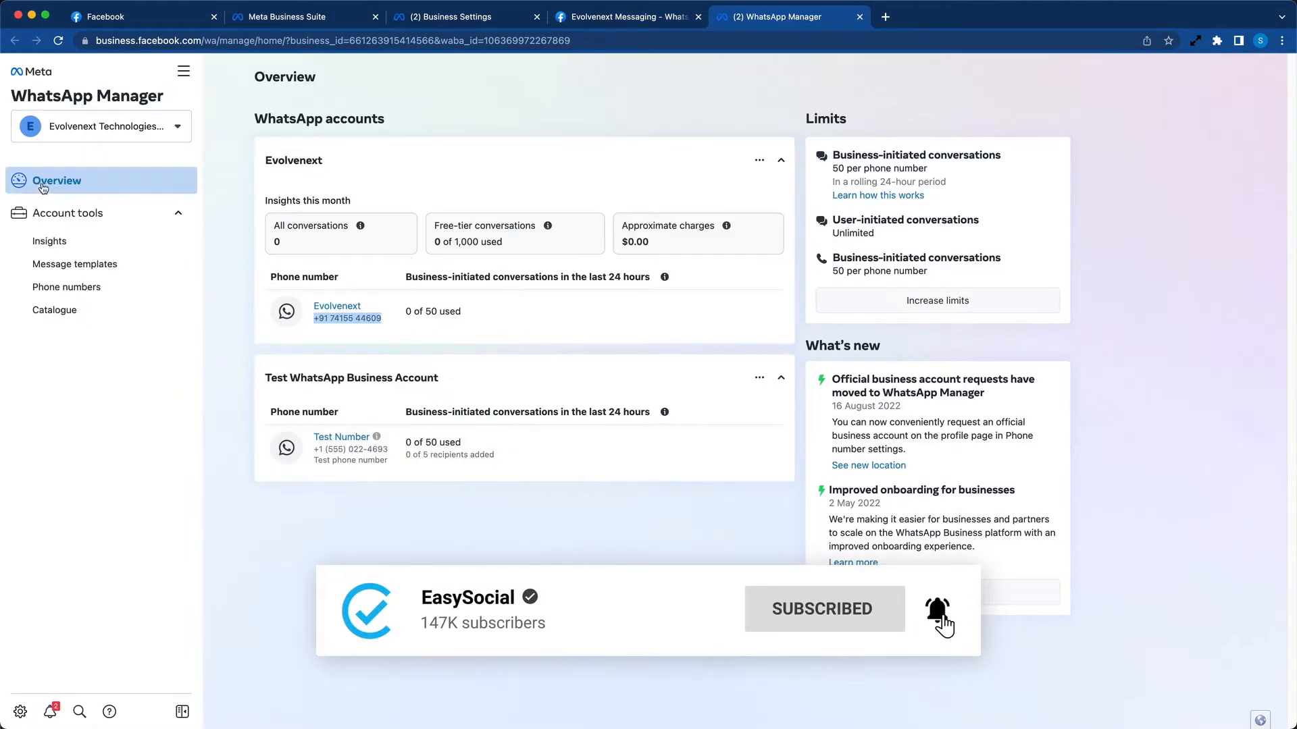
left_click(184, 71)
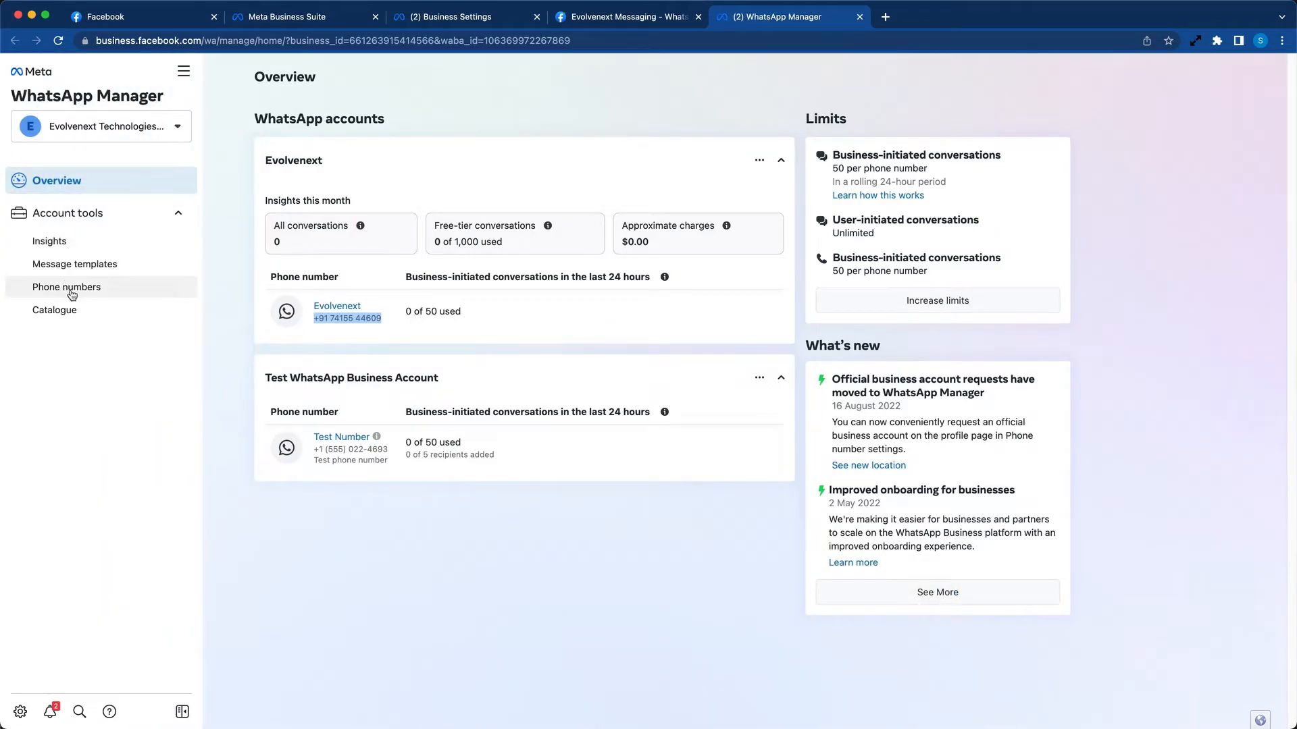
left_click(68, 287)
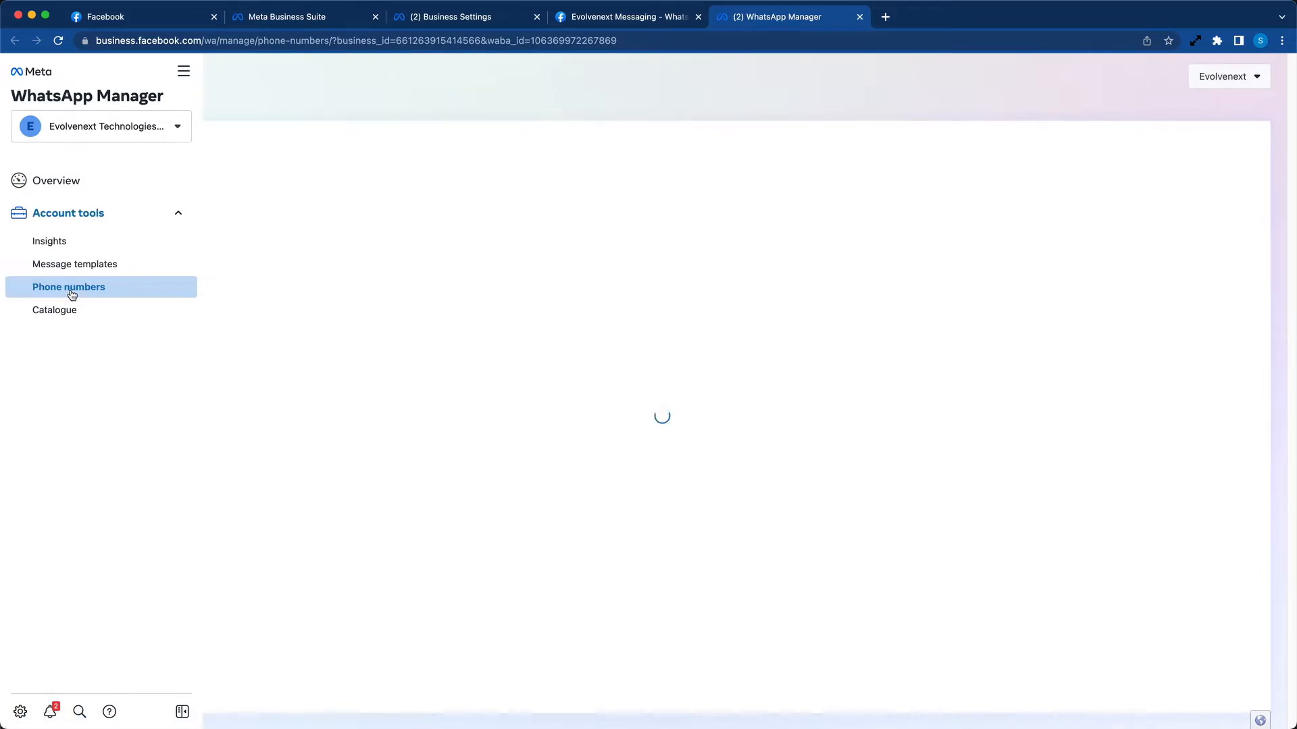
left_click(68, 286)
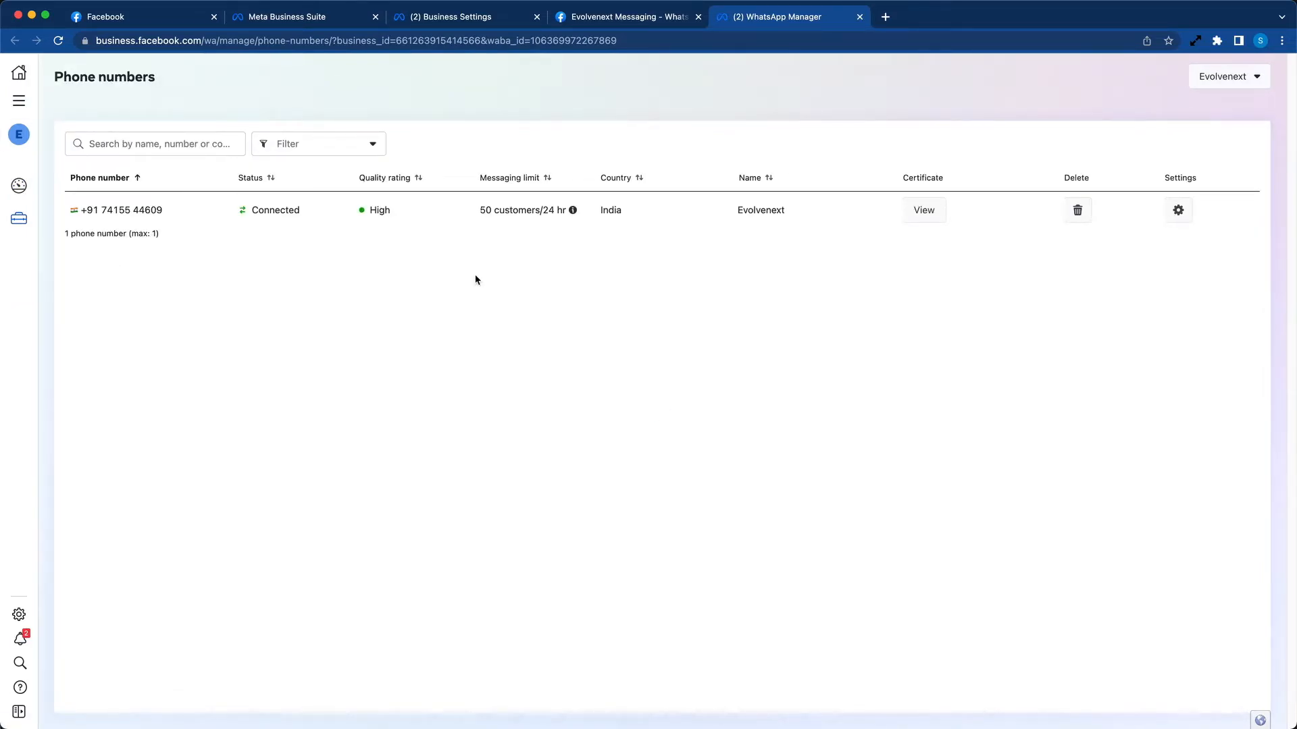
mouse_move(460, 278)
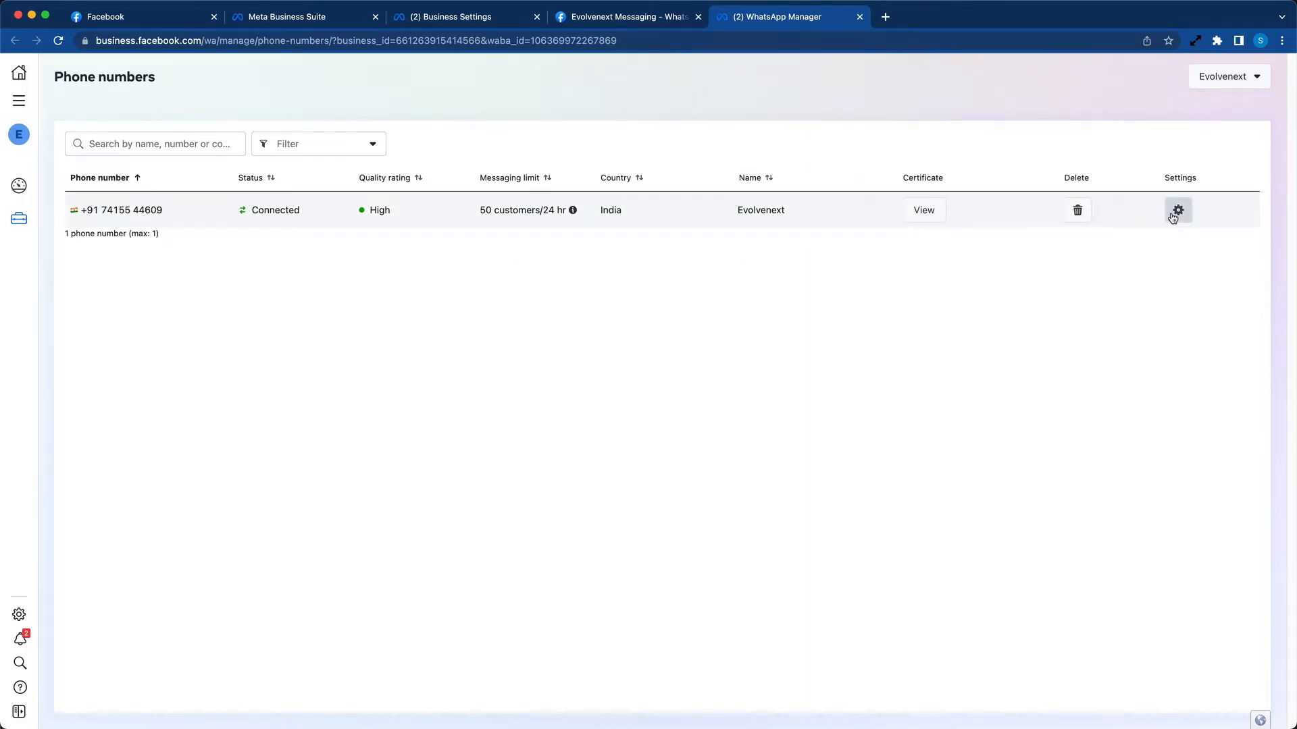
left_click(1178, 210)
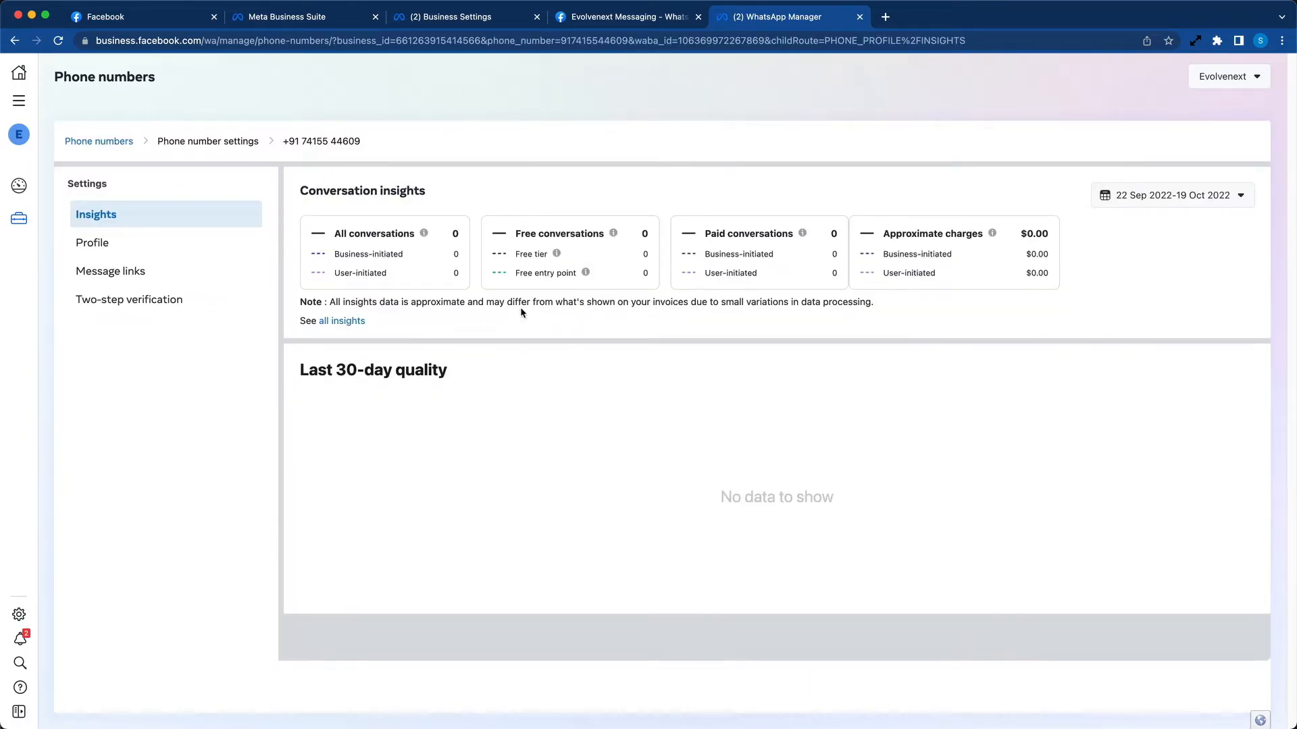
mouse_move(92, 241)
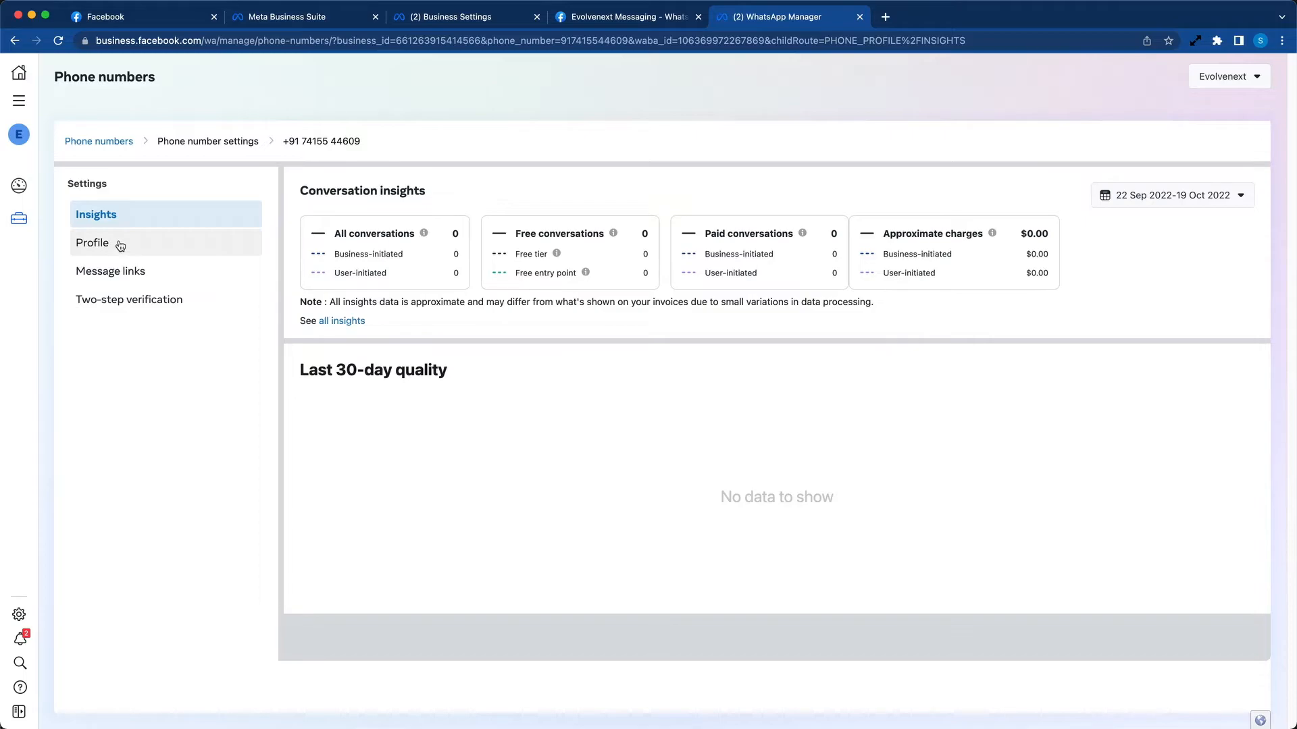
left_click(92, 242)
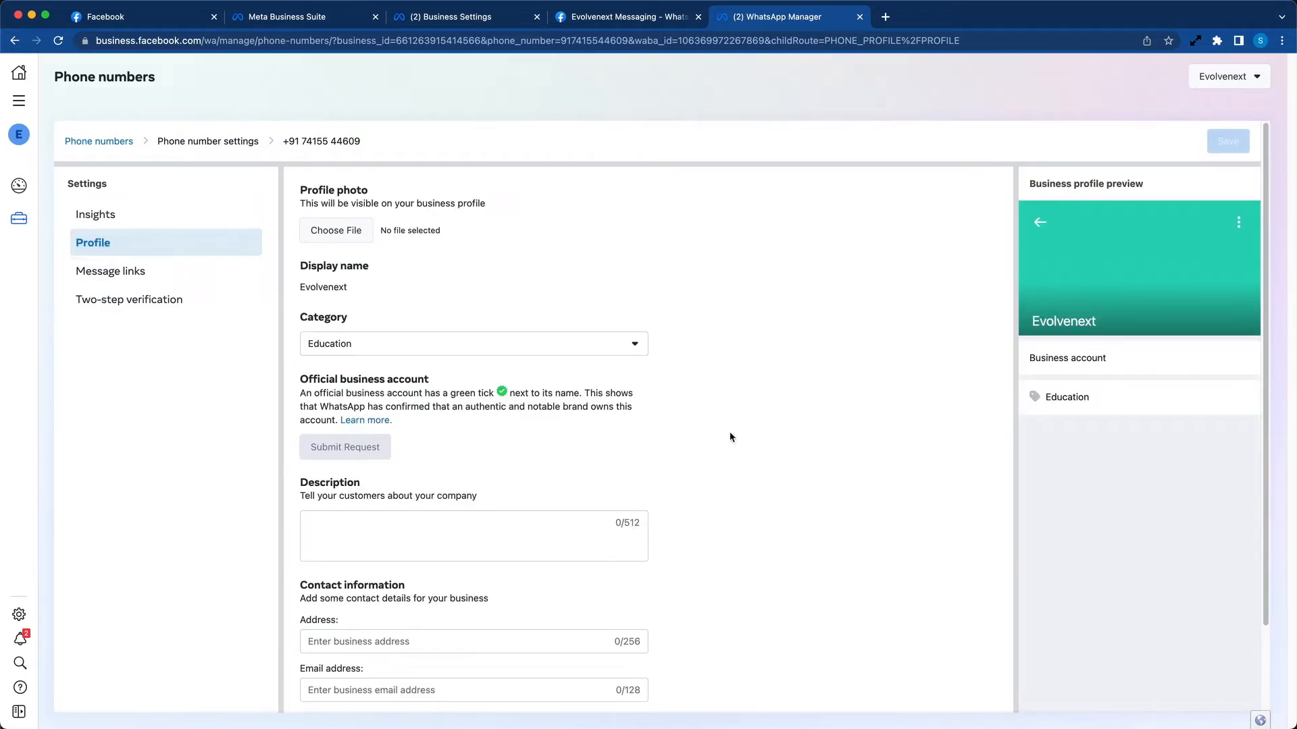
double_click(322, 286)
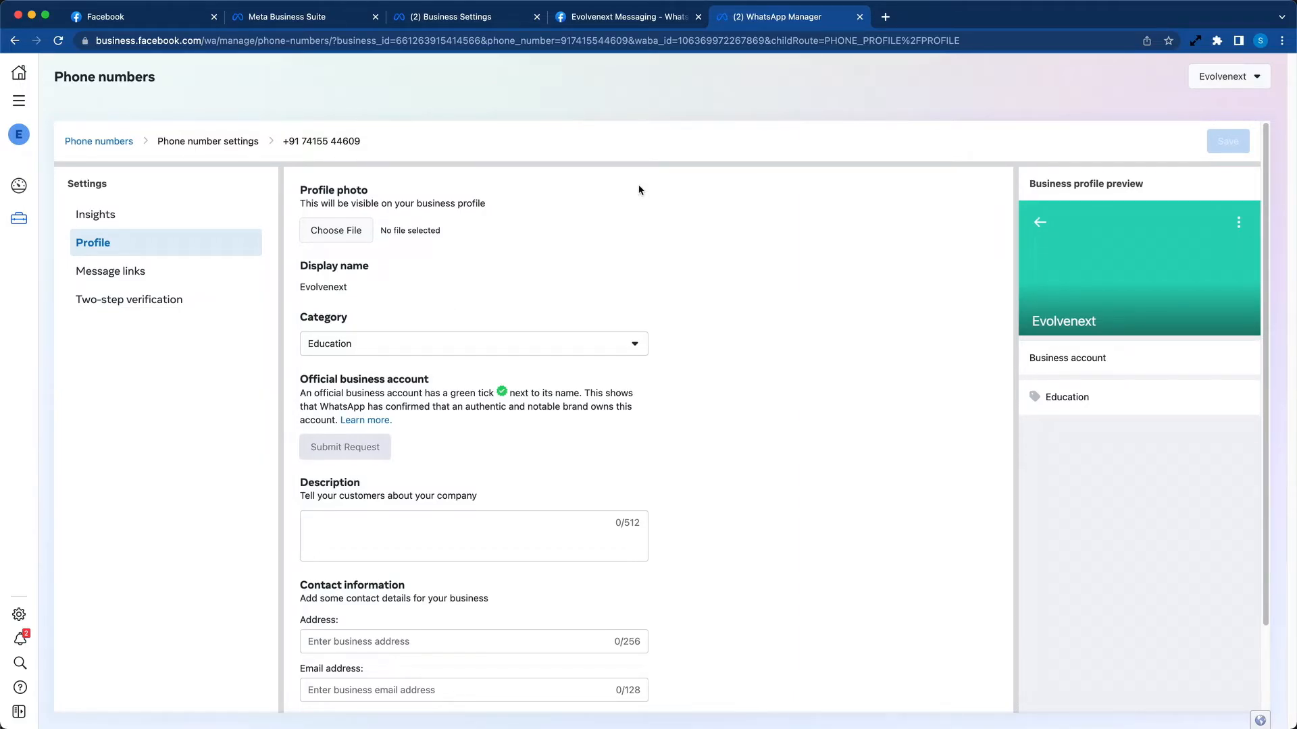
left_click(625, 17)
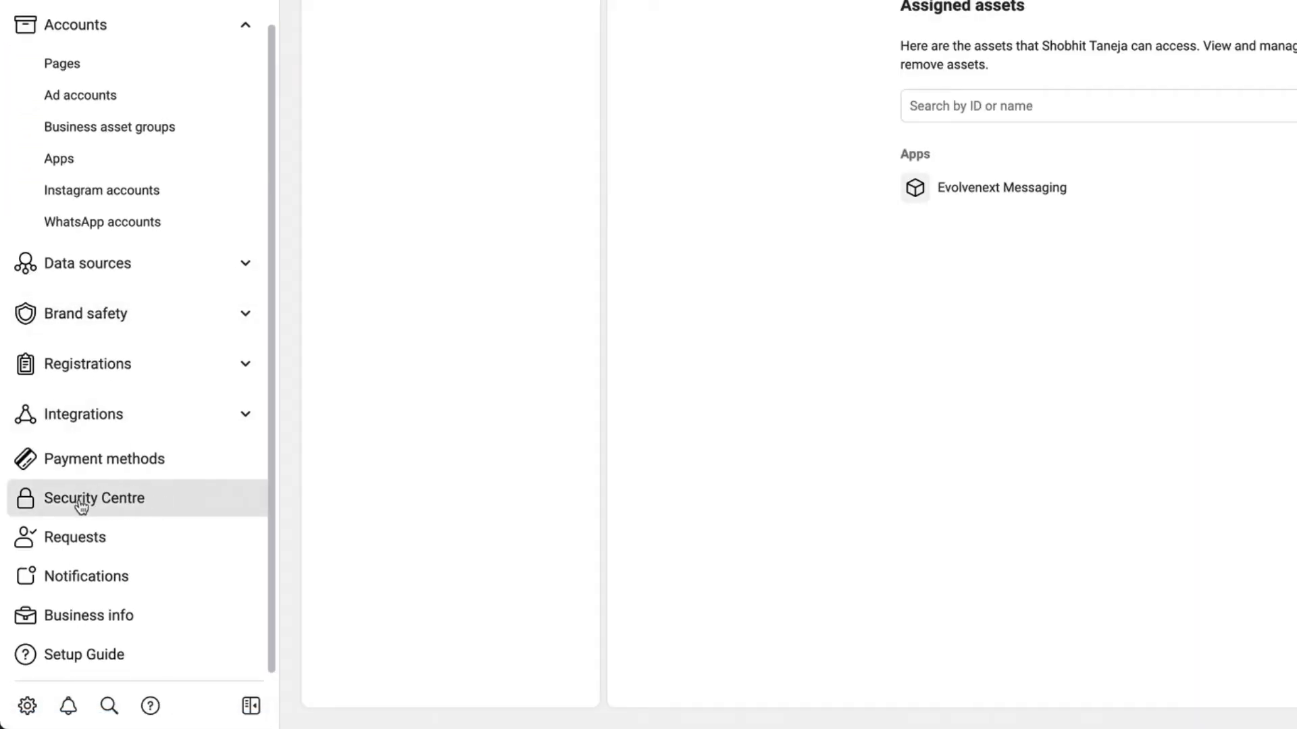
Bring up Security Centre showing the business eligible for verification
left_click(95, 498)
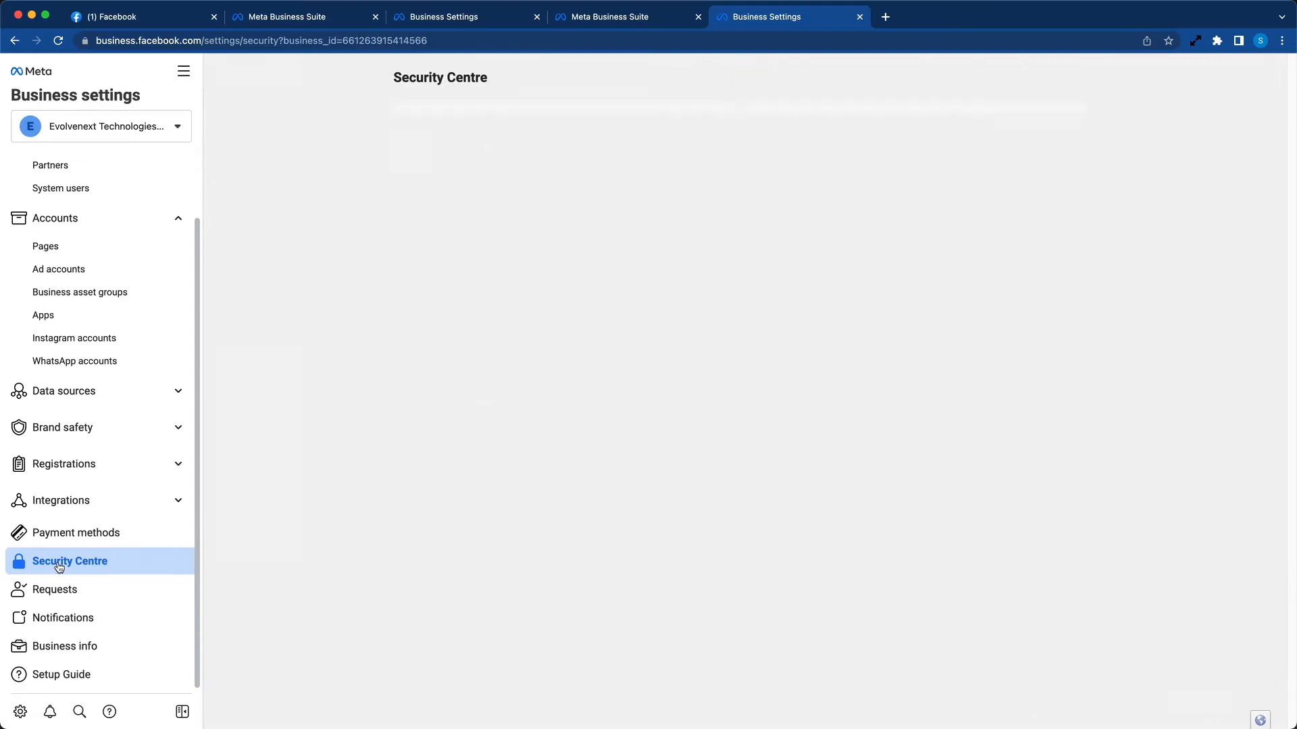
left_click(69, 561)
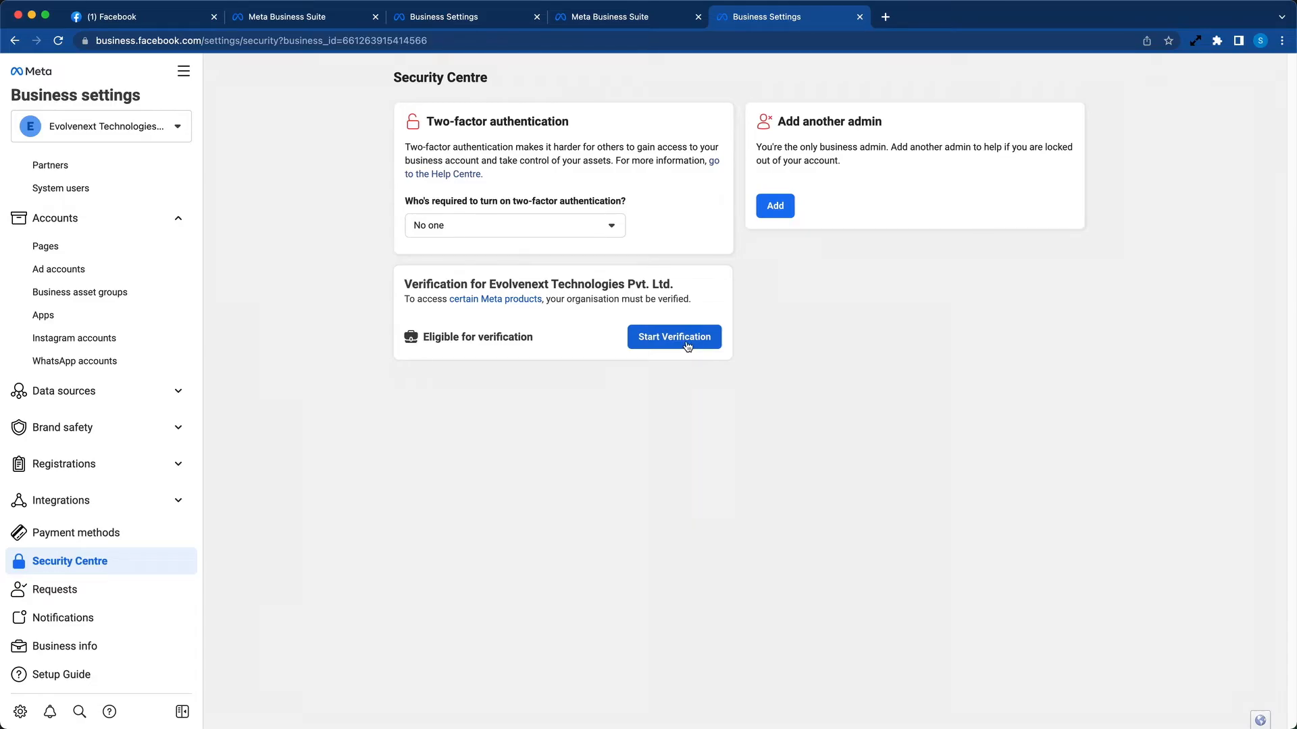
Start organisation verification and accept the prefilled organisation details, reaching the supporting documents step
left_click(673, 336)
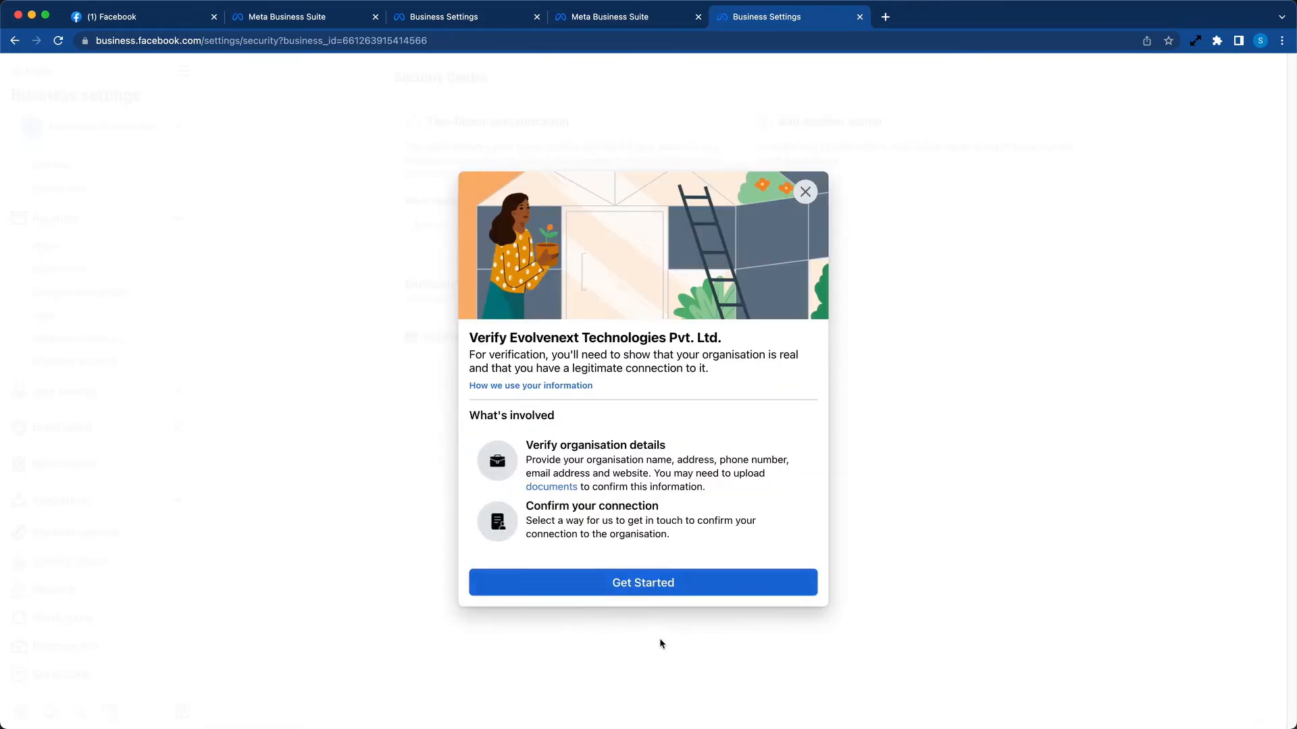
left_click(643, 582)
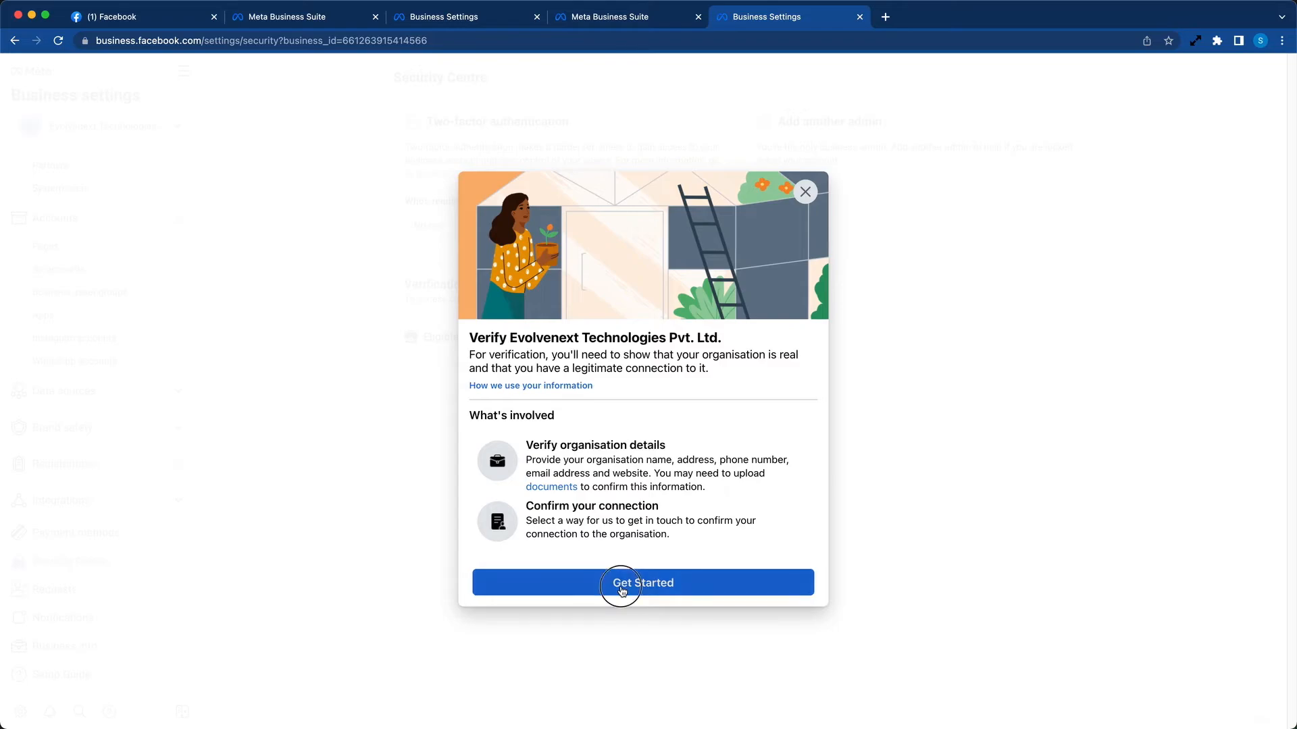
left_click(643, 582)
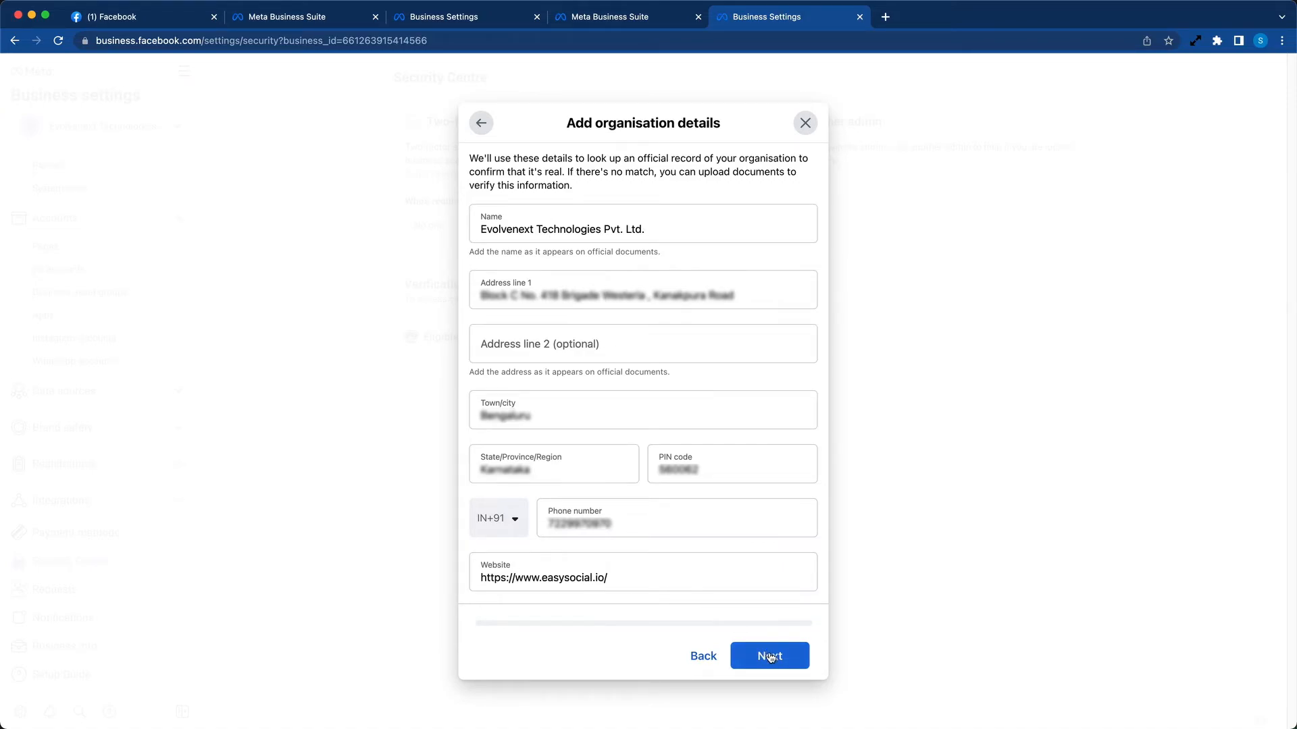
left_click(769, 657)
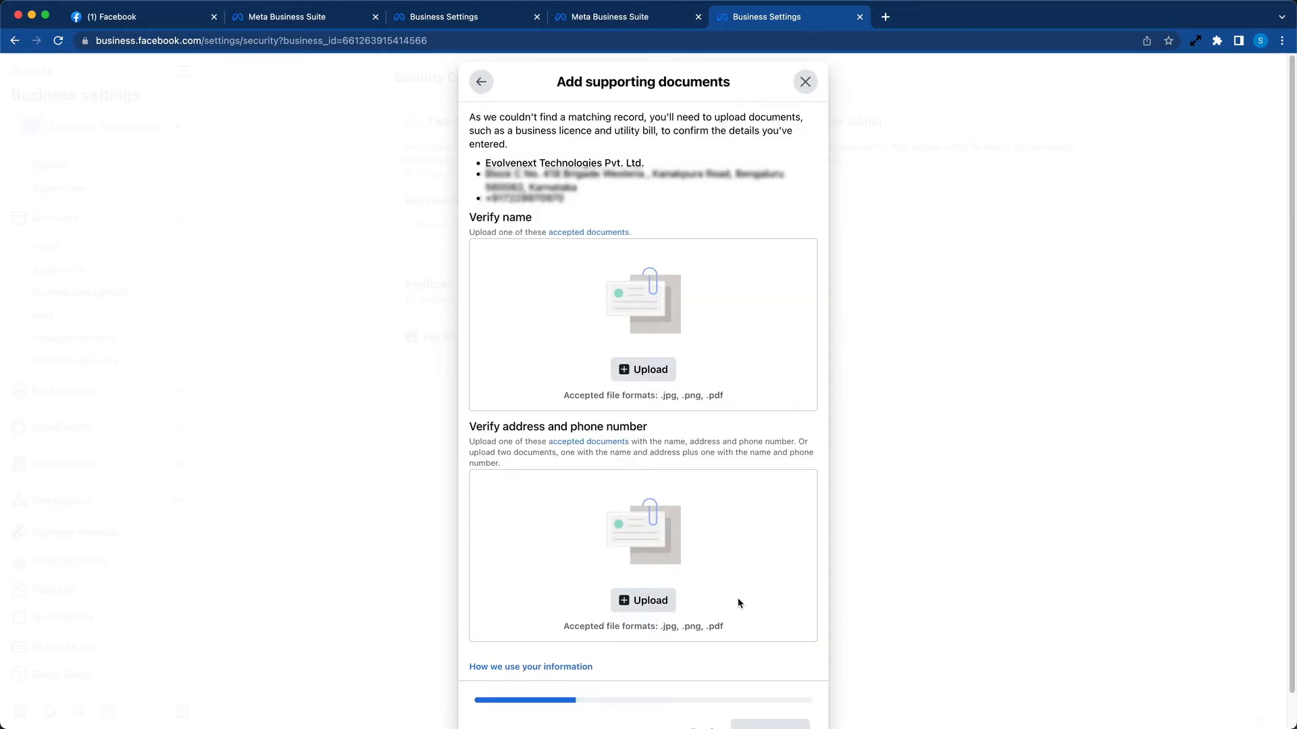
mouse_move(685, 484)
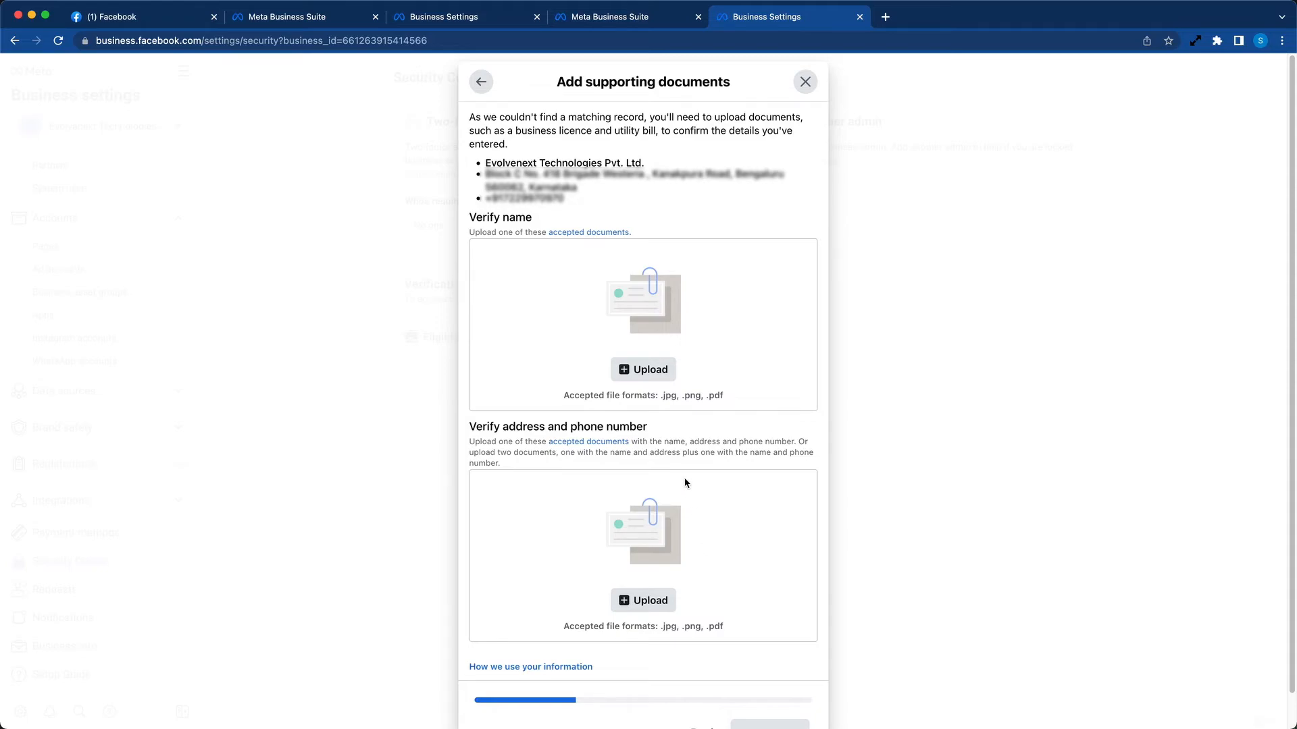
mouse_move(588, 232)
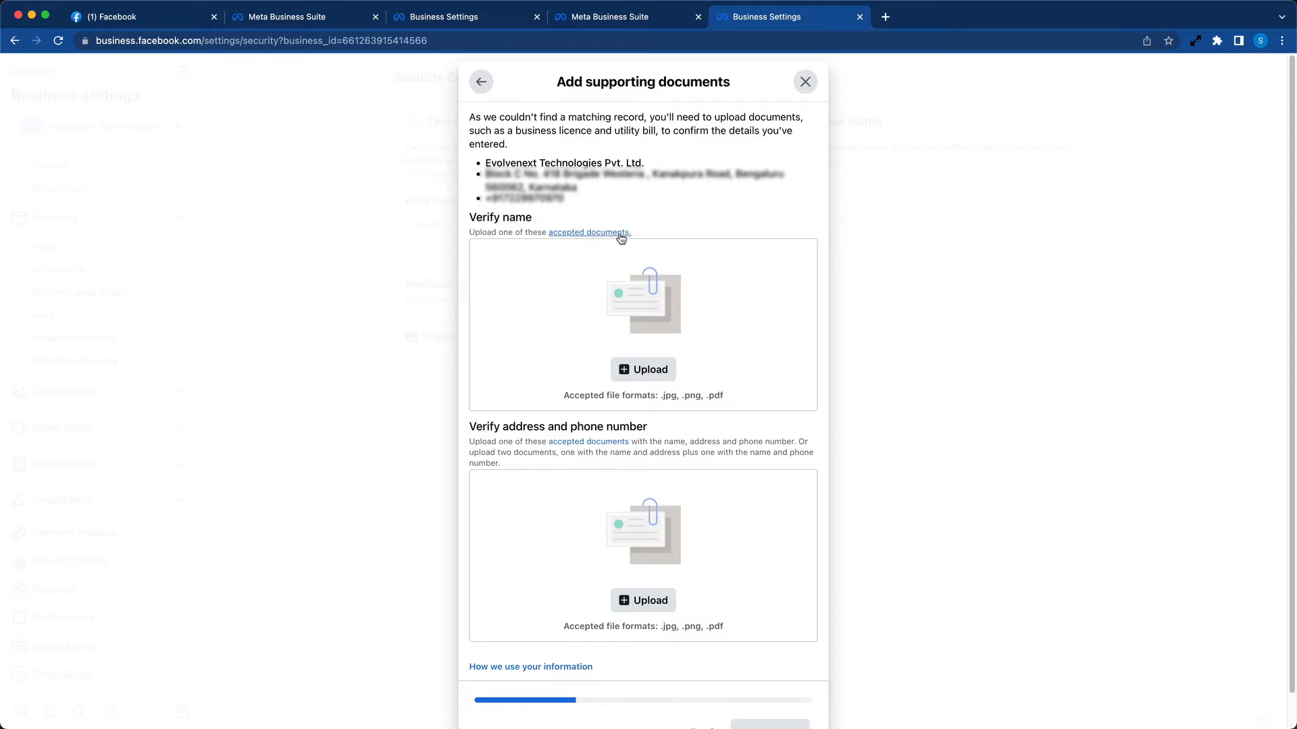
Check accepted documents, upload the incorporation and GST registration certificate PDFs, and continue to the contact method
left_click(588, 232)
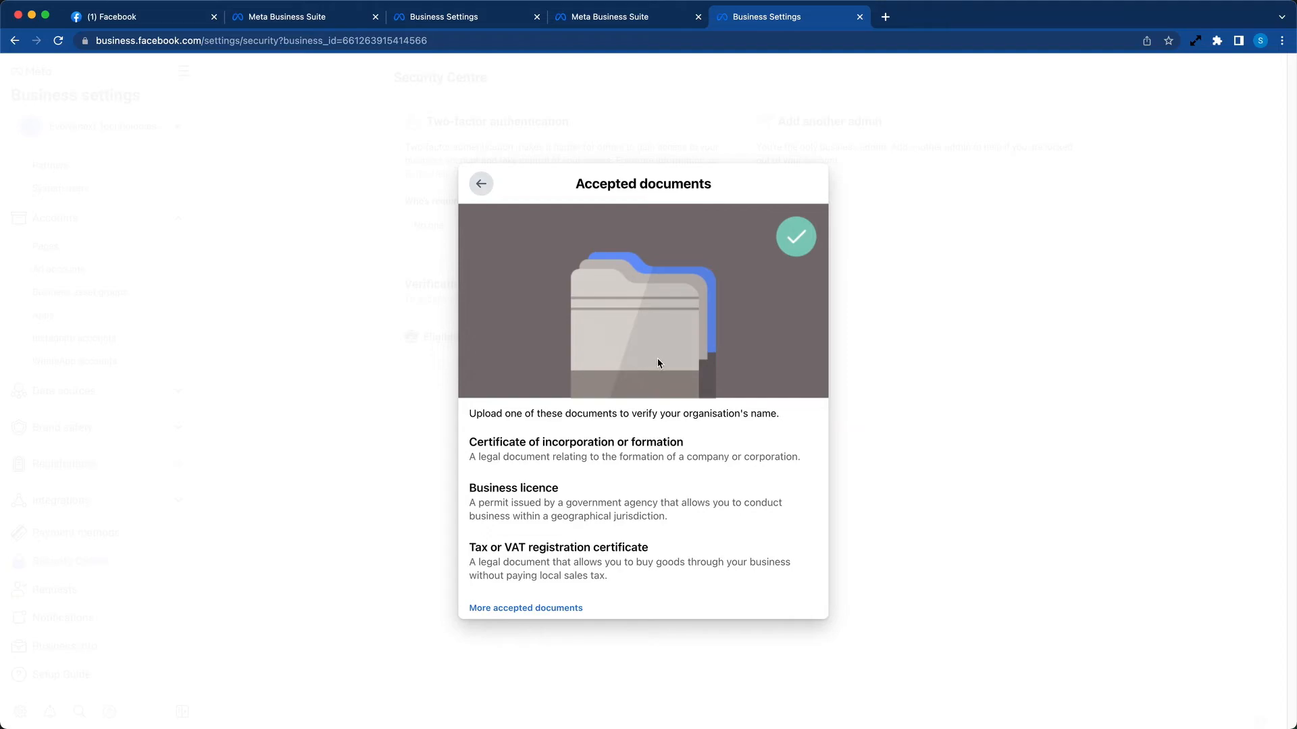
mouse_move(635, 342)
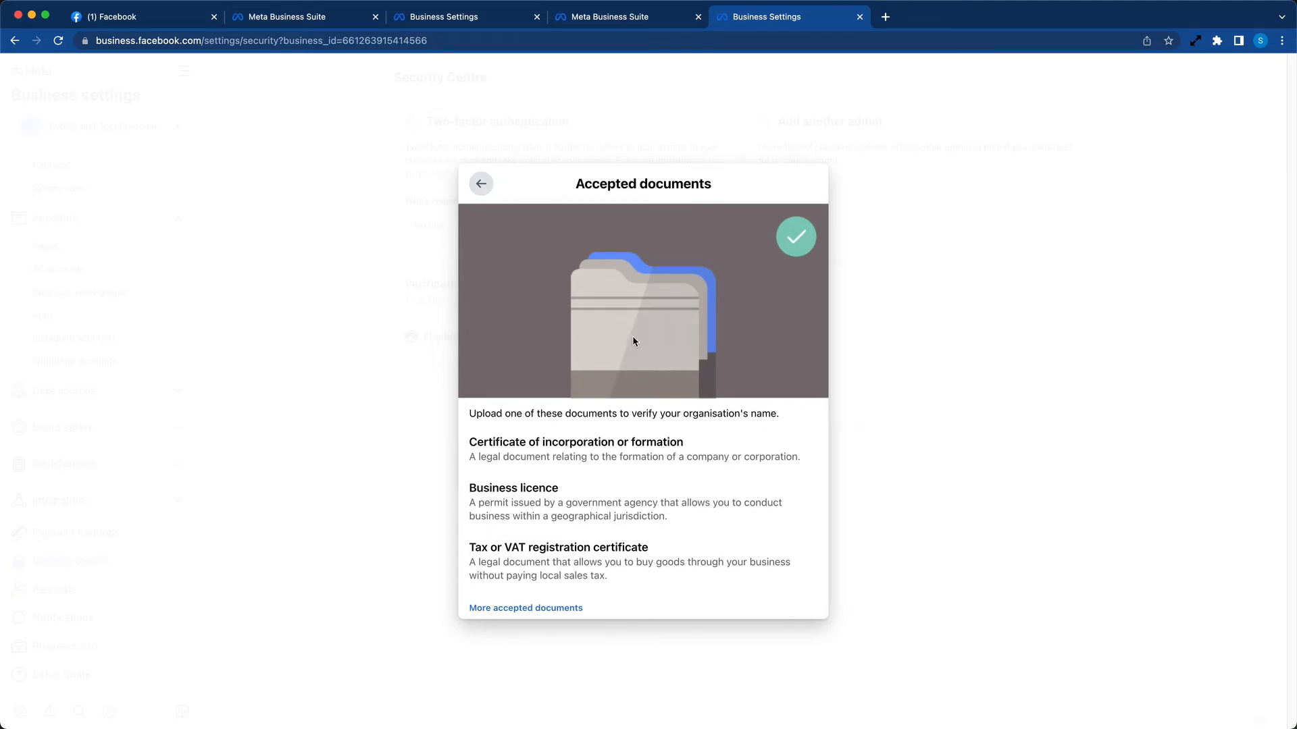
left_click(481, 183)
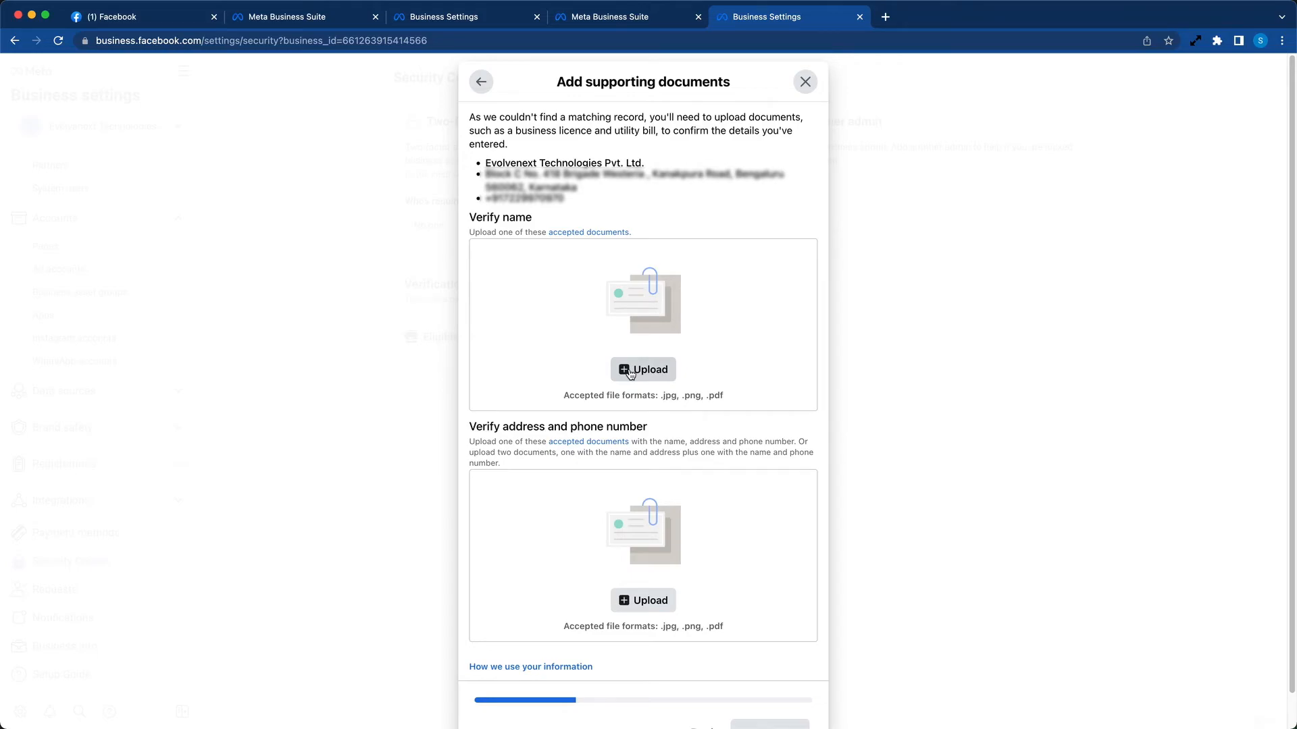
mouse_move(616, 377)
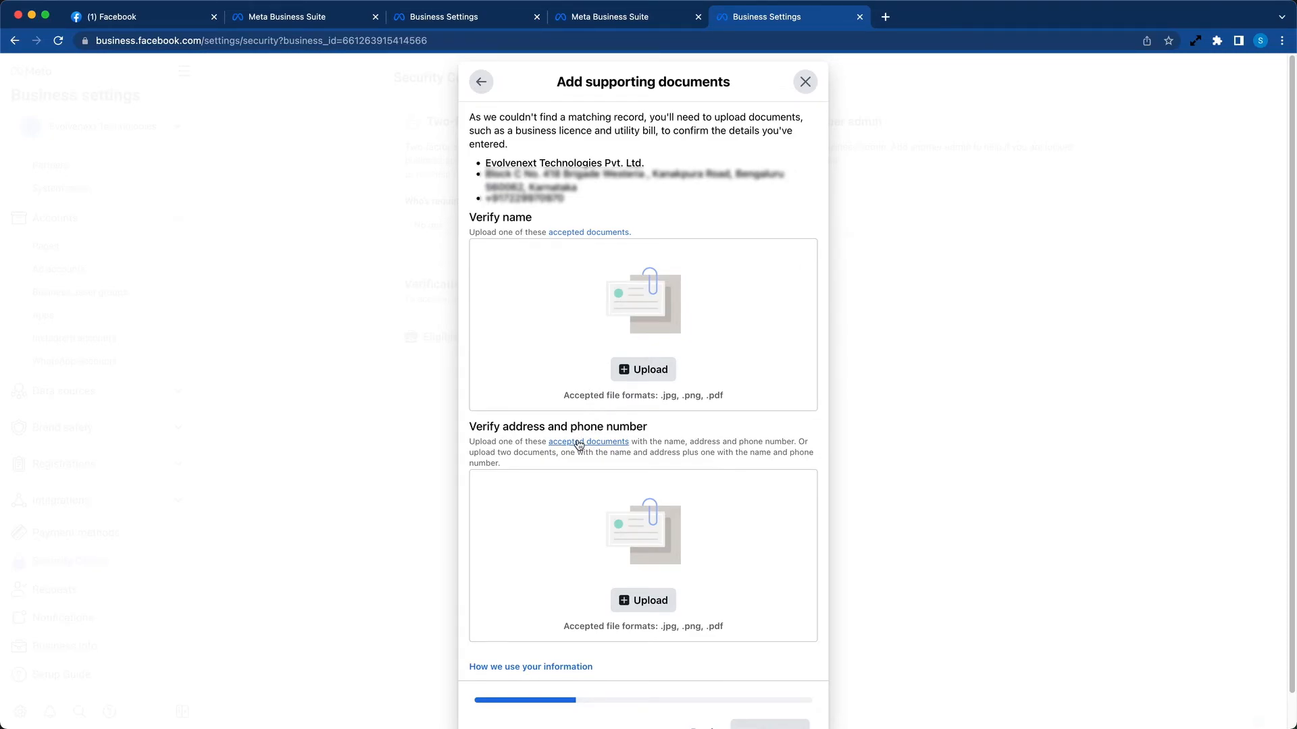
left_click(588, 441)
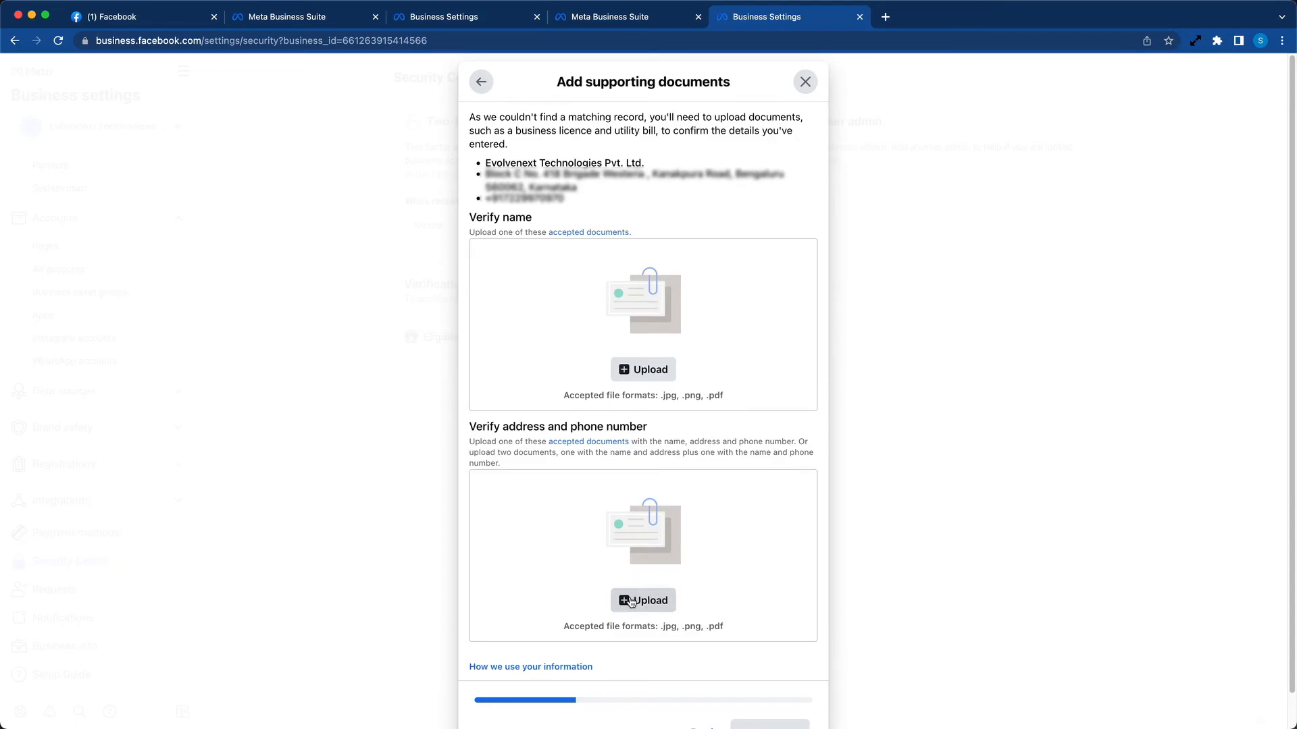
left_click(643, 600)
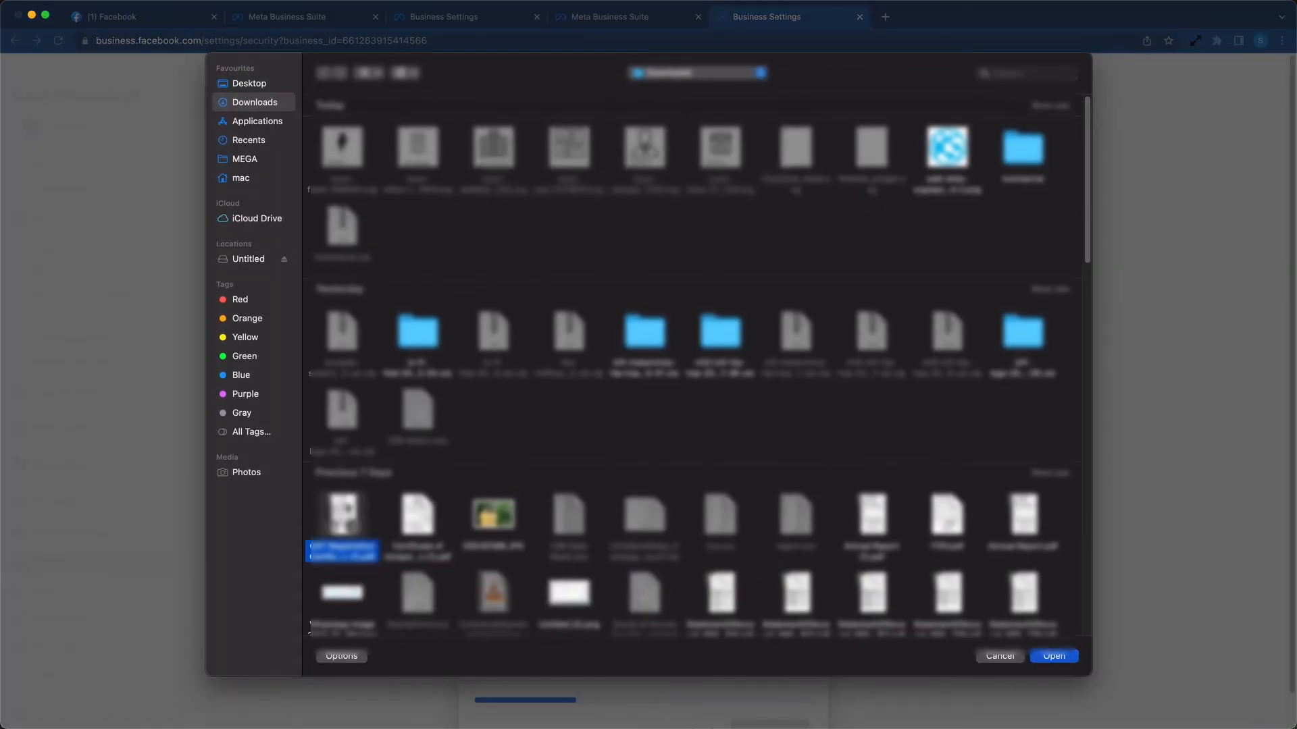
left_click(1052, 656)
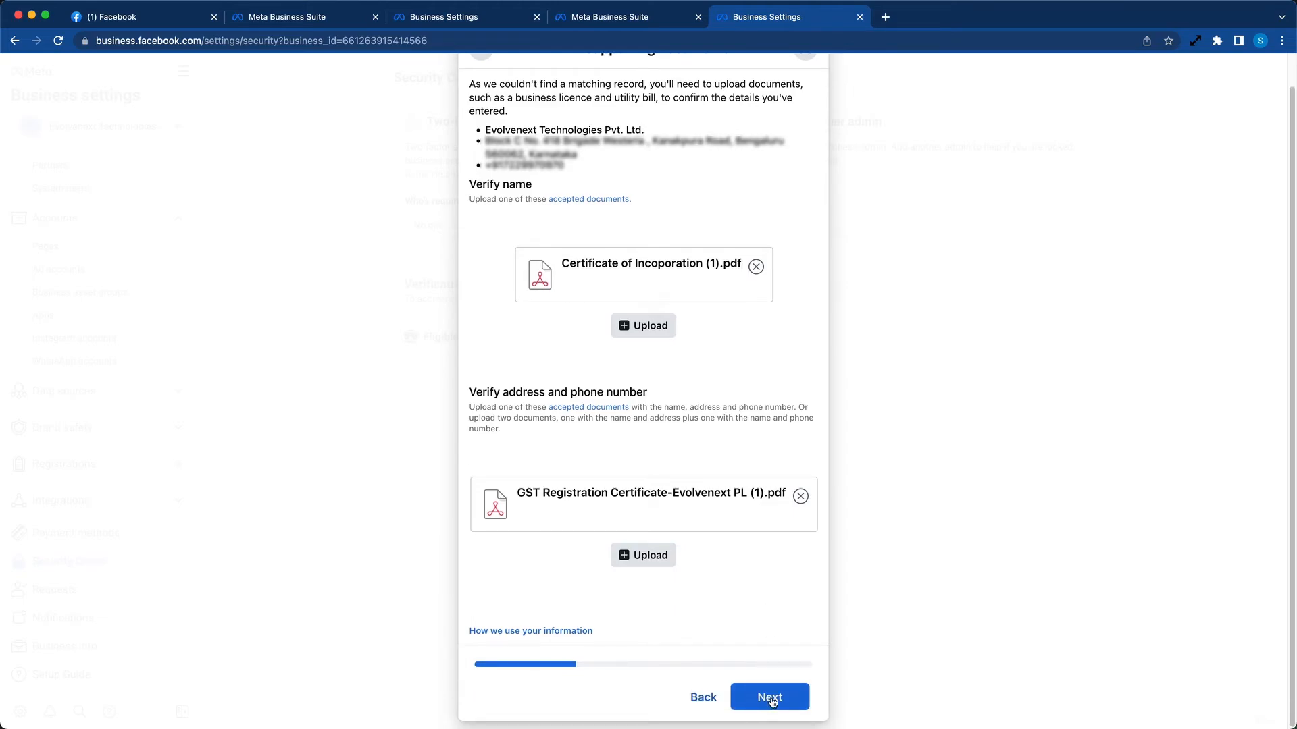
left_click(767, 697)
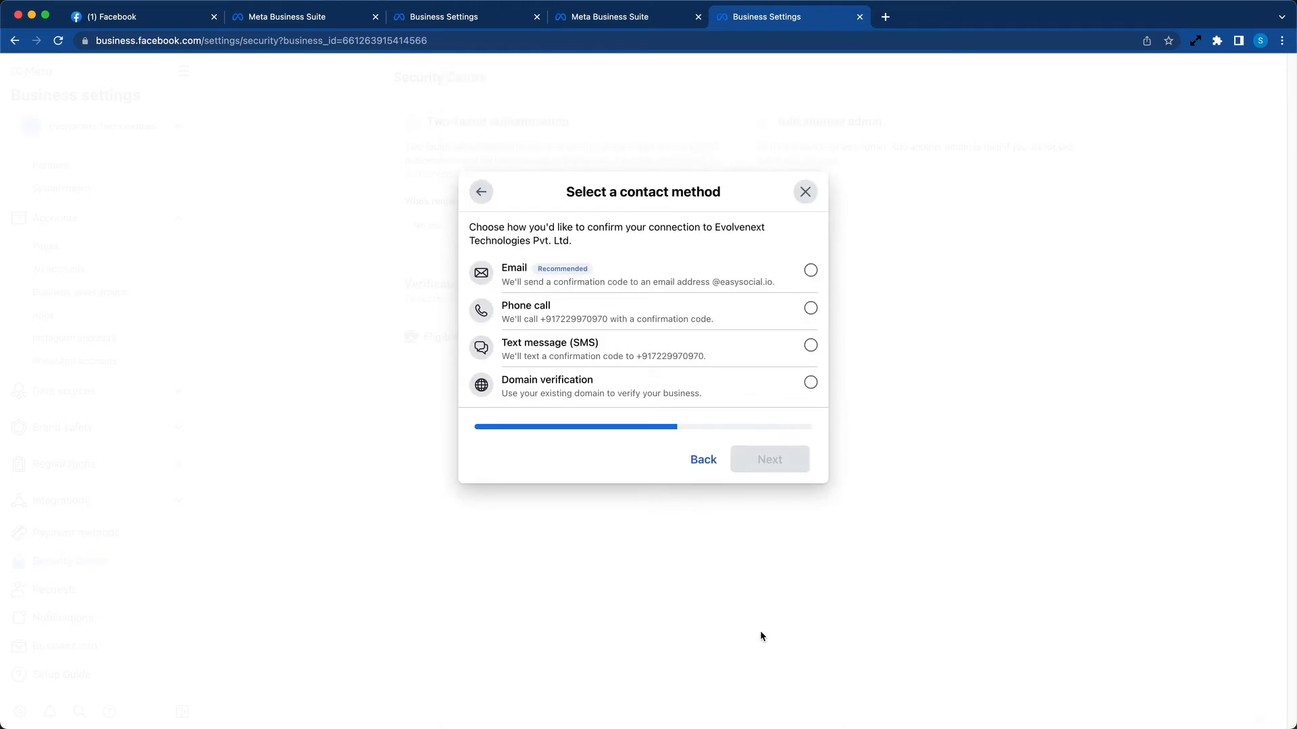
Choose Email as the verification contact method and send the confirmation code to the organisation's email
left_click(811, 270)
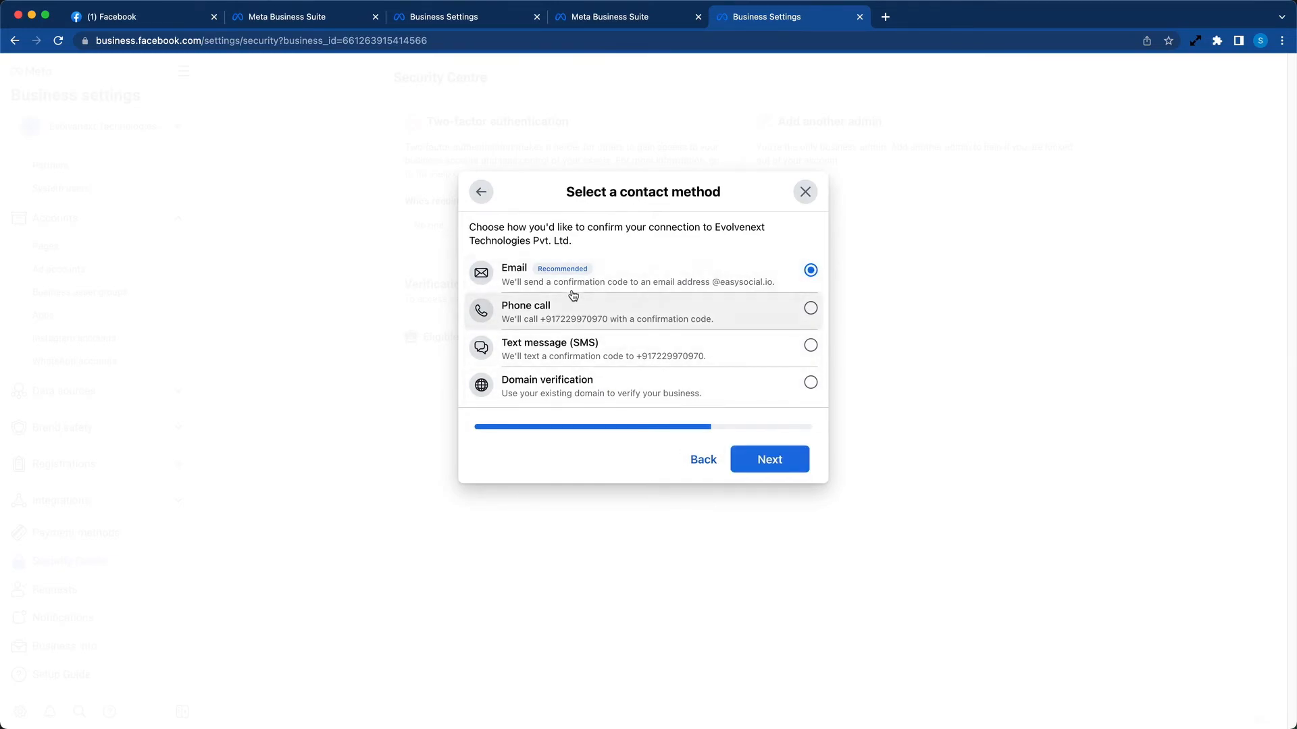
mouse_move(694, 256)
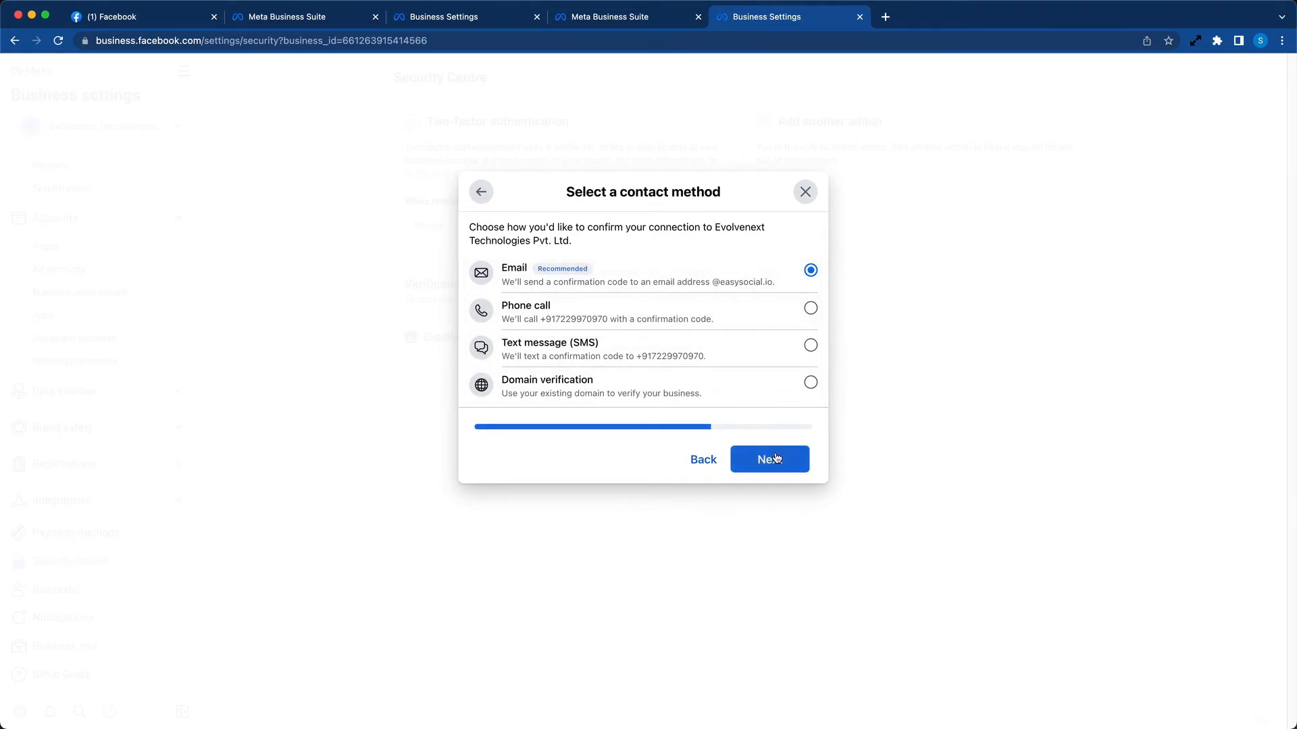
left_click(767, 459)
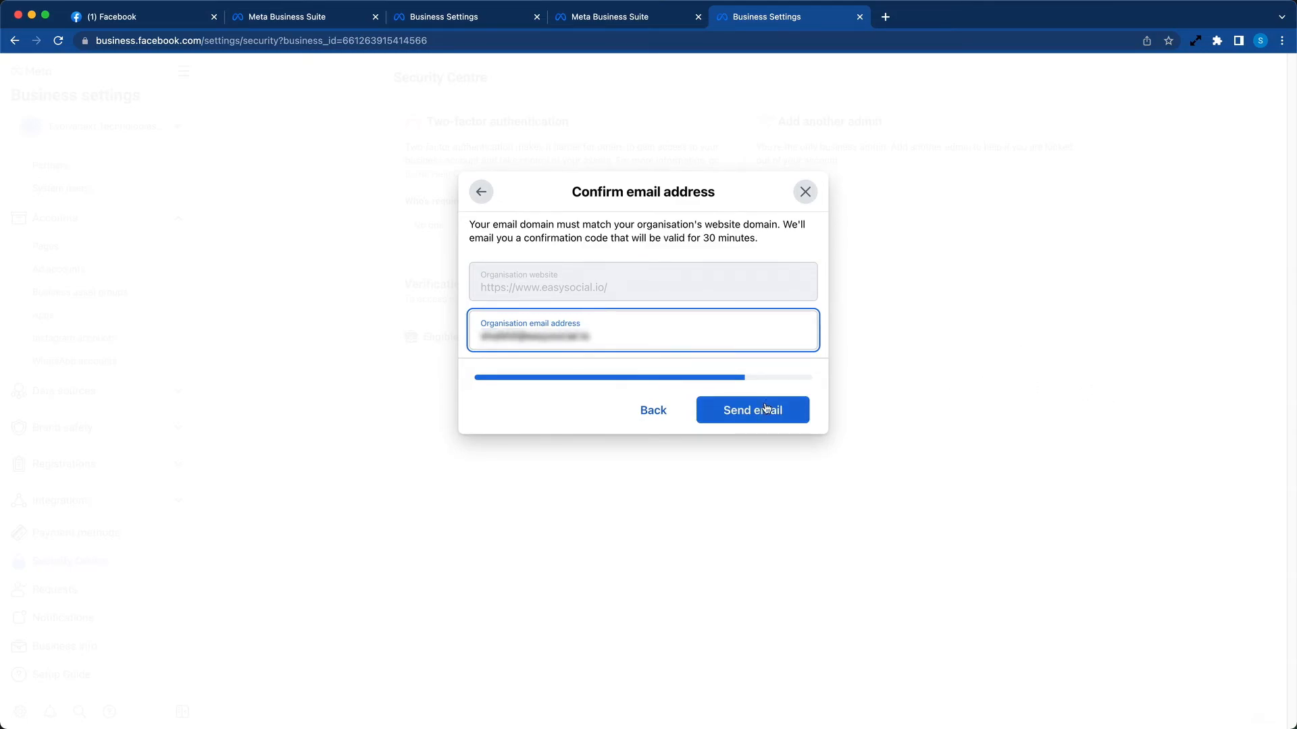
left_click(751, 409)
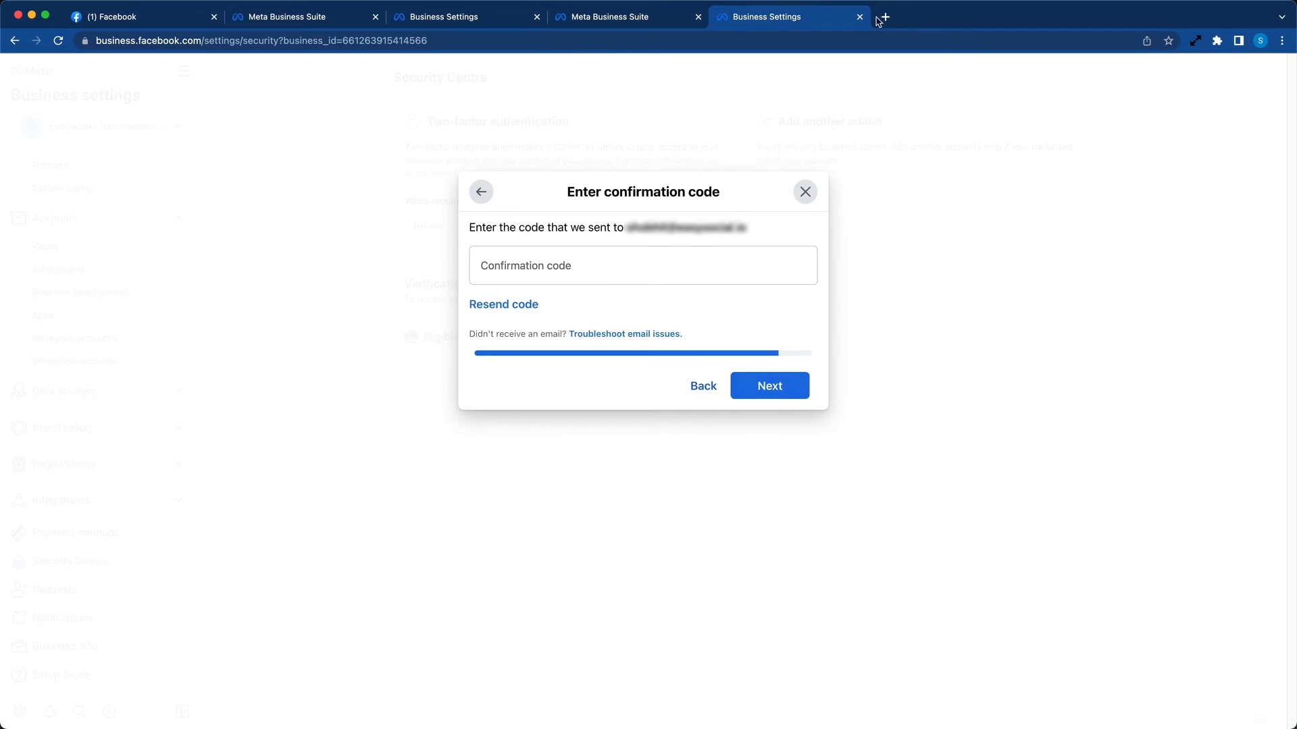
left_click(882, 16)
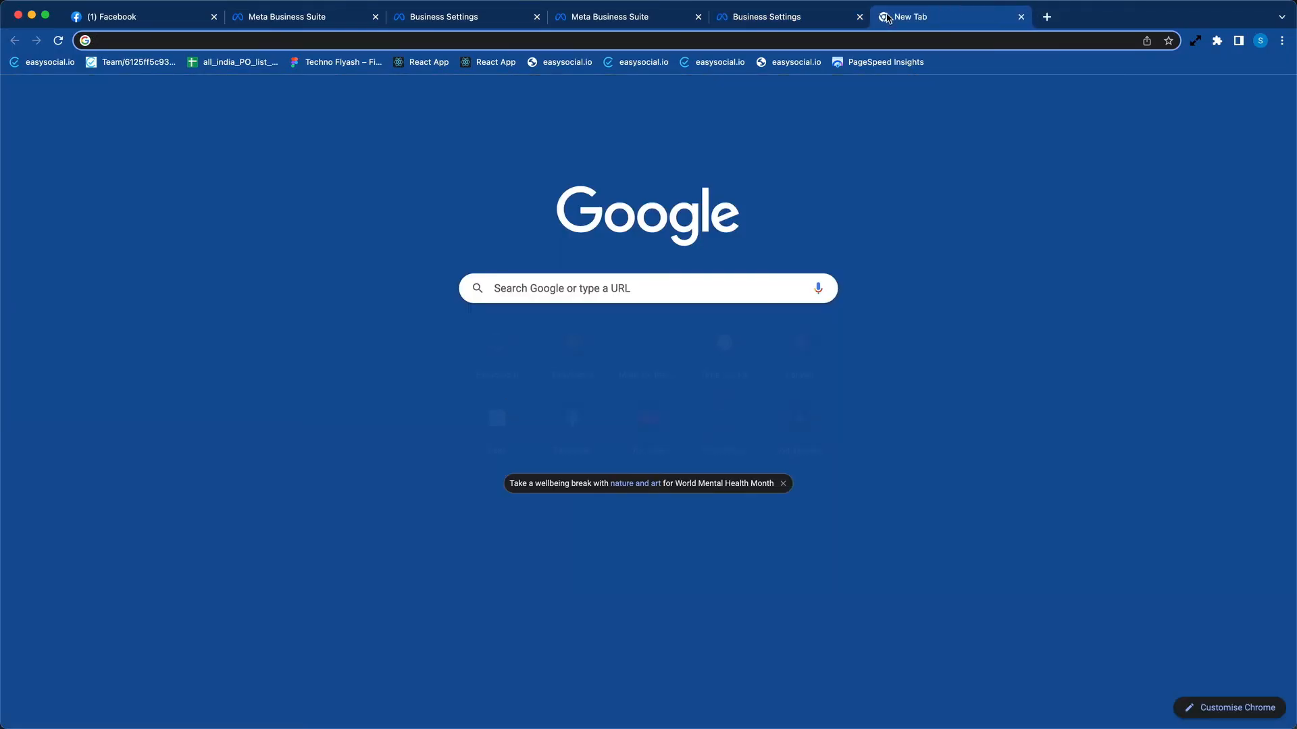
type("gmail.com")
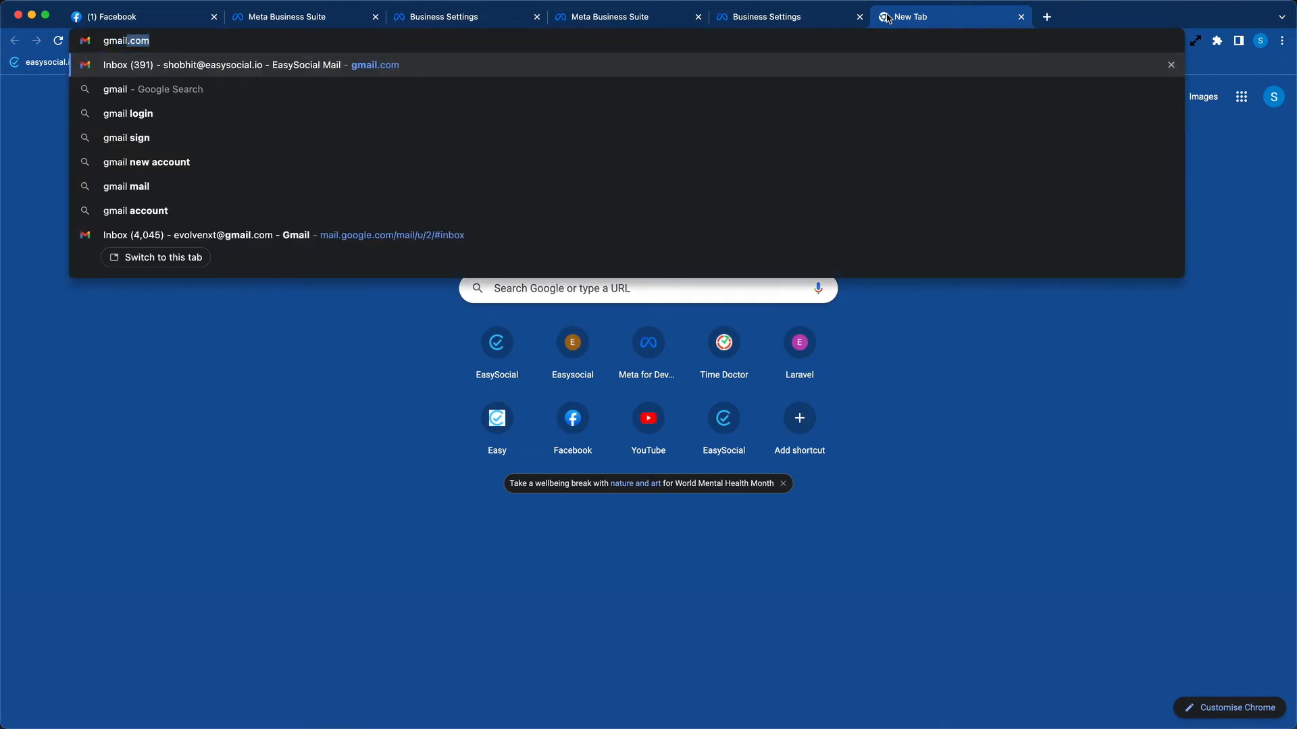
left_click(248, 65)
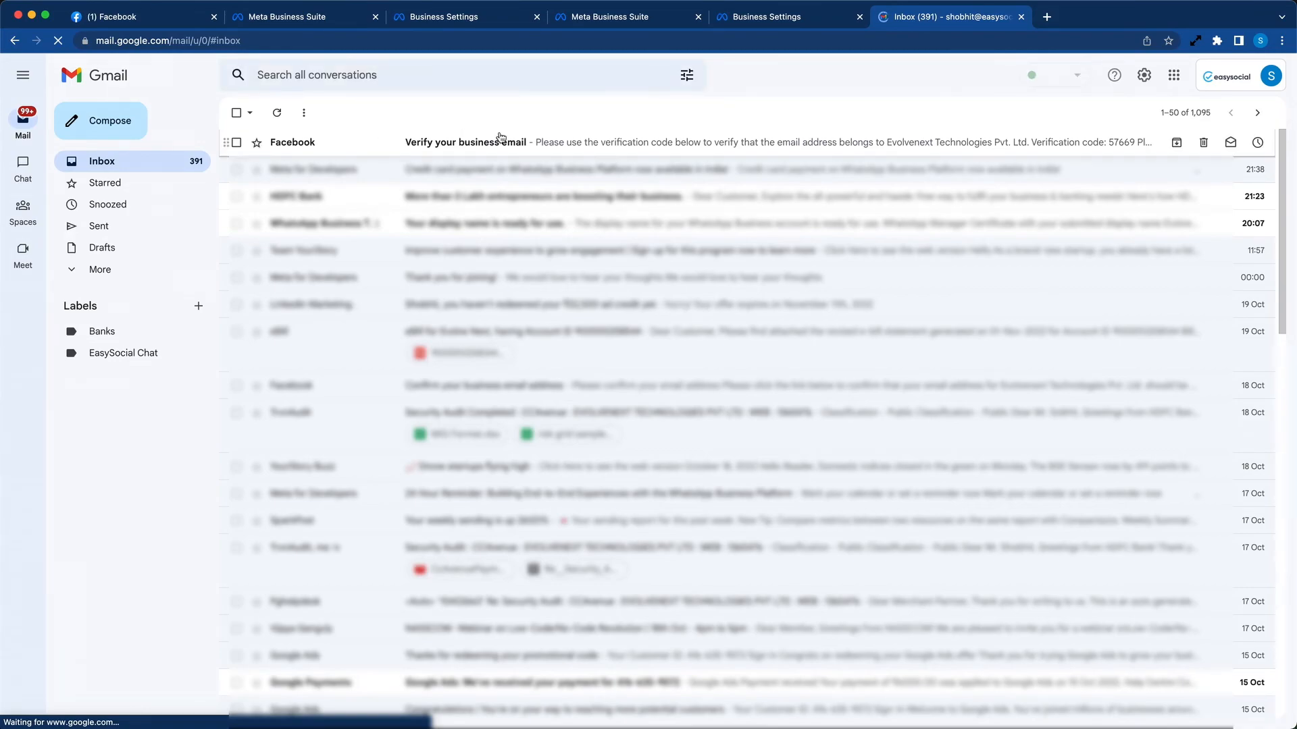
left_click(464, 141)
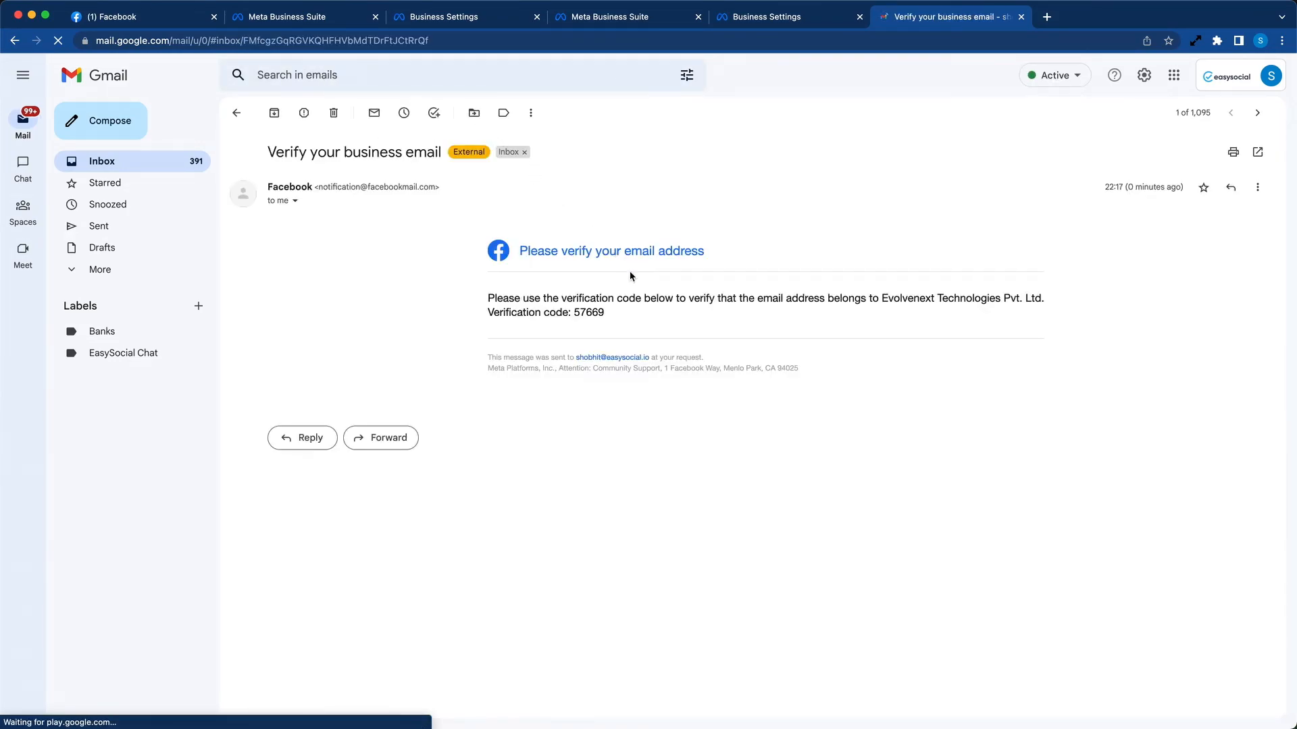
double_click(587, 312)
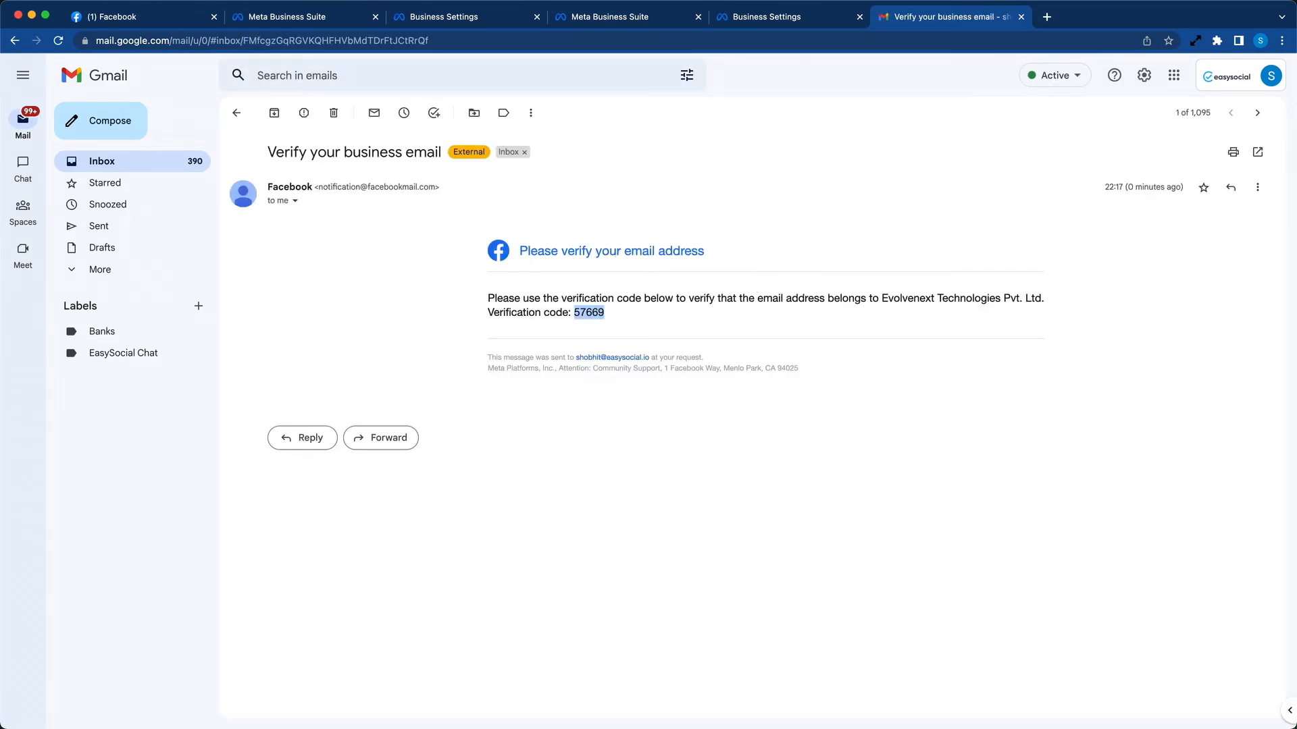
left_click(788, 16)
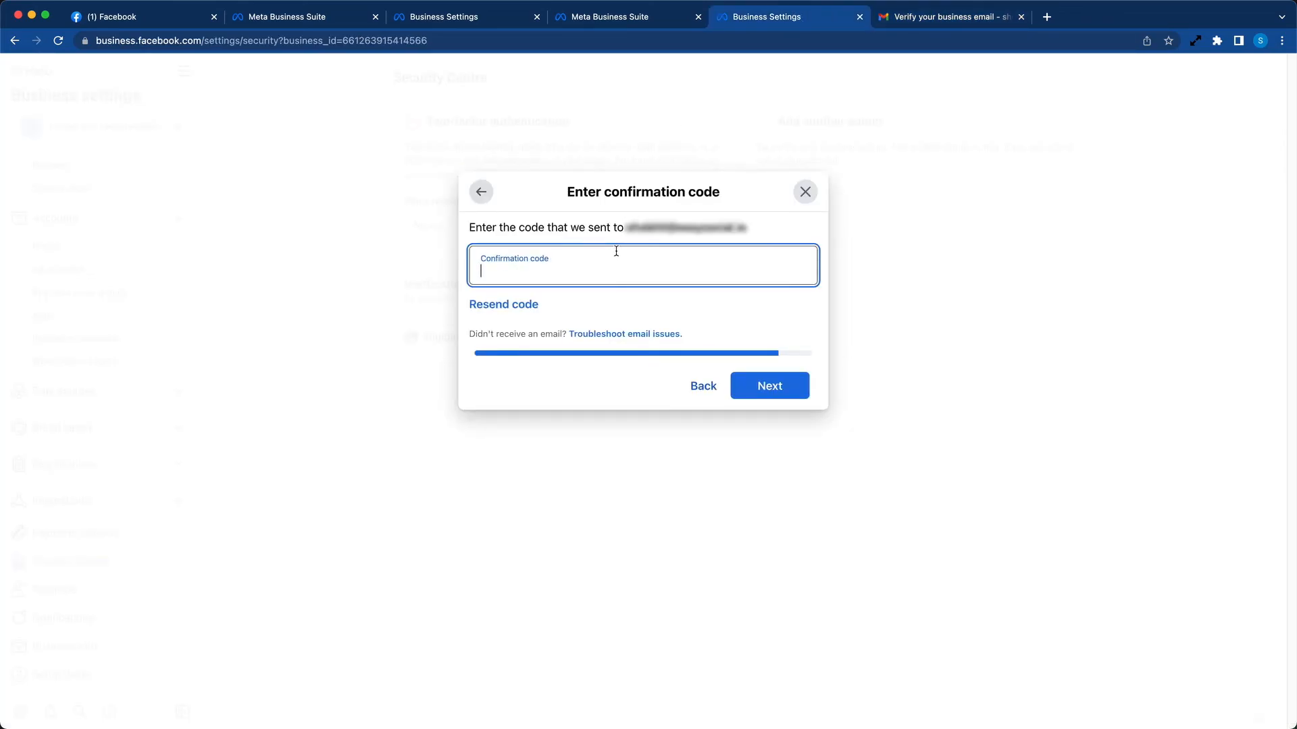
left_click(768, 384)
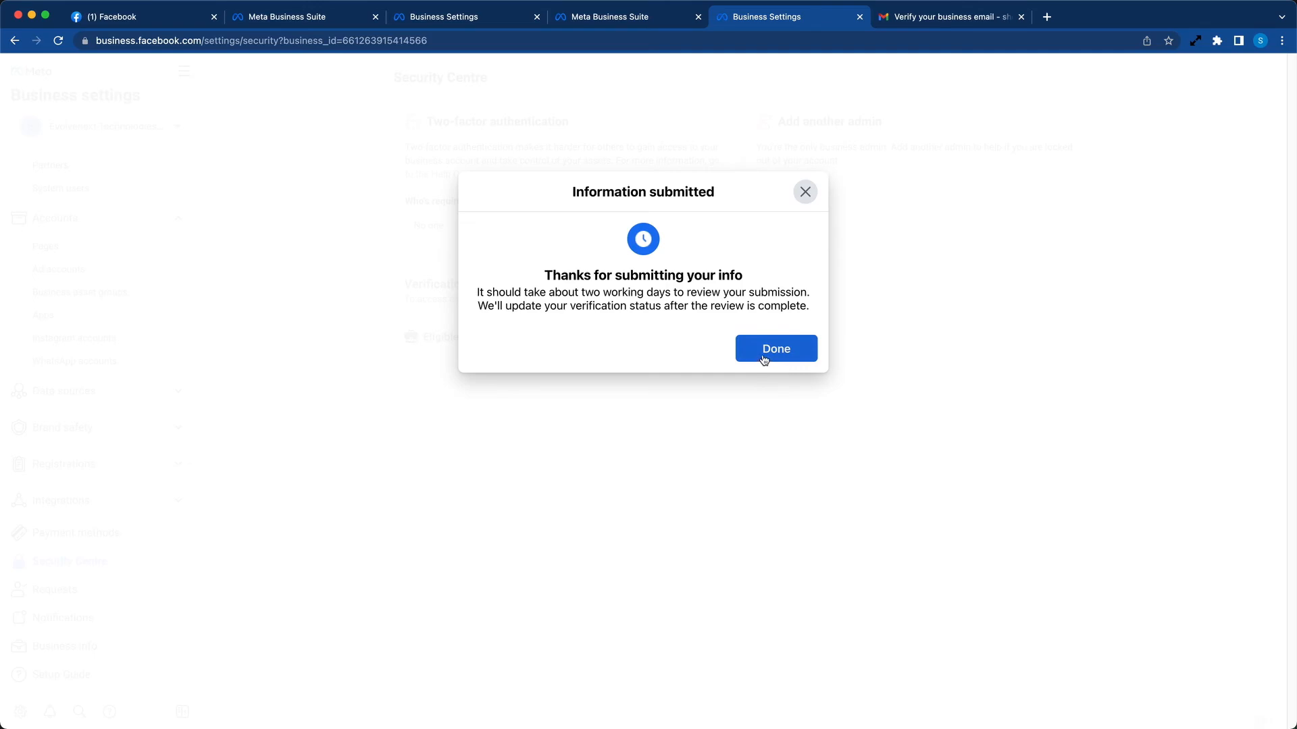
left_click(775, 349)
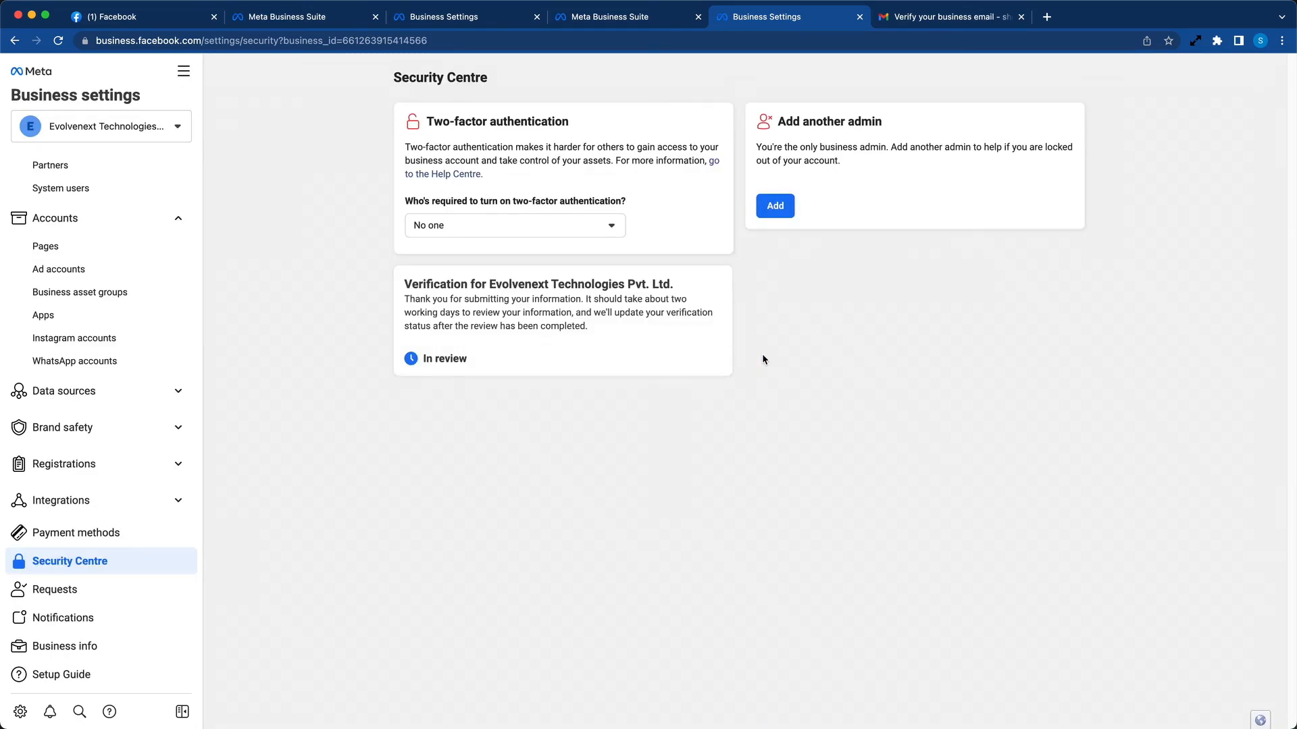
mouse_move(555, 415)
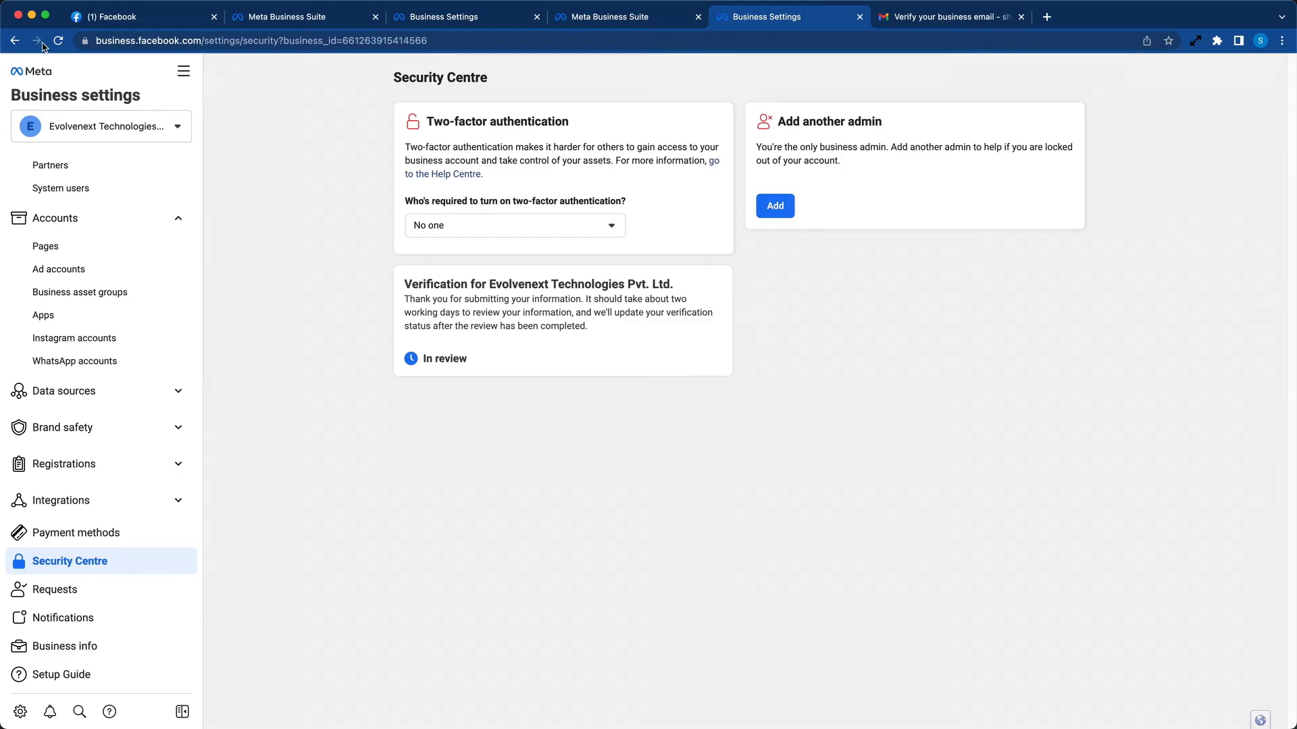
left_click(58, 40)
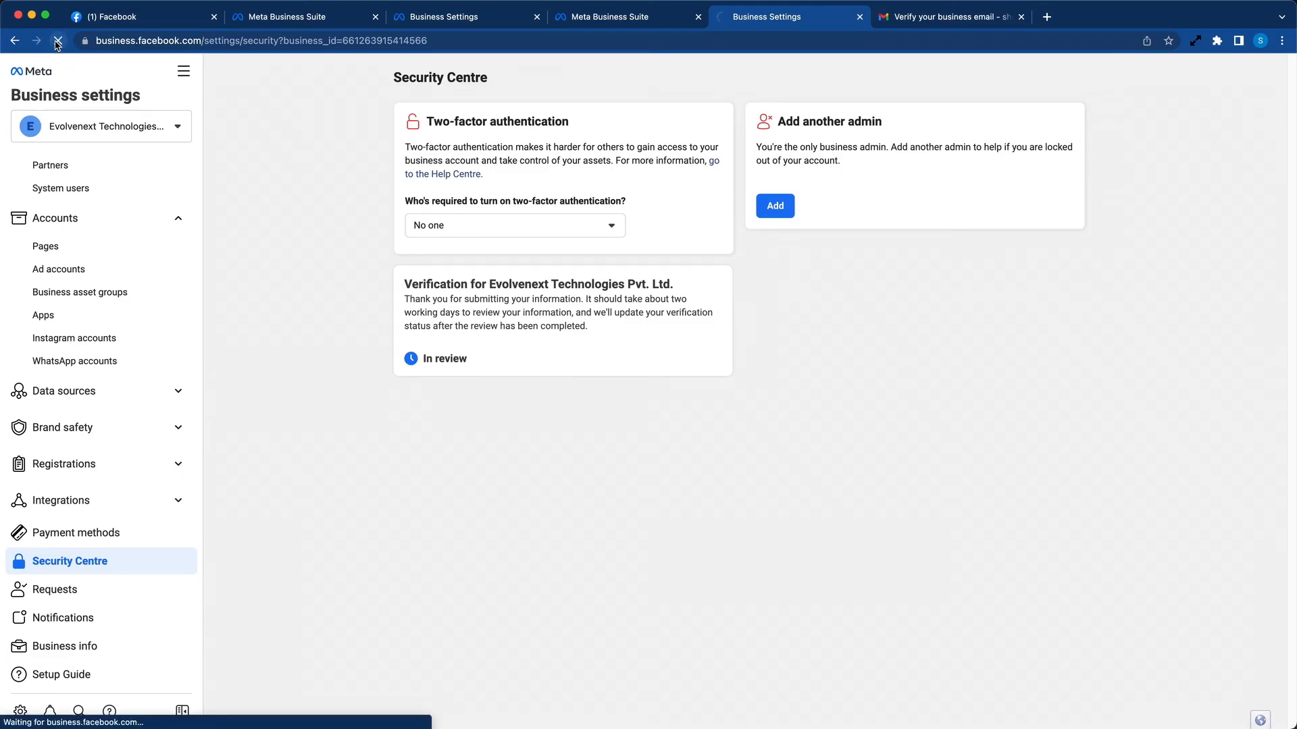